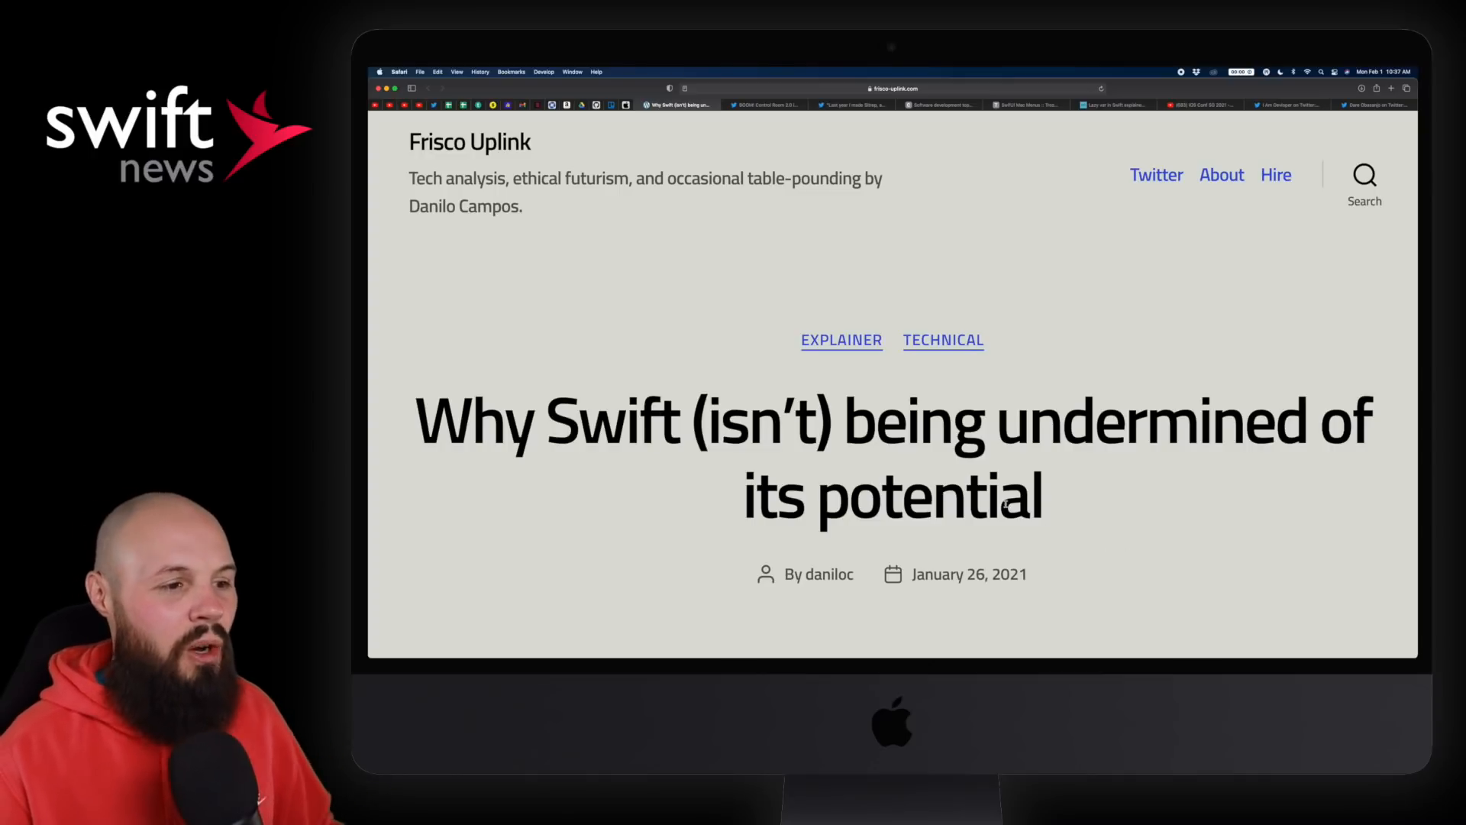
Step: Read the frisco-uplink.com Swift article down to the paragraph starting 'Swift exists to make the process…'
scroll(down, 3)
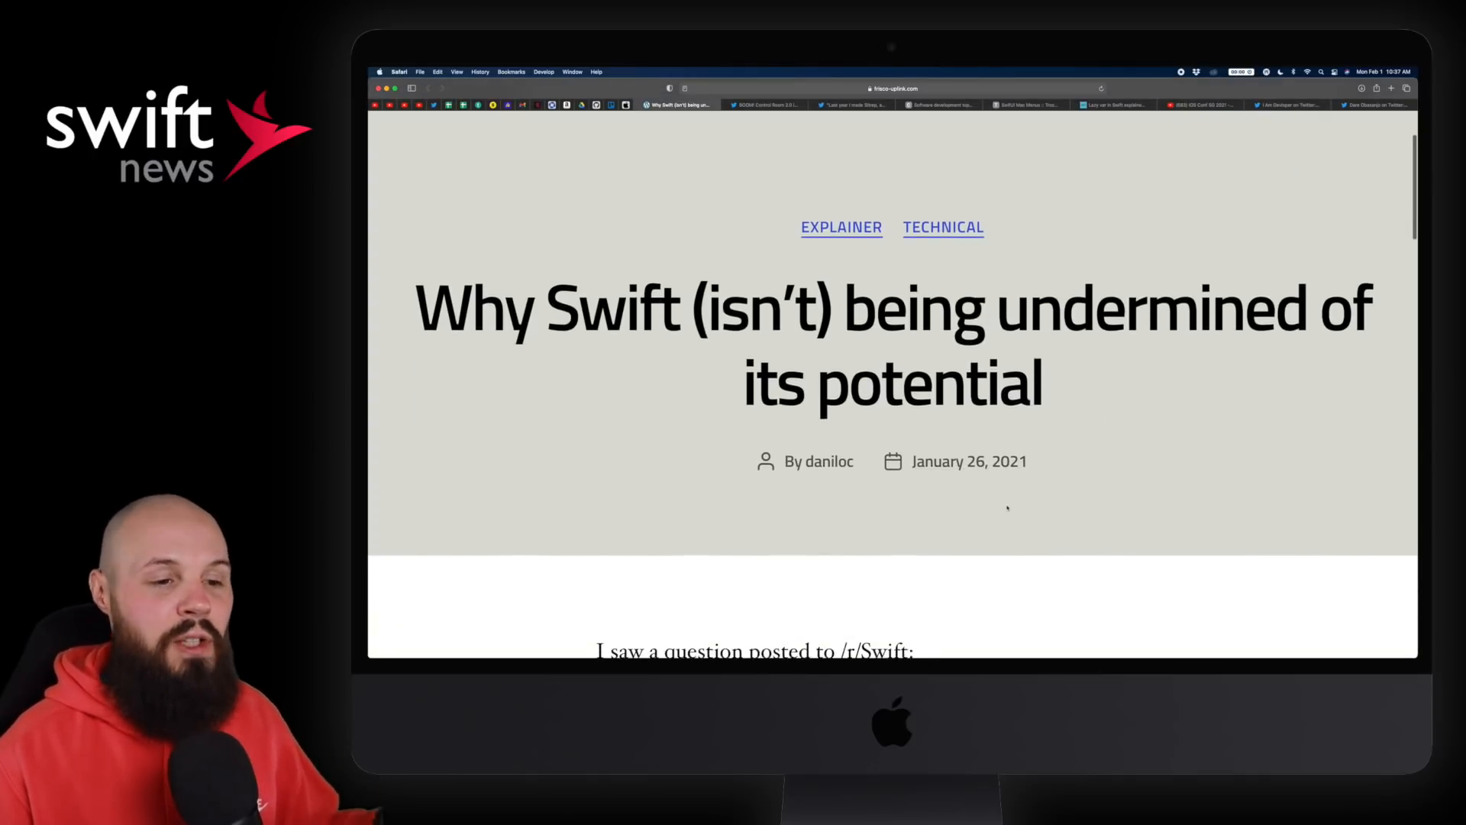
scroll(down, 3)
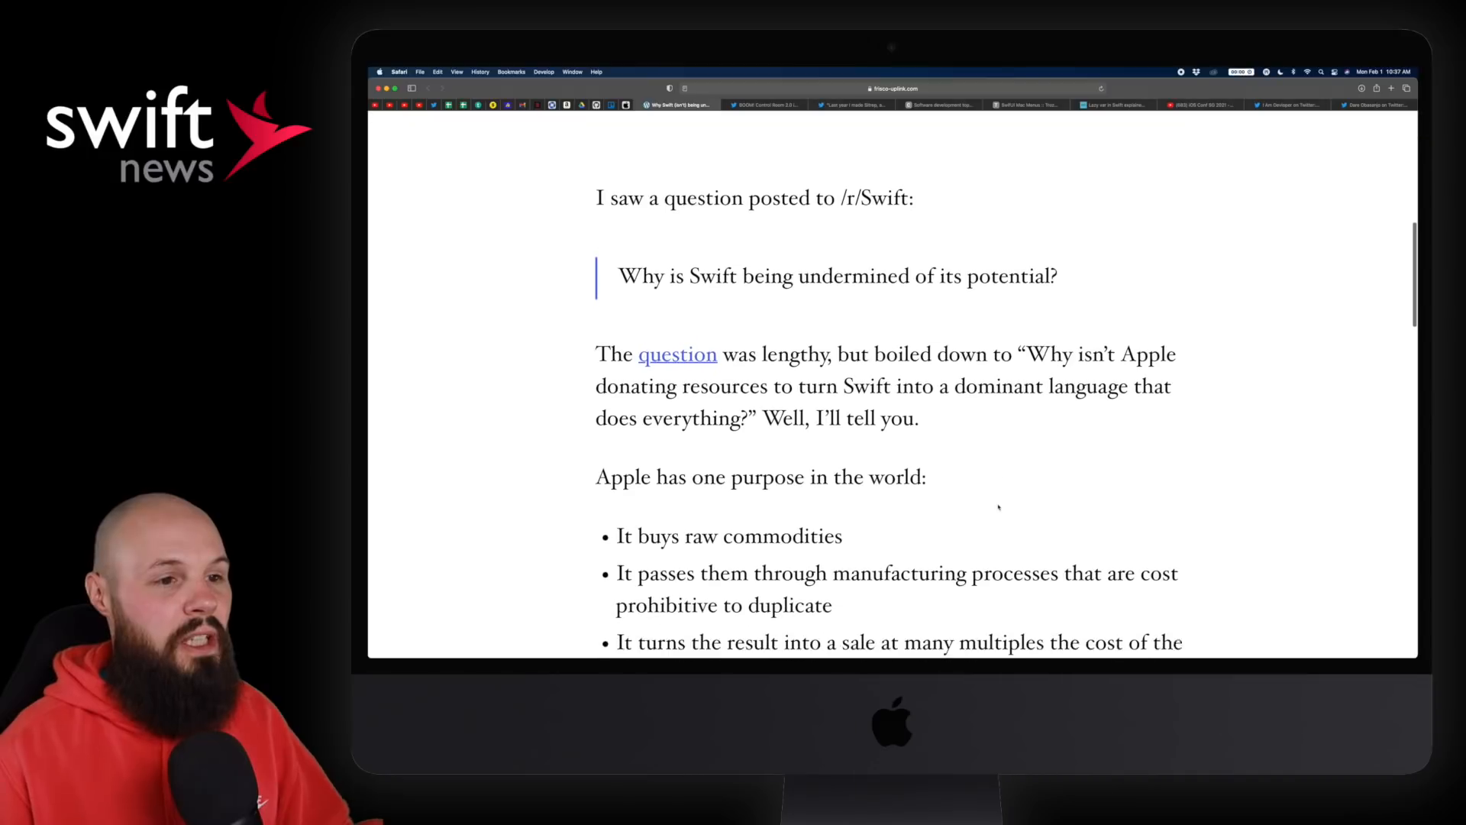
scroll(down, 3)
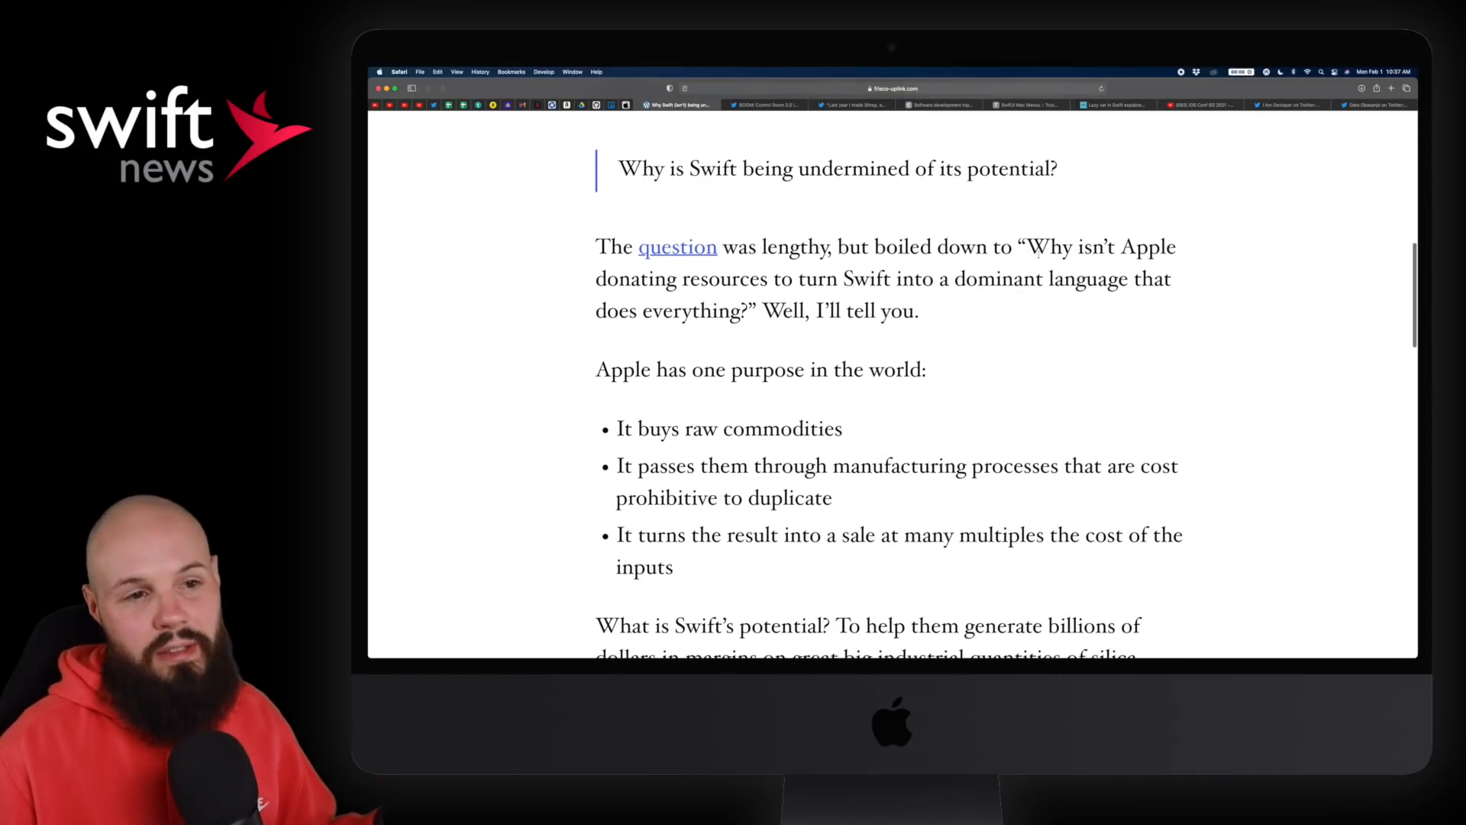
double_click(624, 279)
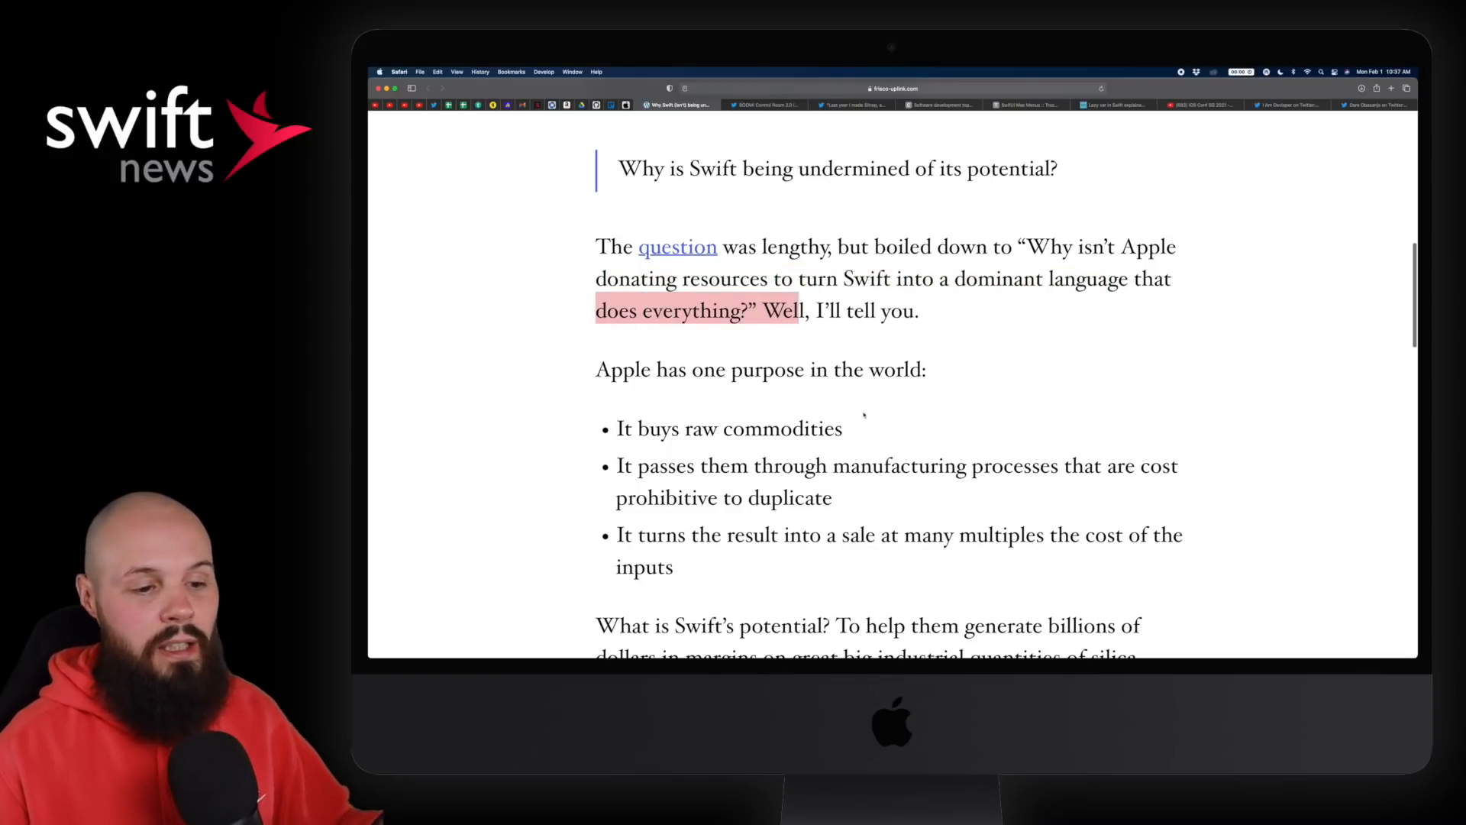
scroll(down, 3)
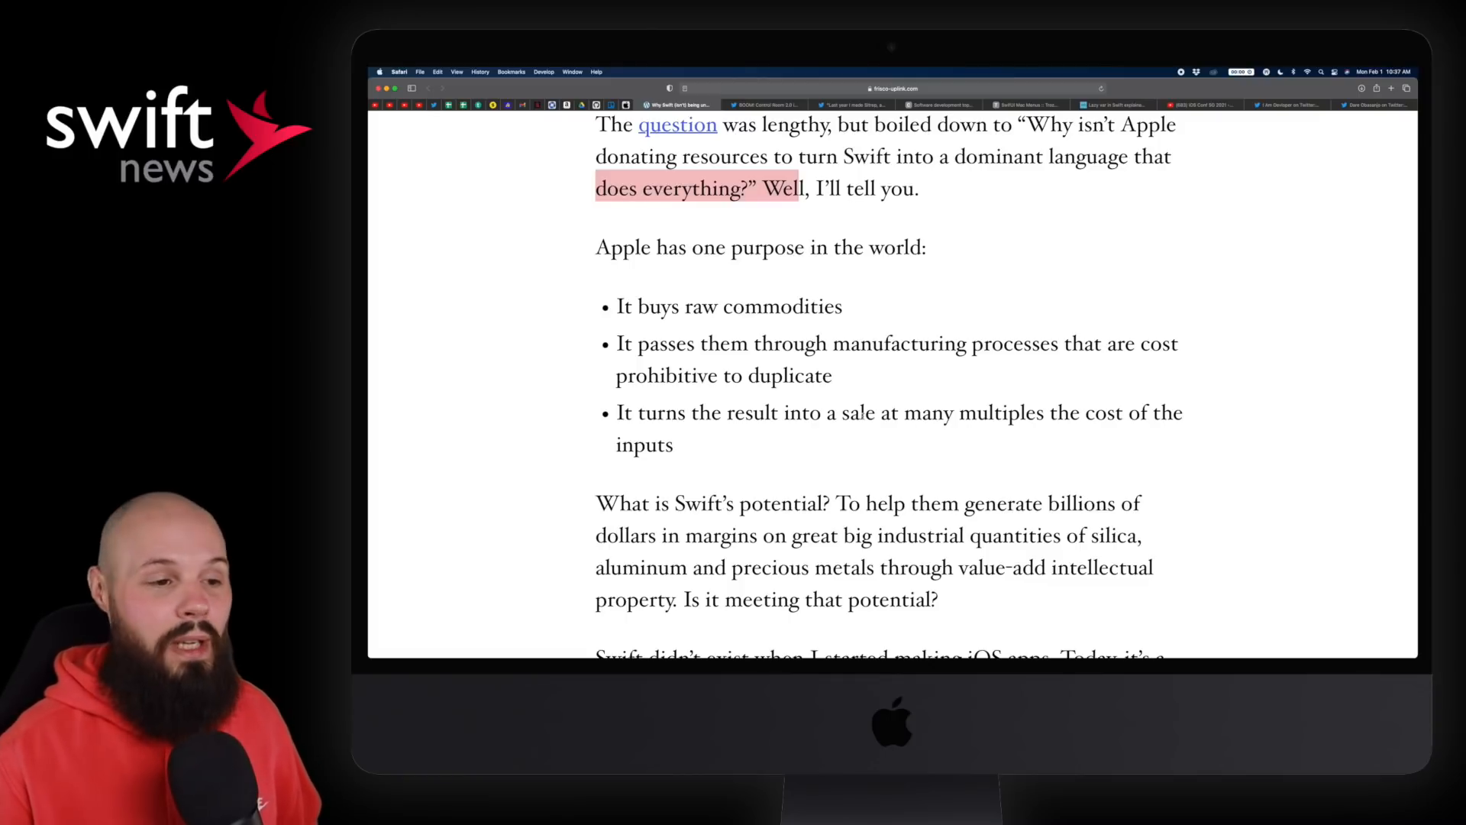
scroll(down, 3)
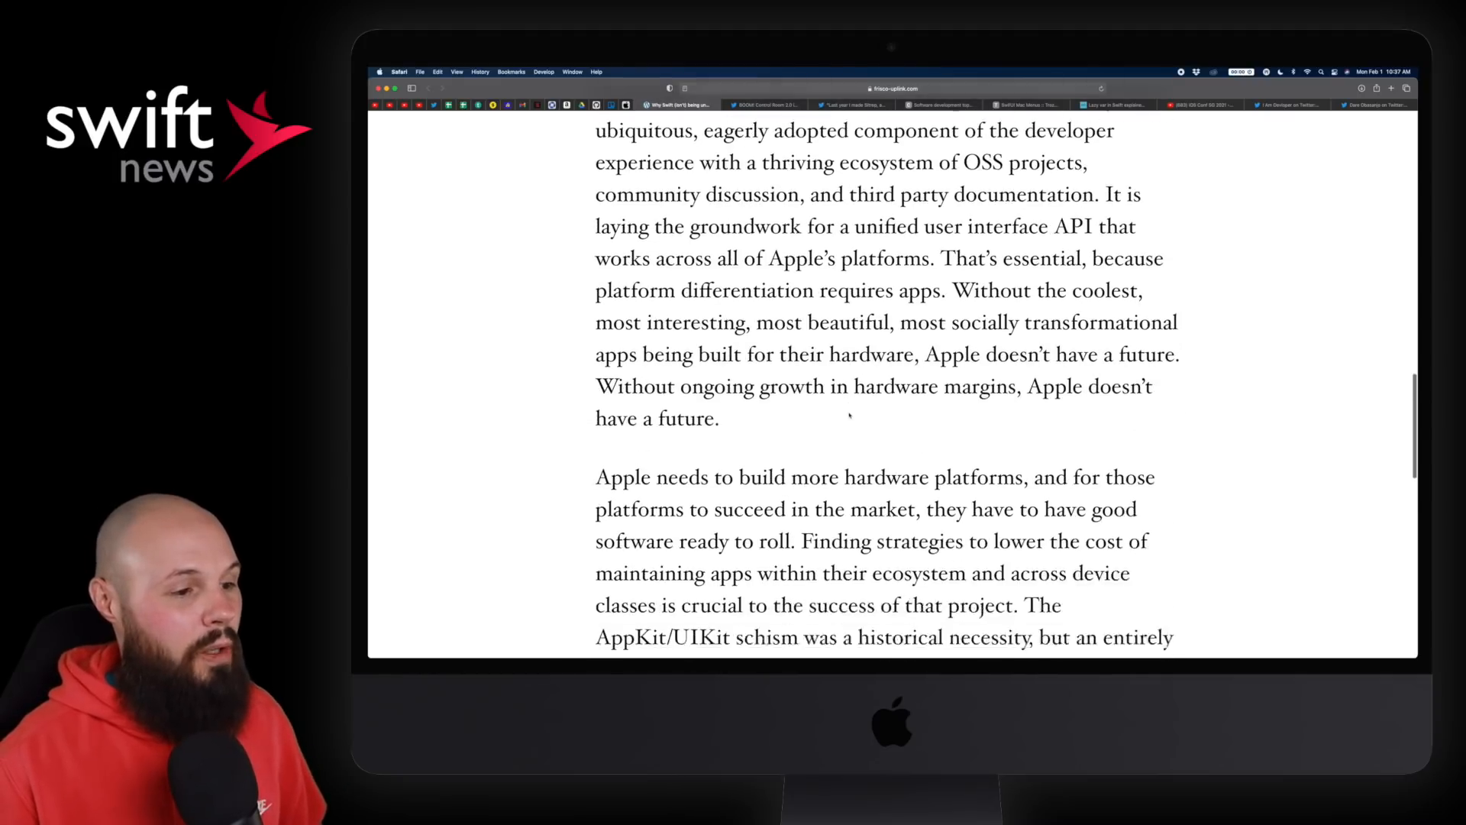
scroll(down, 3)
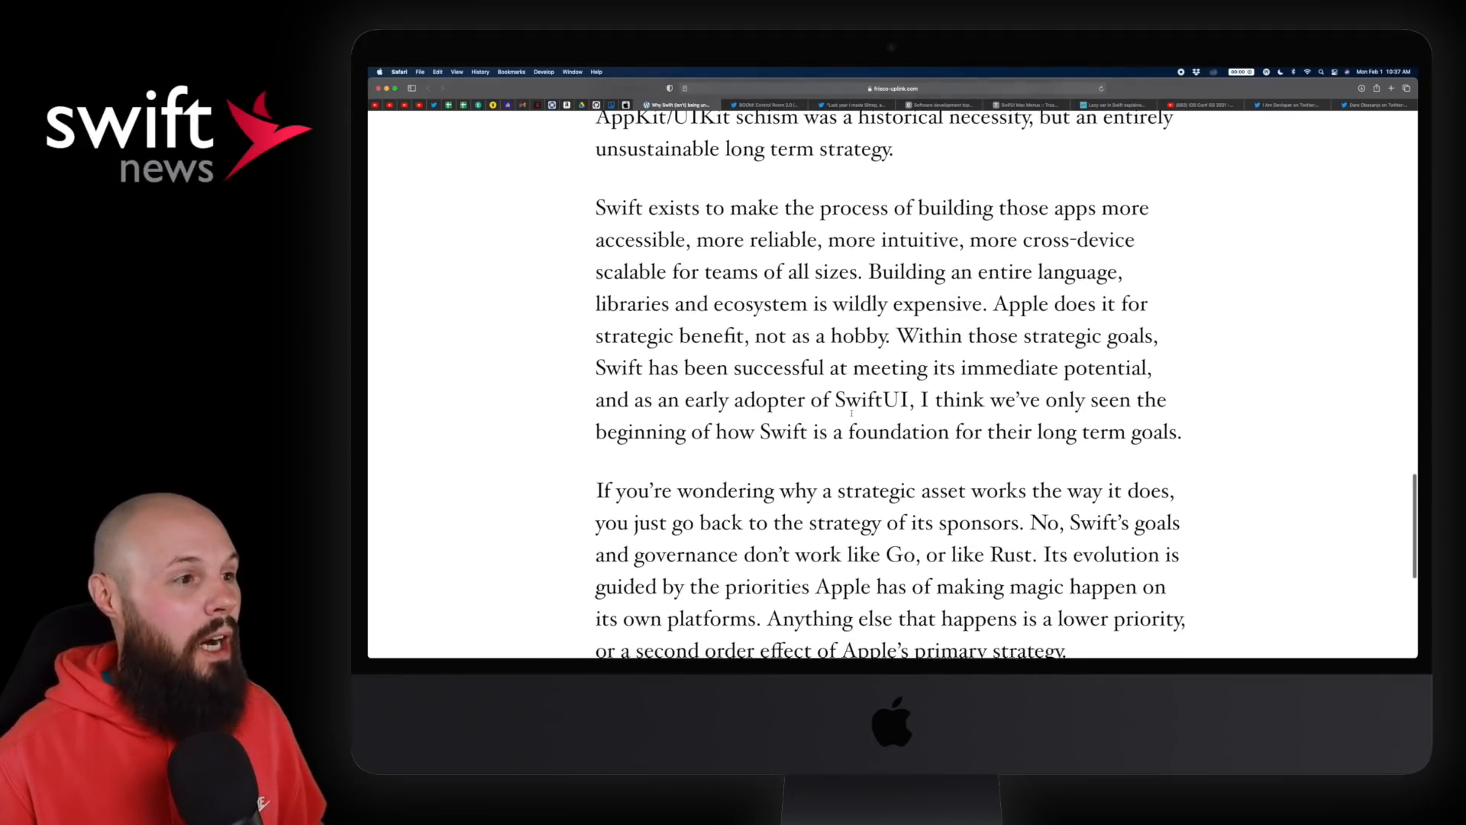
scroll(down, 3)
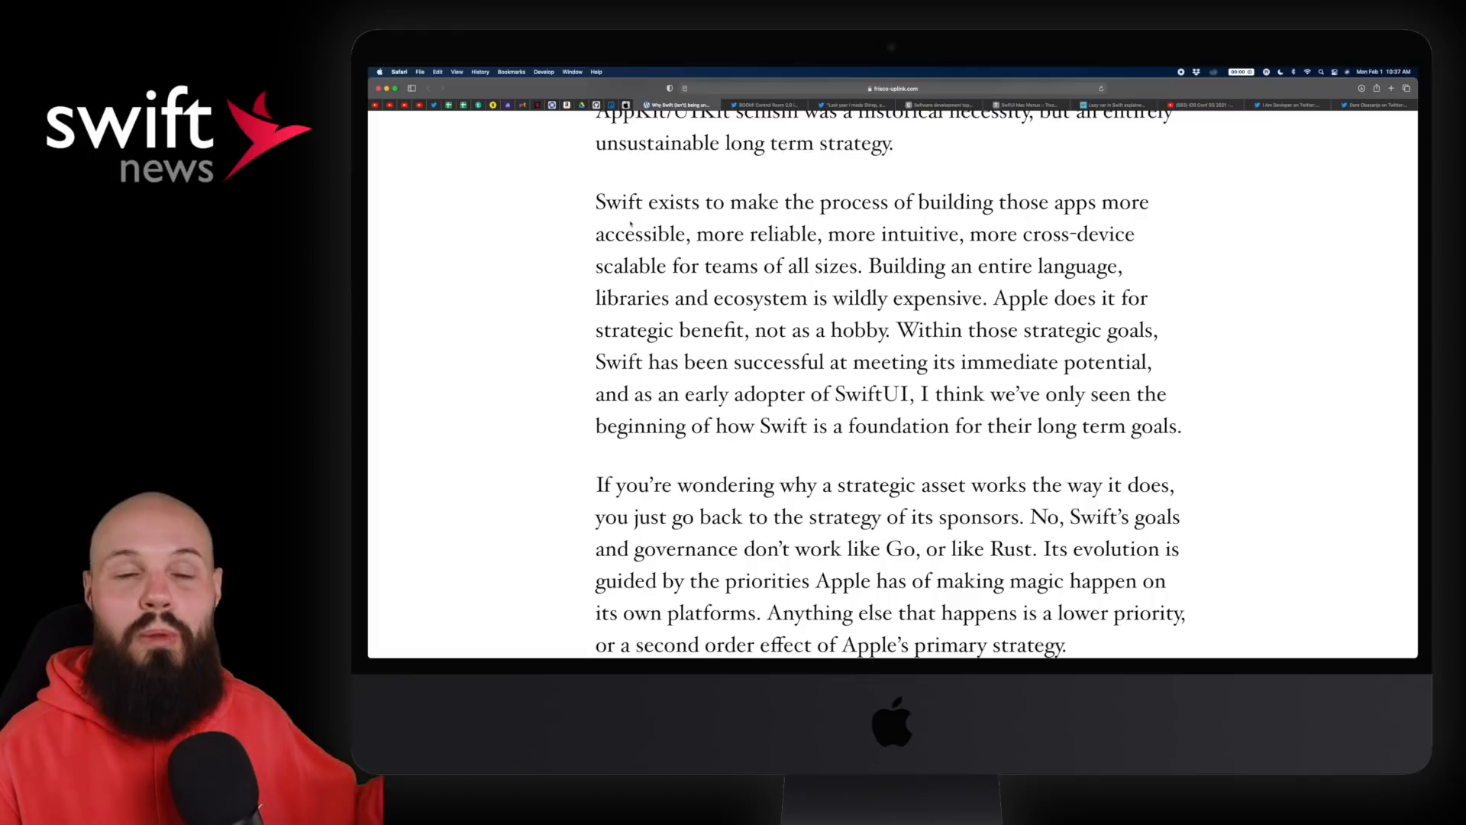
double_click(620, 201)
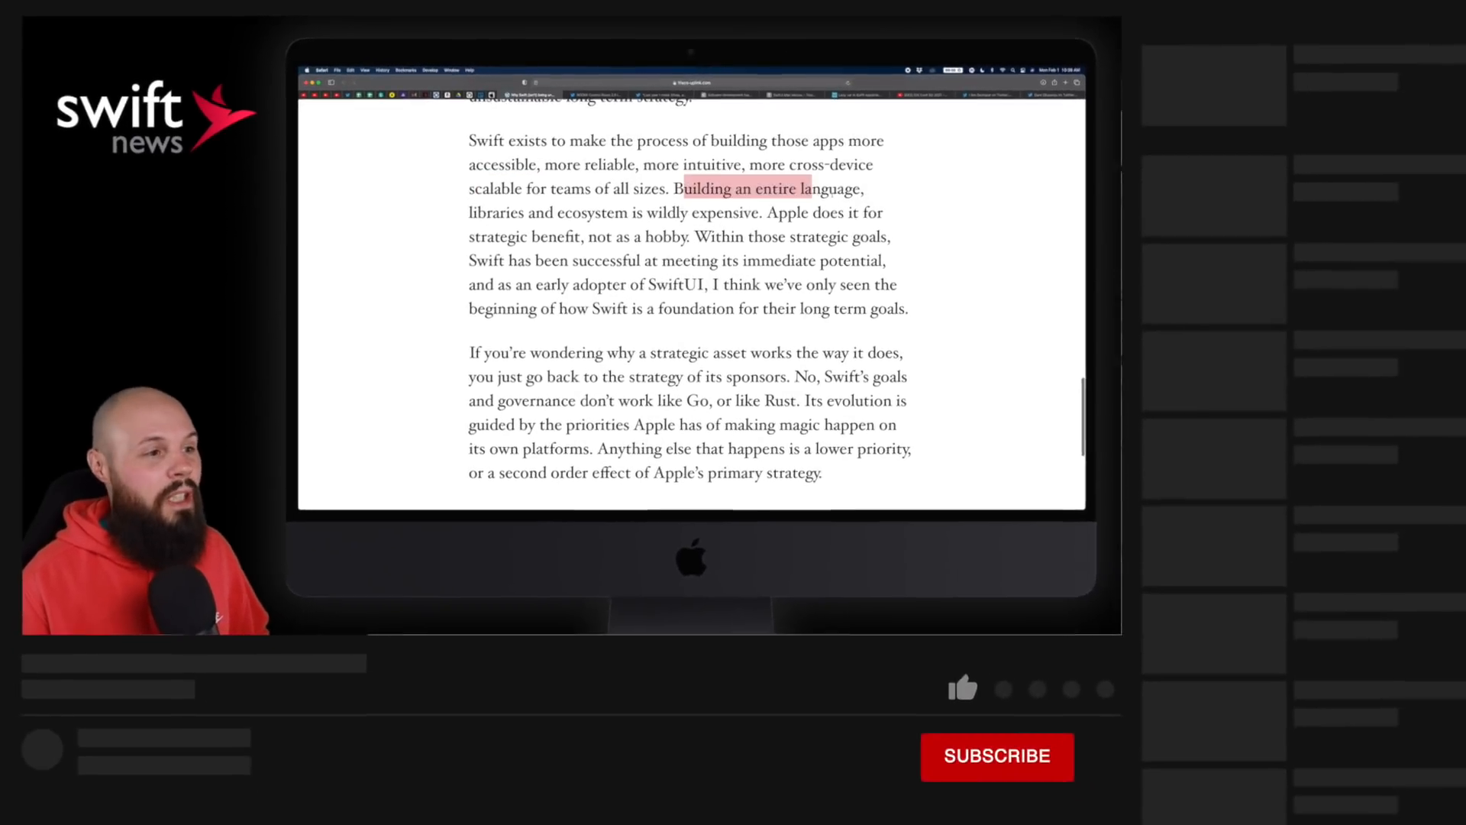
Step: Switch to the second tab, showing the Control Room 2.0 tweet thread
click(963, 687)
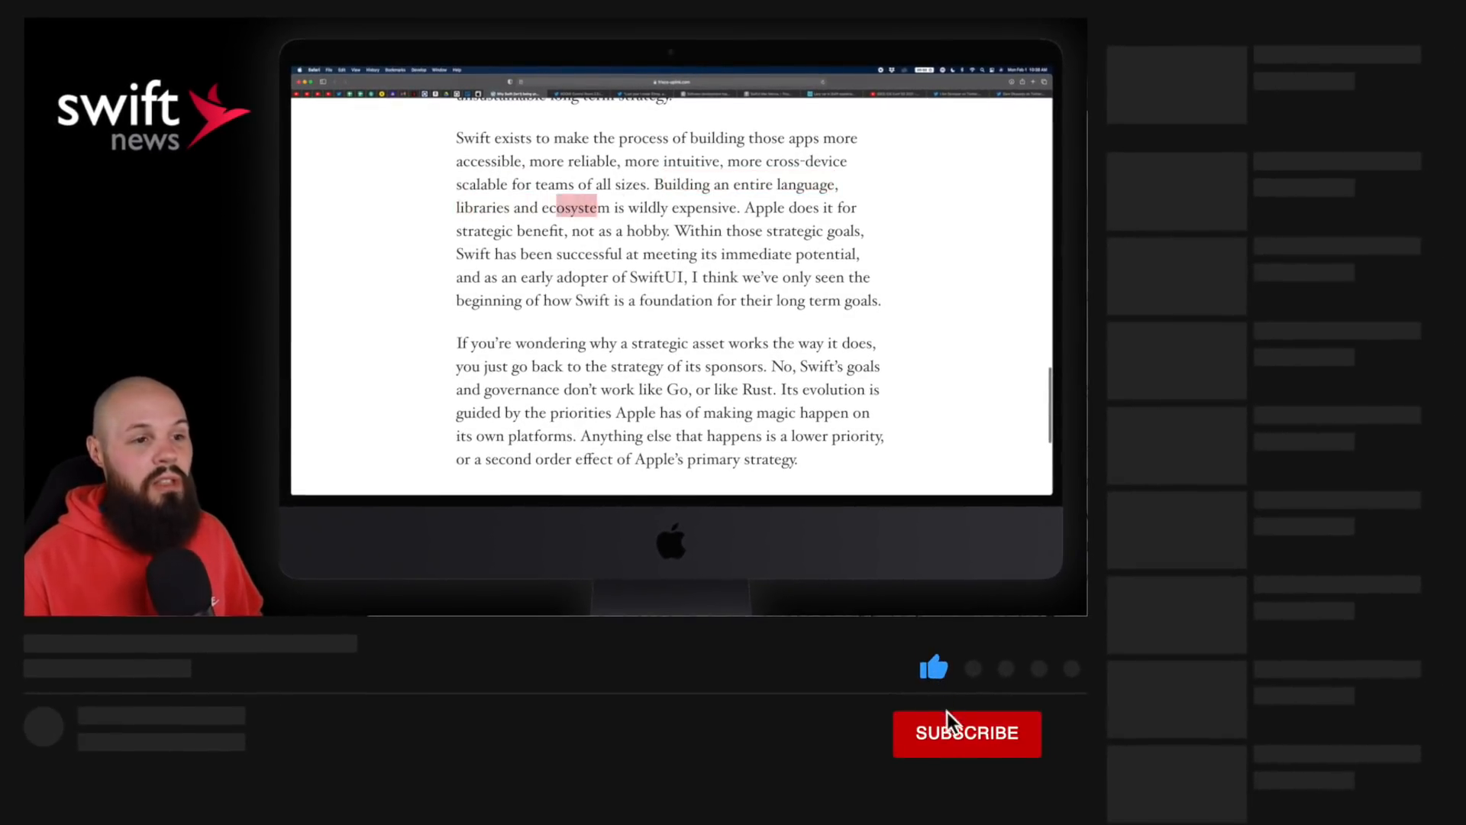
click(966, 733)
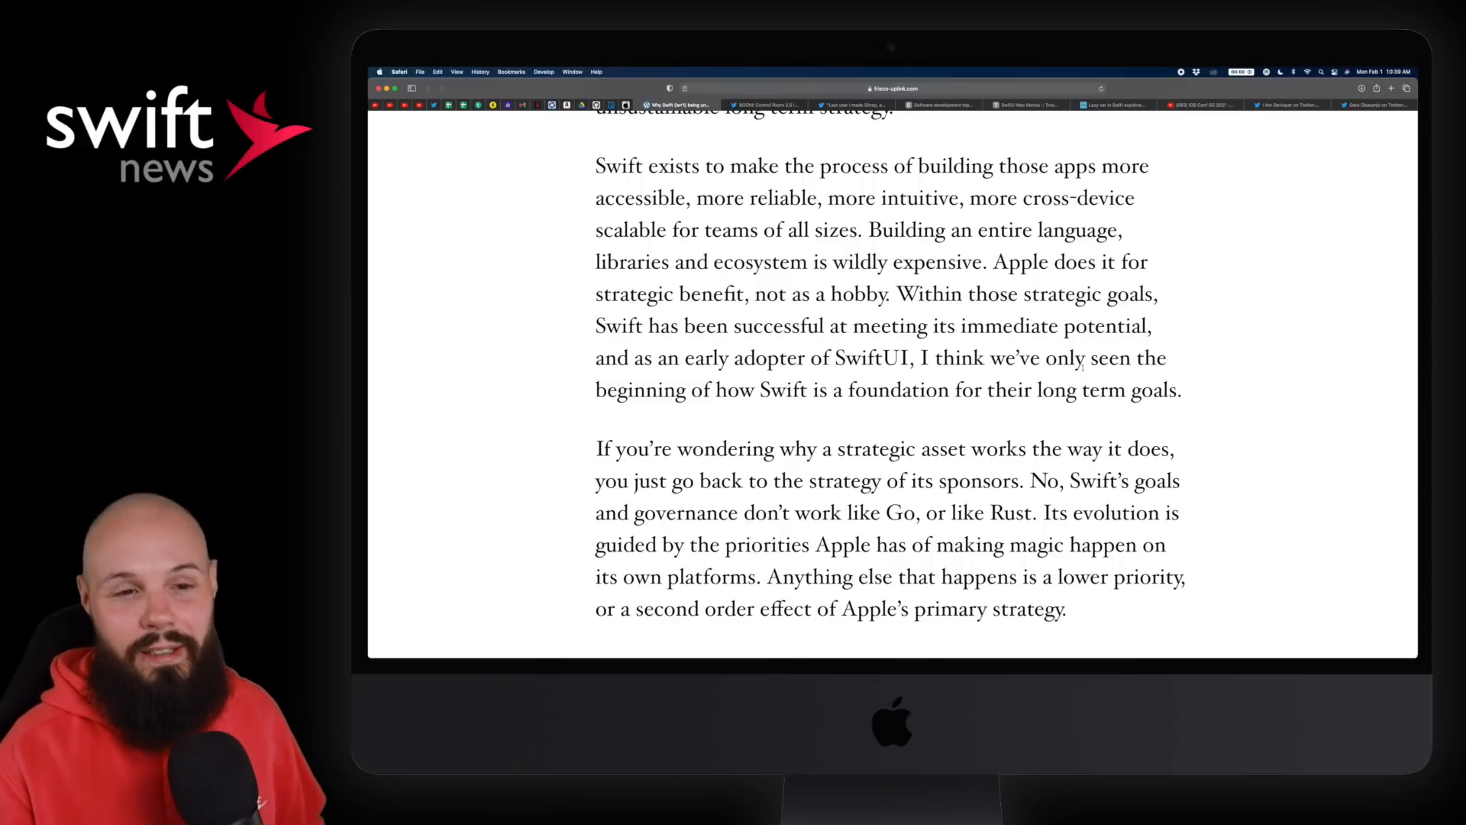
click(765, 104)
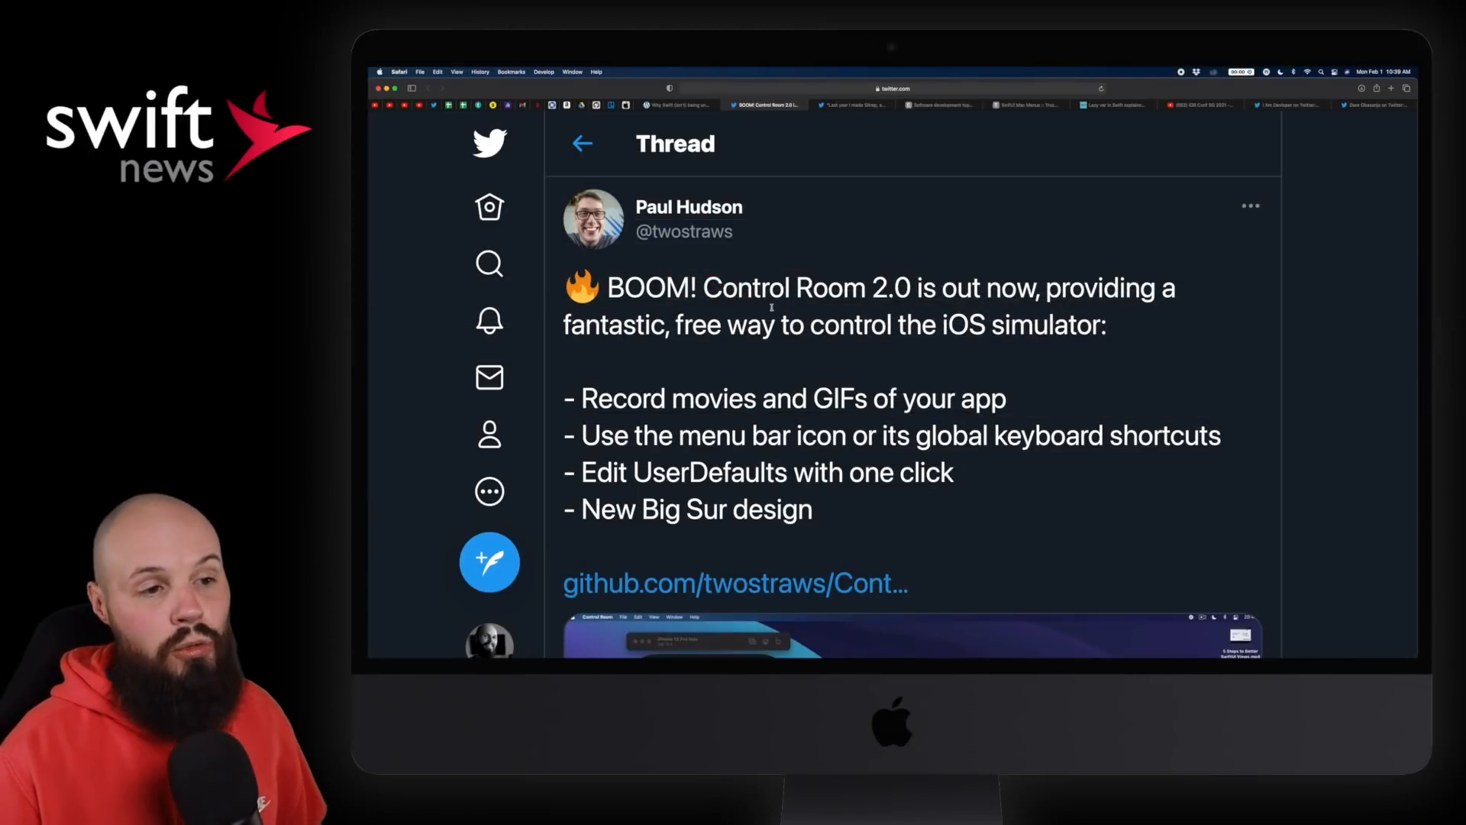
Step: Watch the Control Room 2.0 demo video, then switch to the Sitrep v1.0 tweet tab
scroll(down, 3)
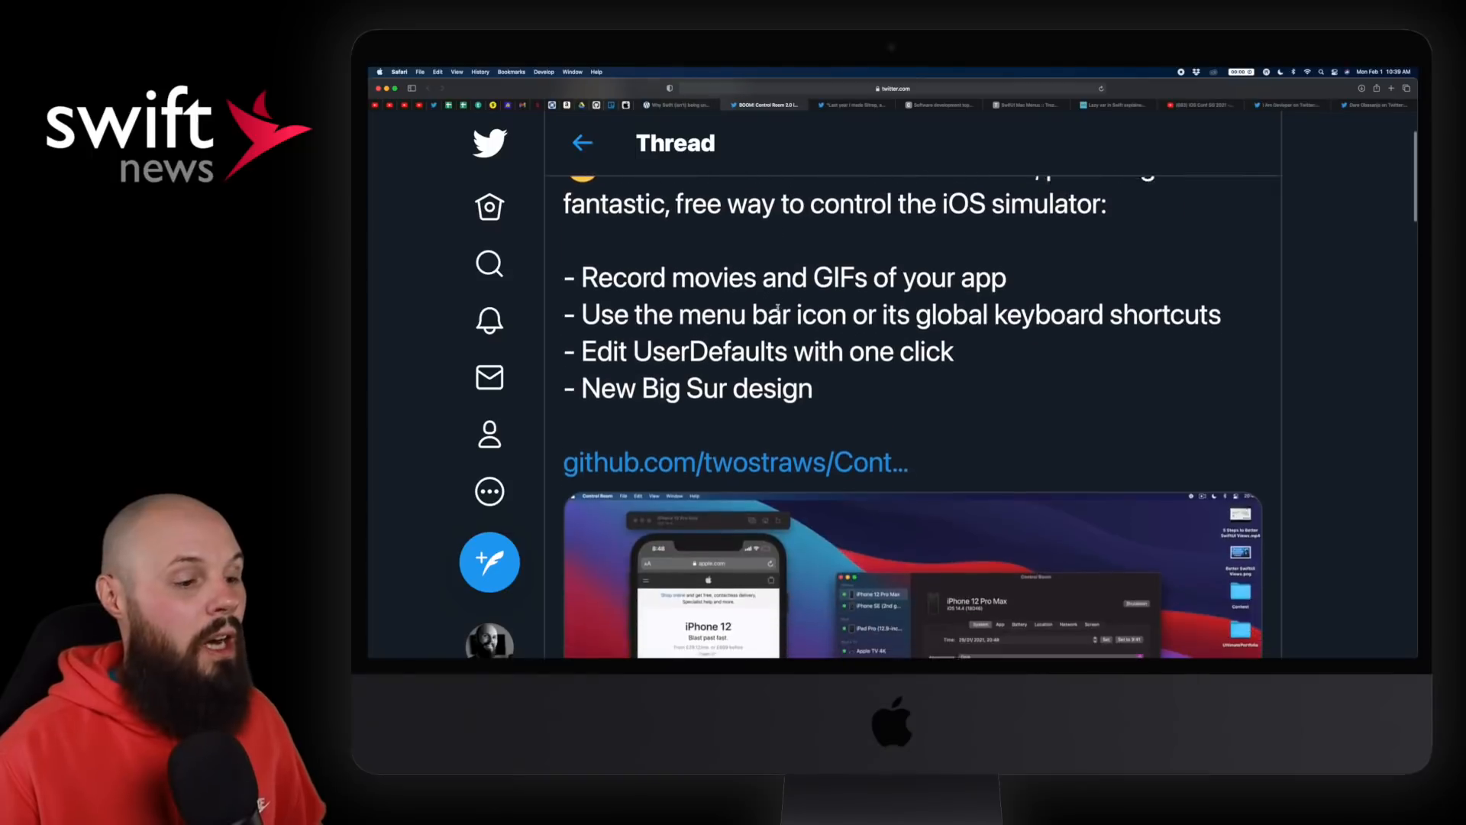
scroll(down, 3)
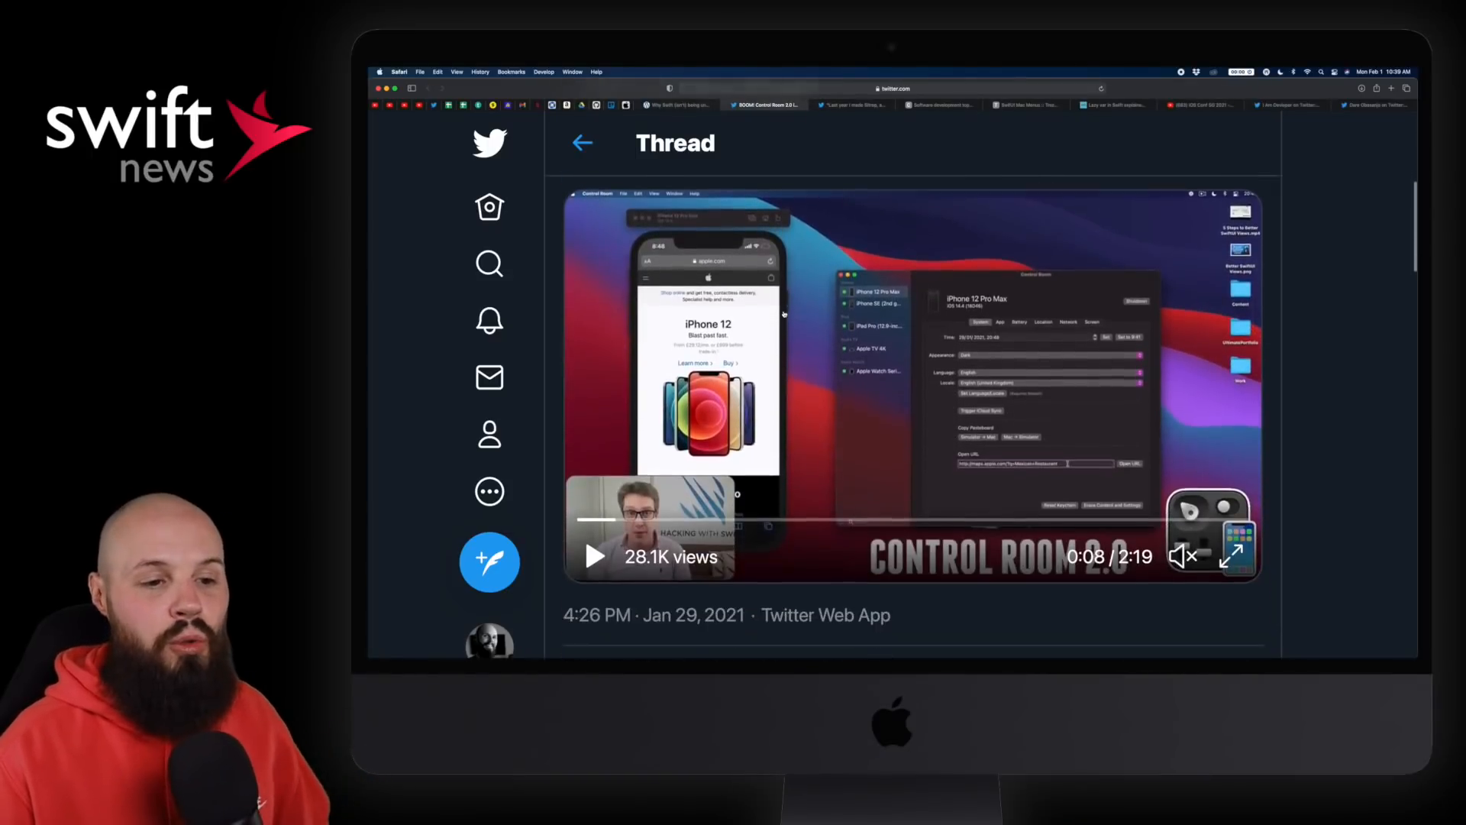
click(594, 557)
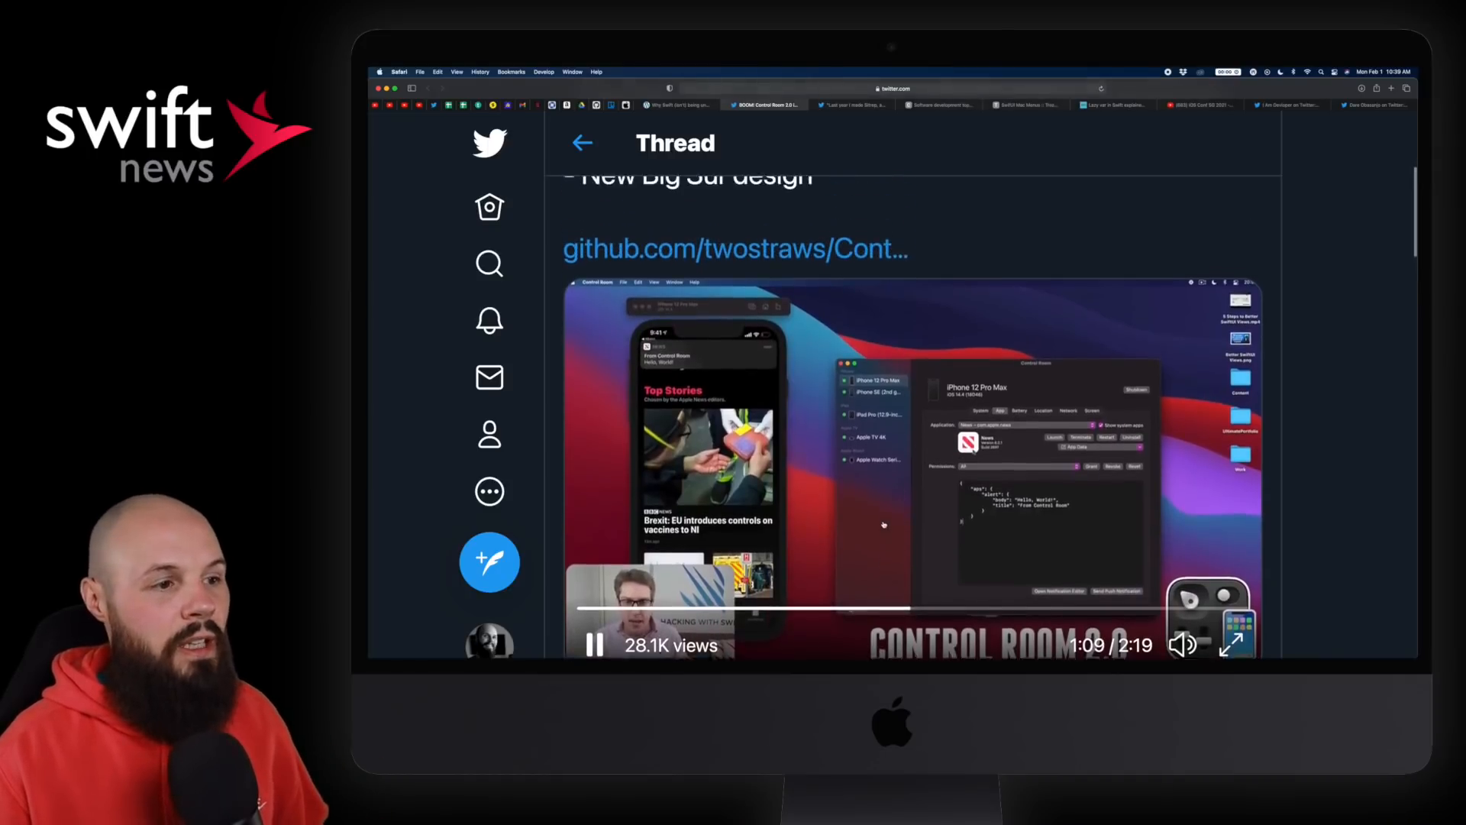
scroll(up, 3)
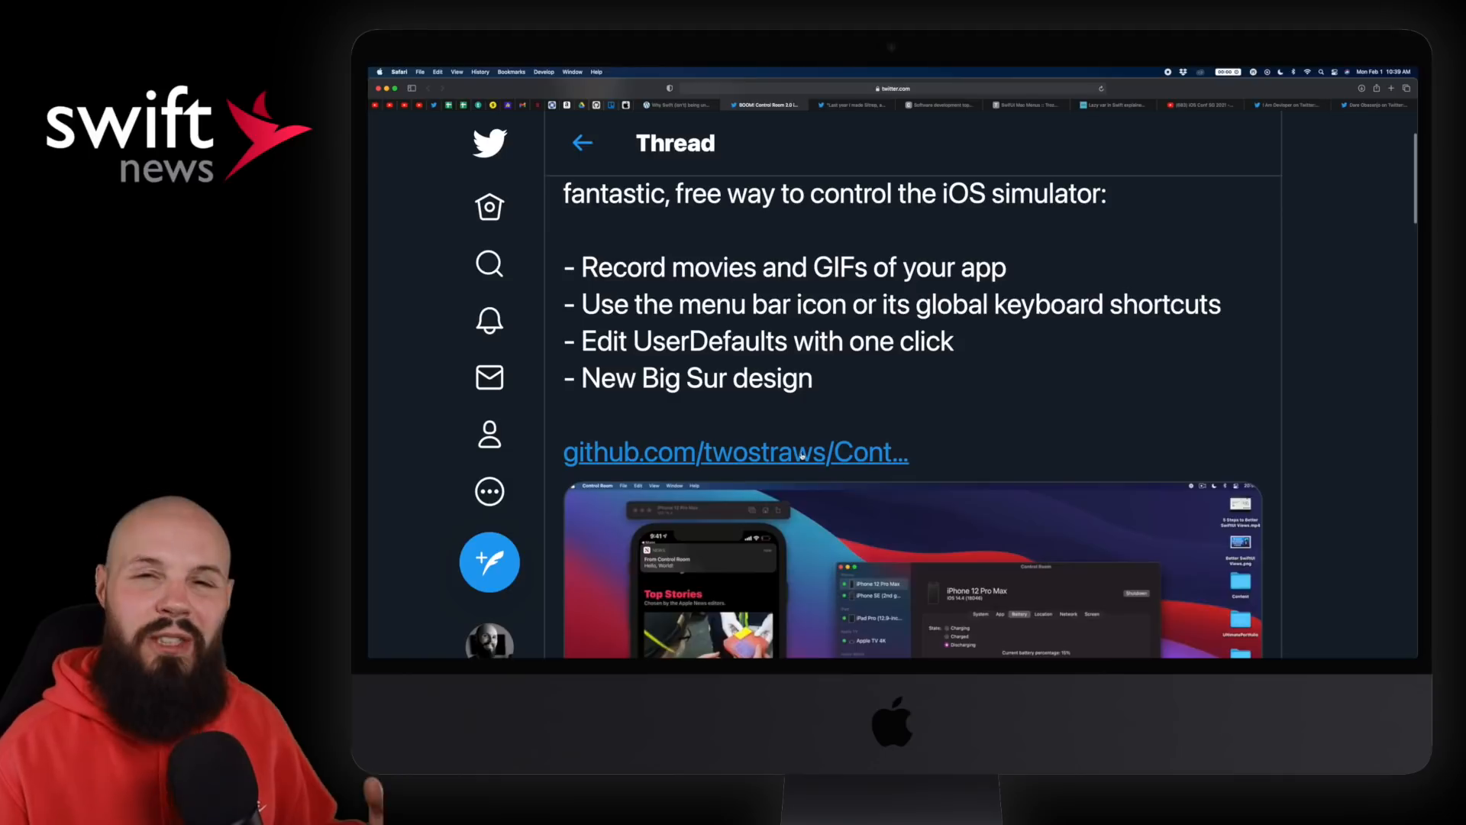
scroll(down, 3)
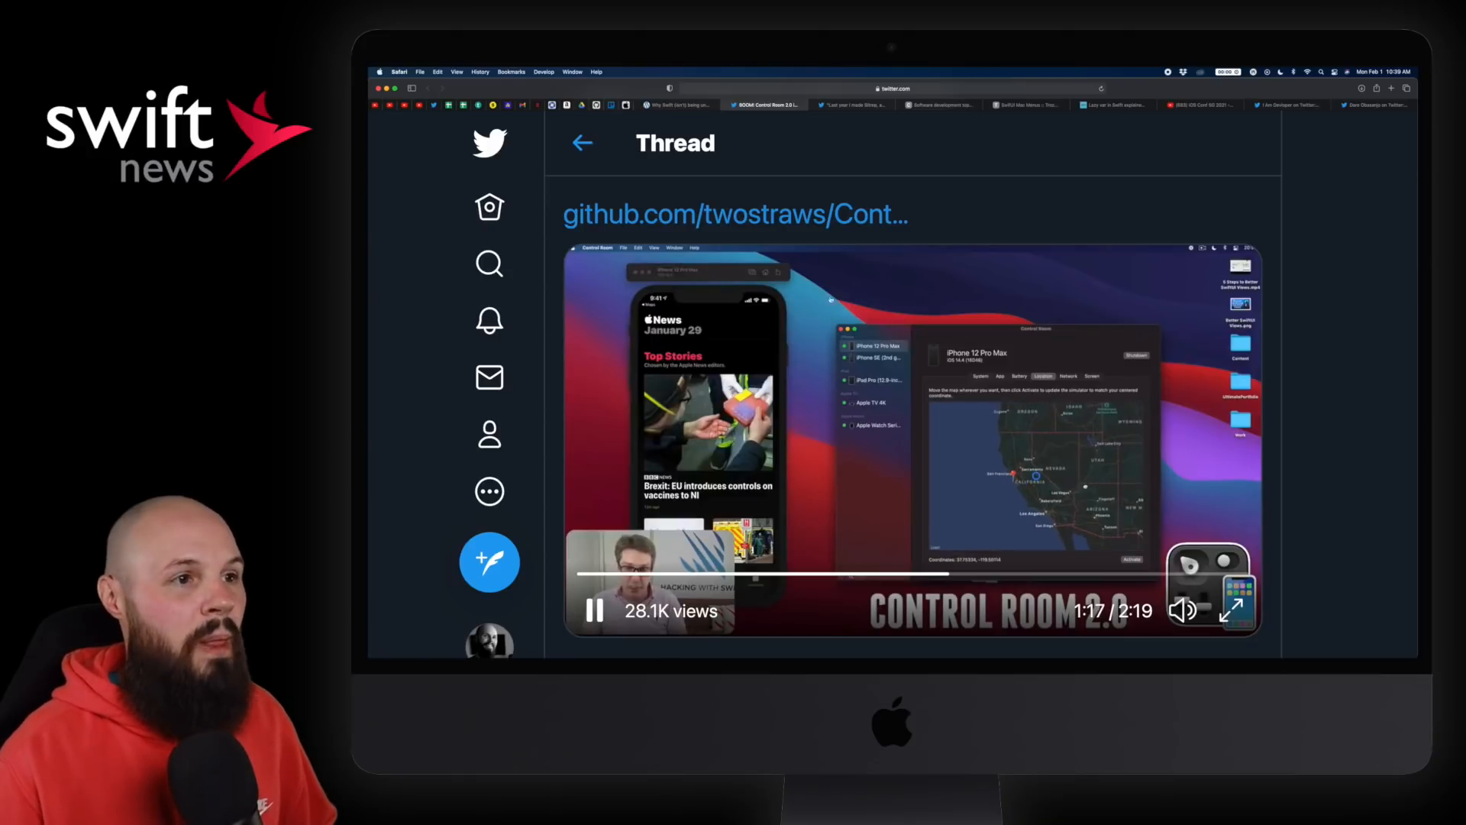
click(851, 105)
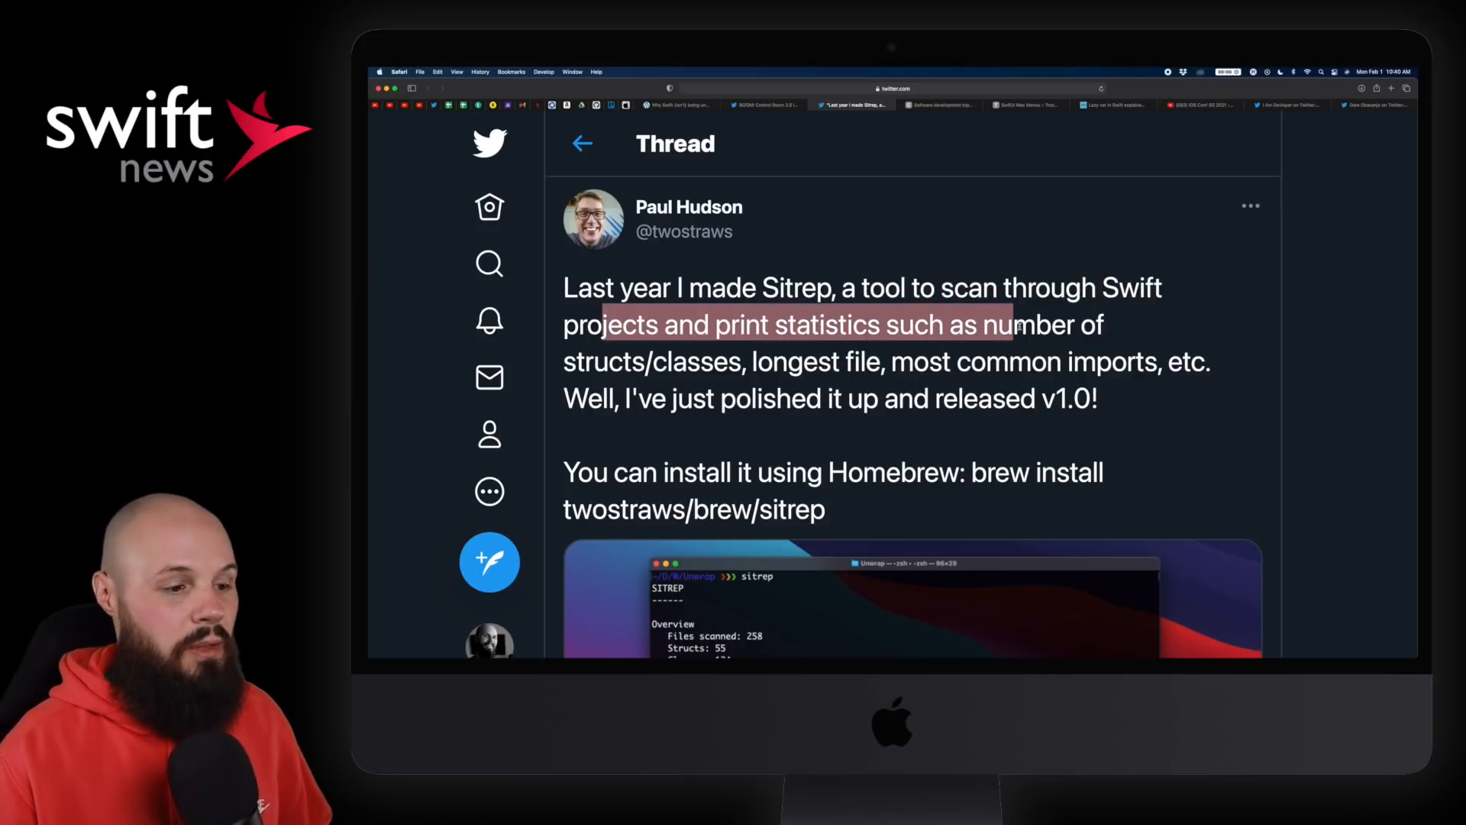
Step: View Sitrep's terminal screenshot, then switch to the chrisiskeit.com opinions article tab
scroll(down, 3)
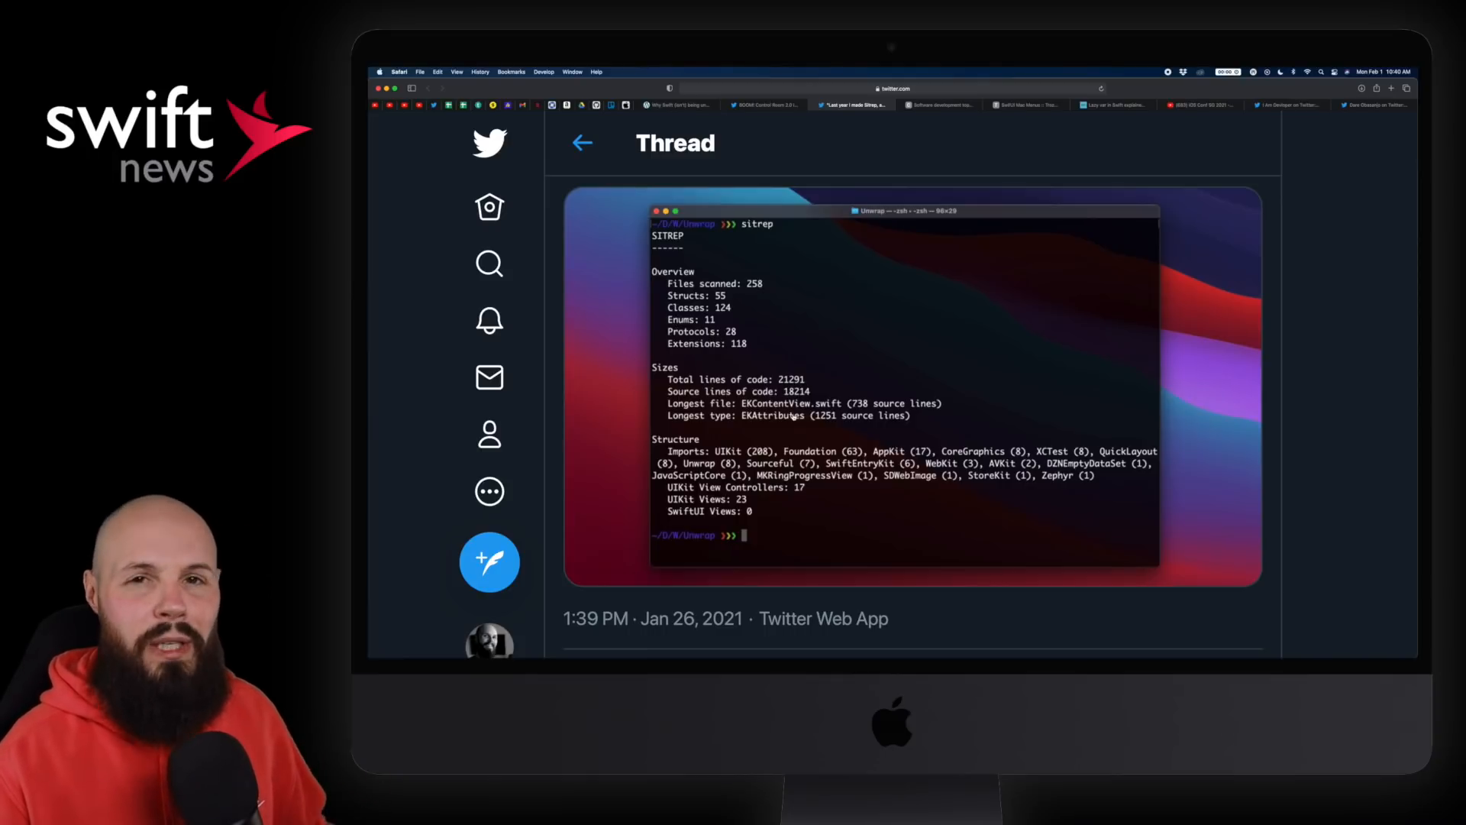
click(938, 104)
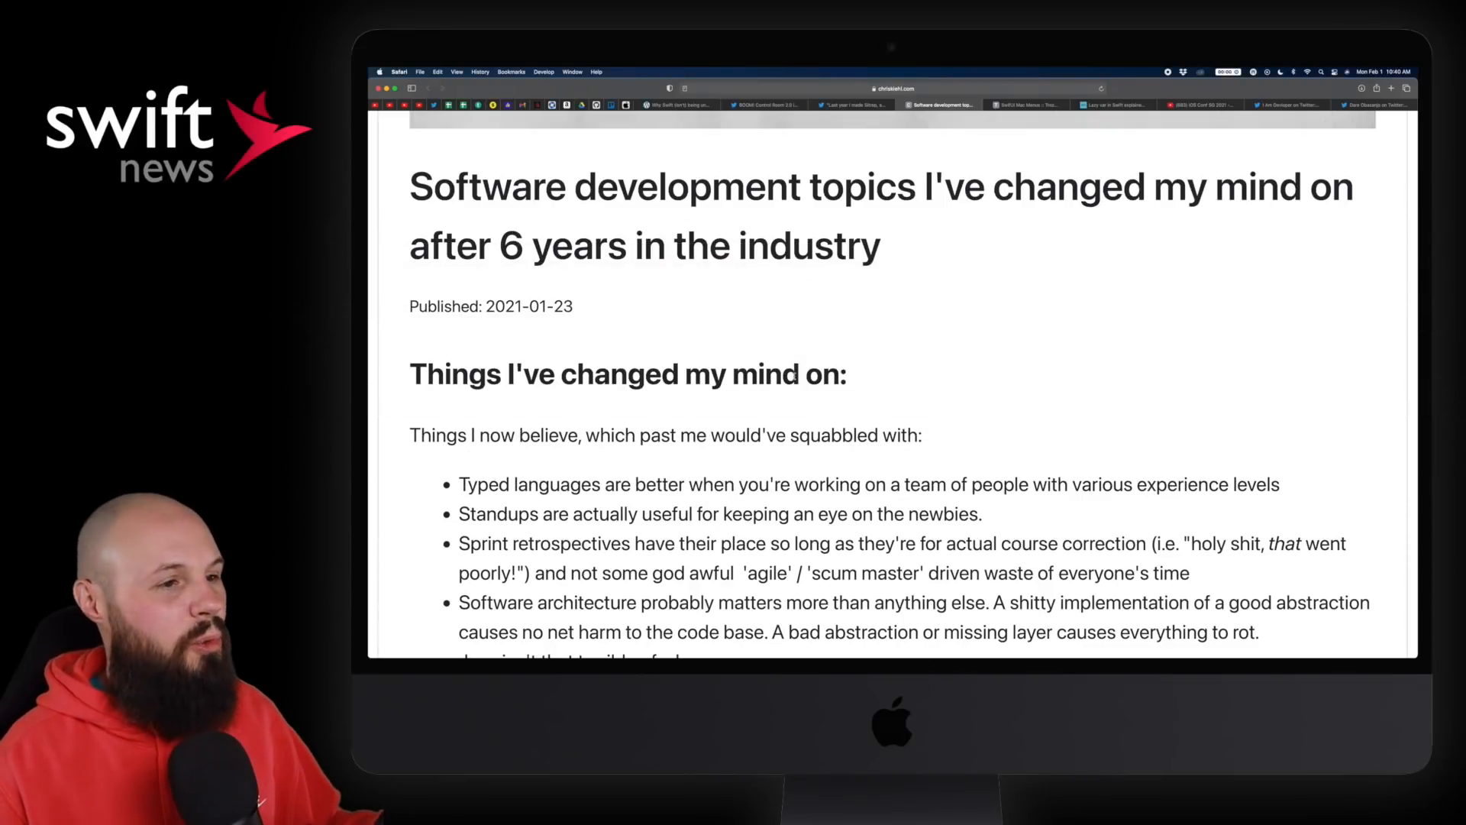
scroll(up, 3)
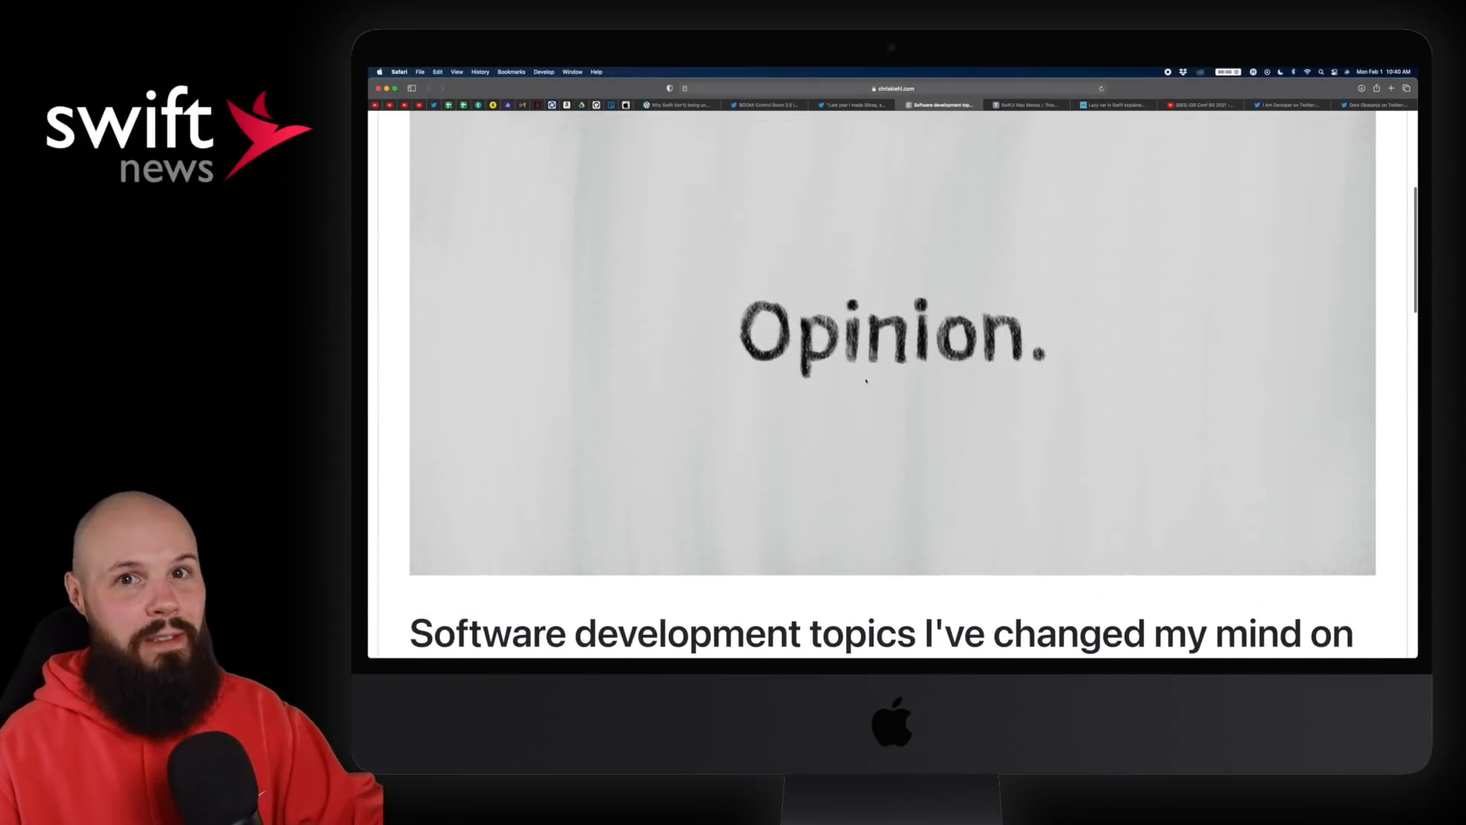
scroll(down, 3)
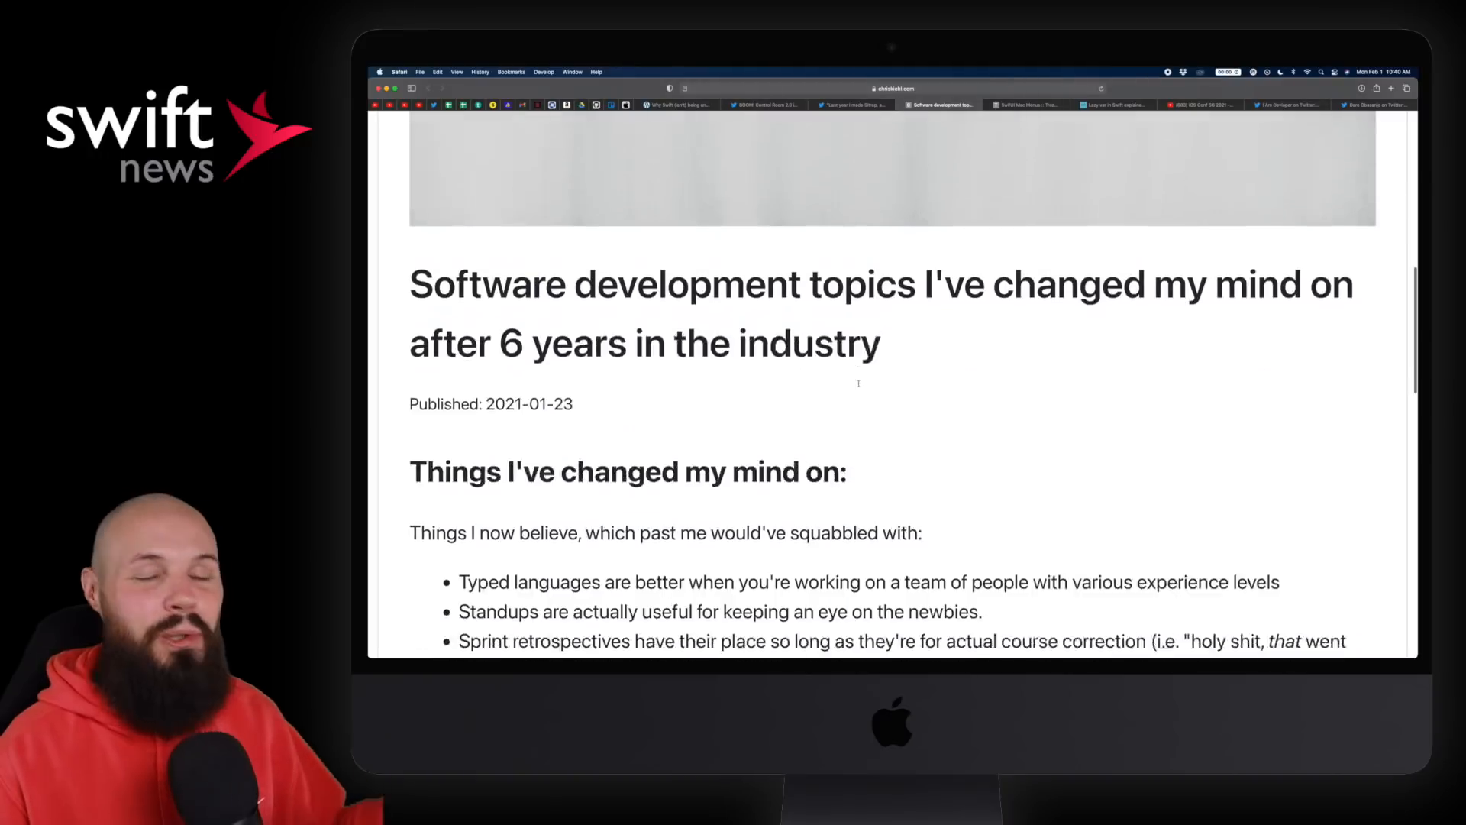
scroll(down, 3)
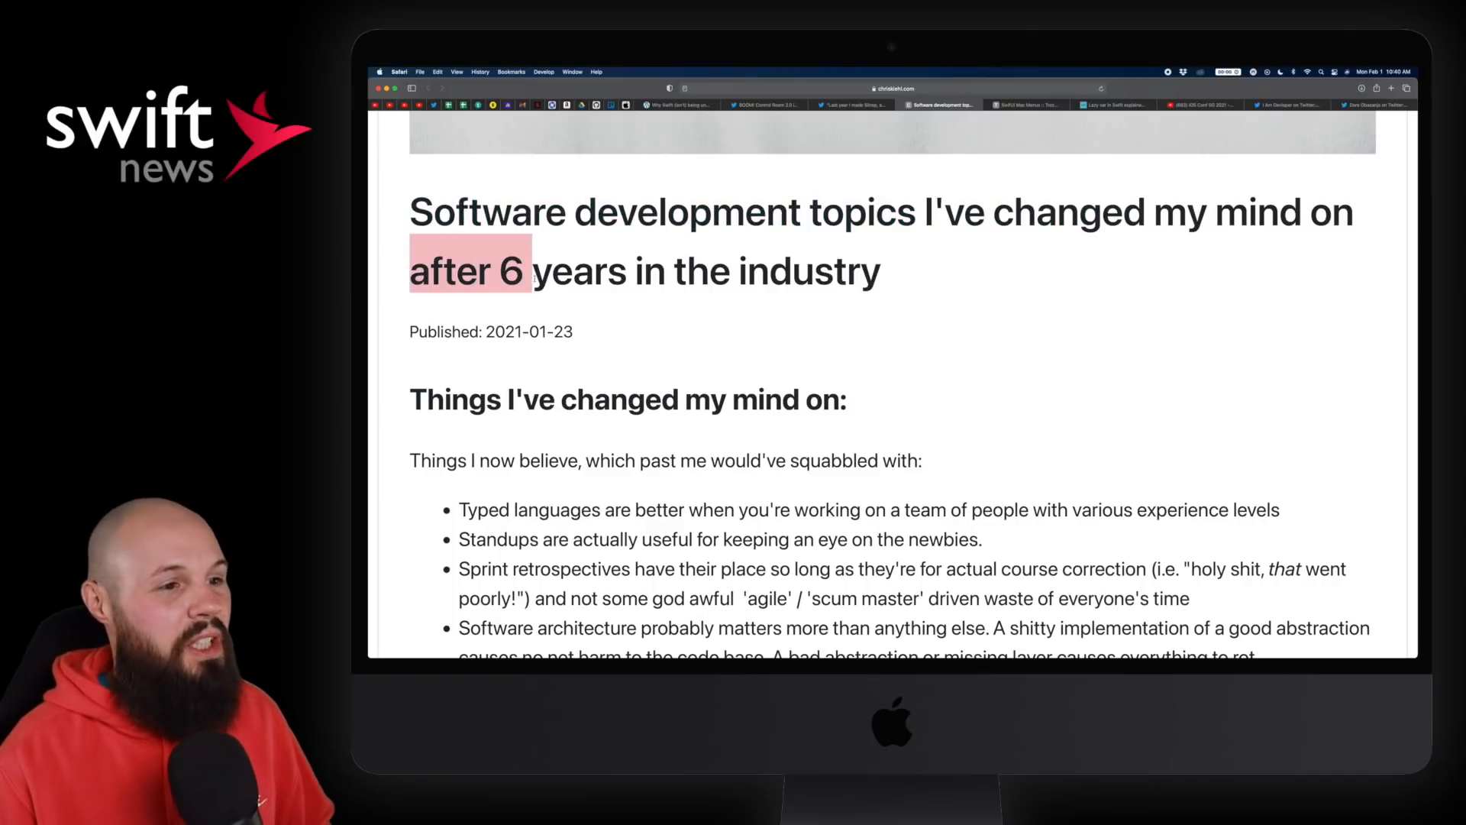
scroll(up, 3)
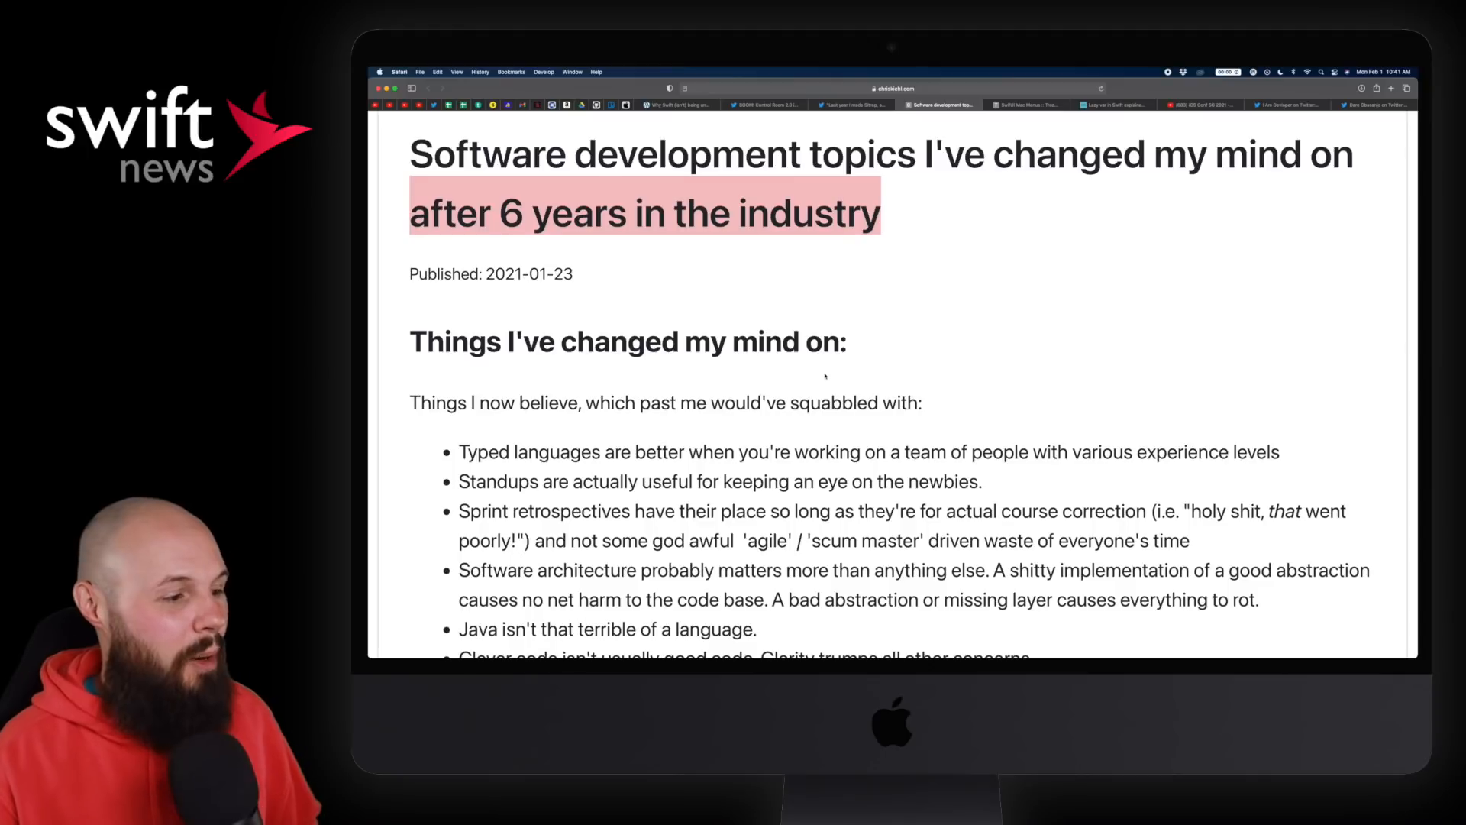
Step: Scroll past the 'Things I've changed my mind on' list to 'Opinions I've picked up along the way'
scroll(down, 3)
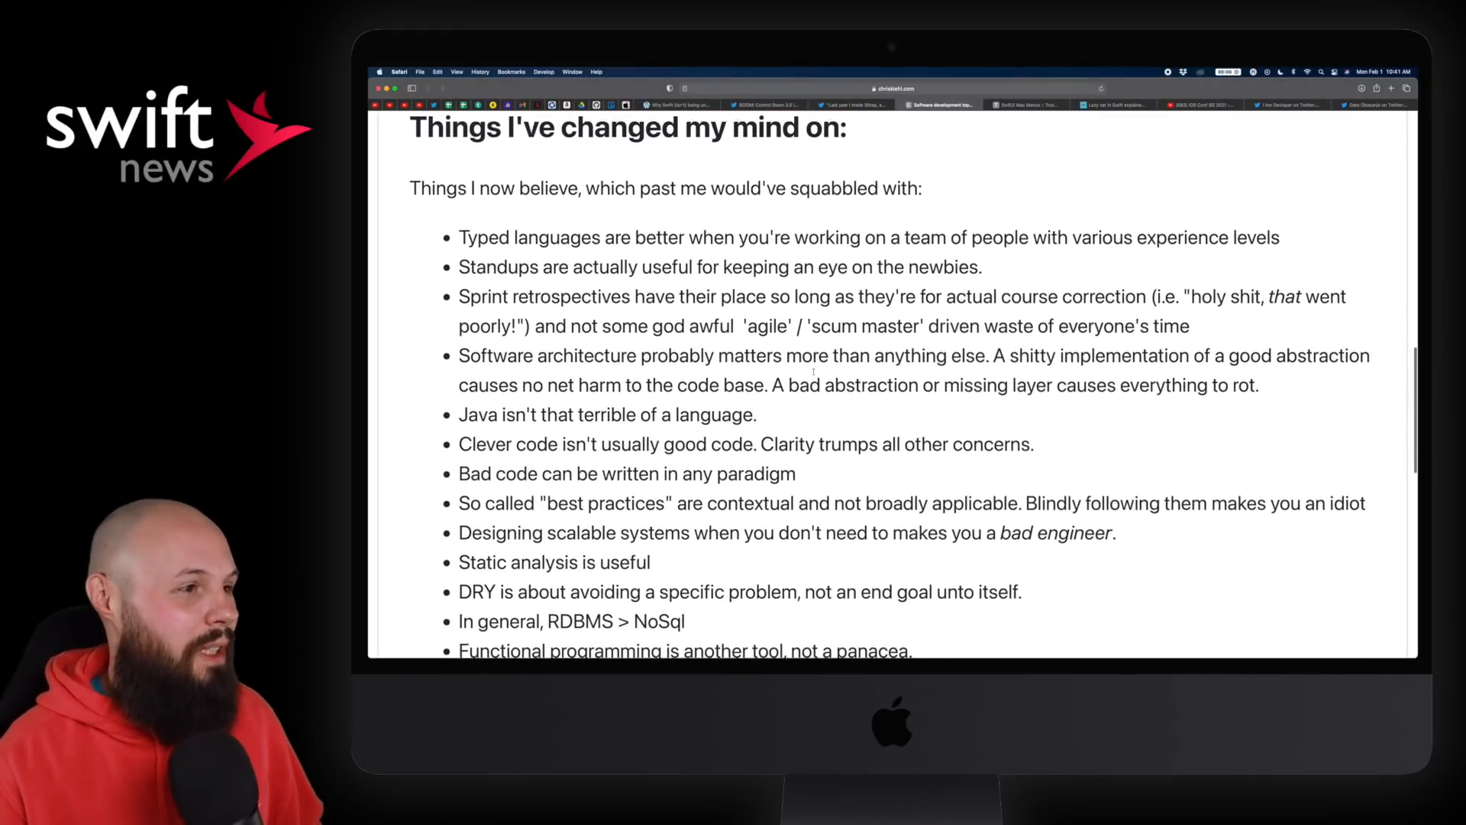
scroll(down, 3)
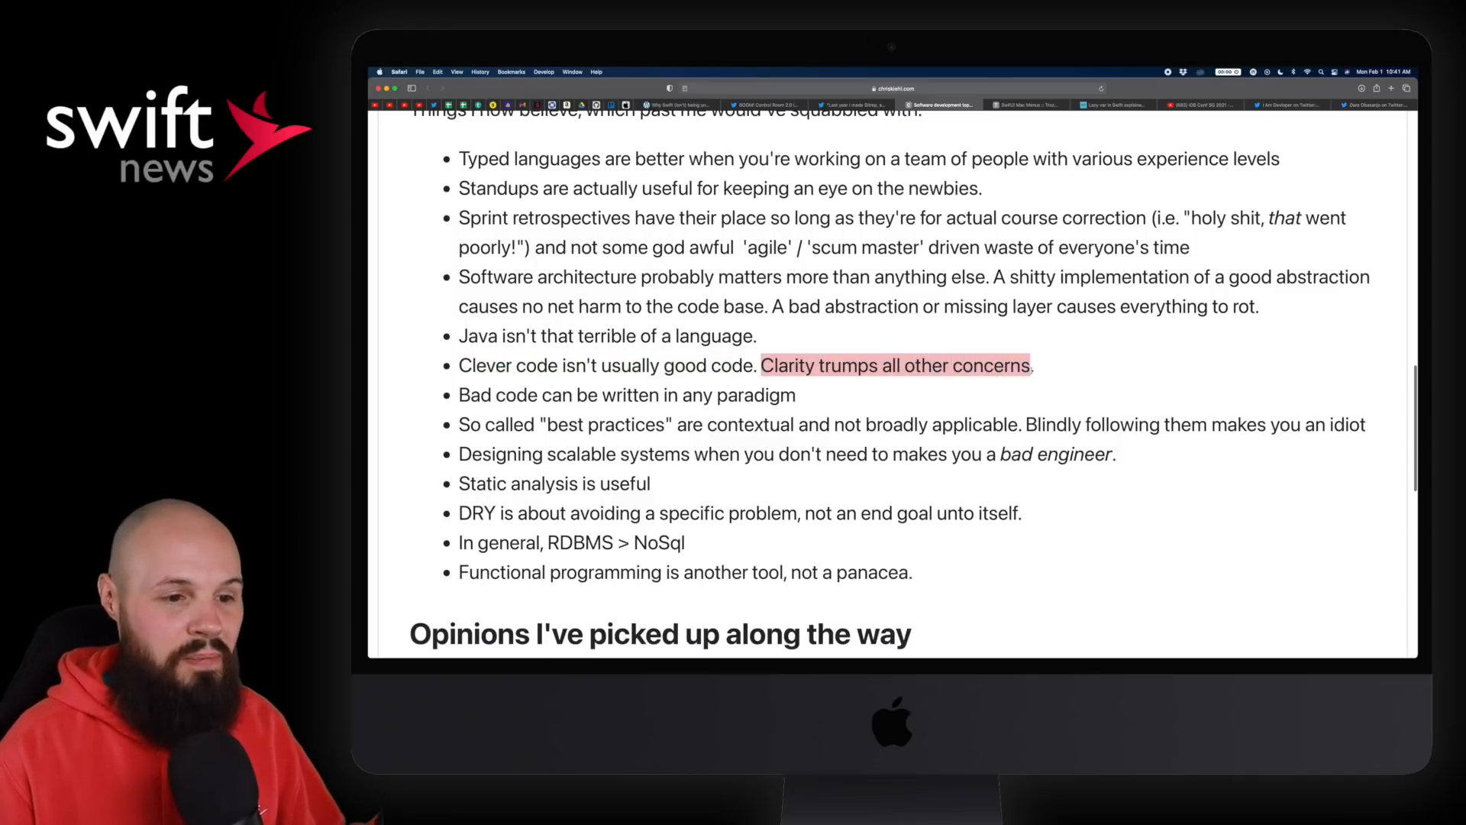
scroll(up, 3)
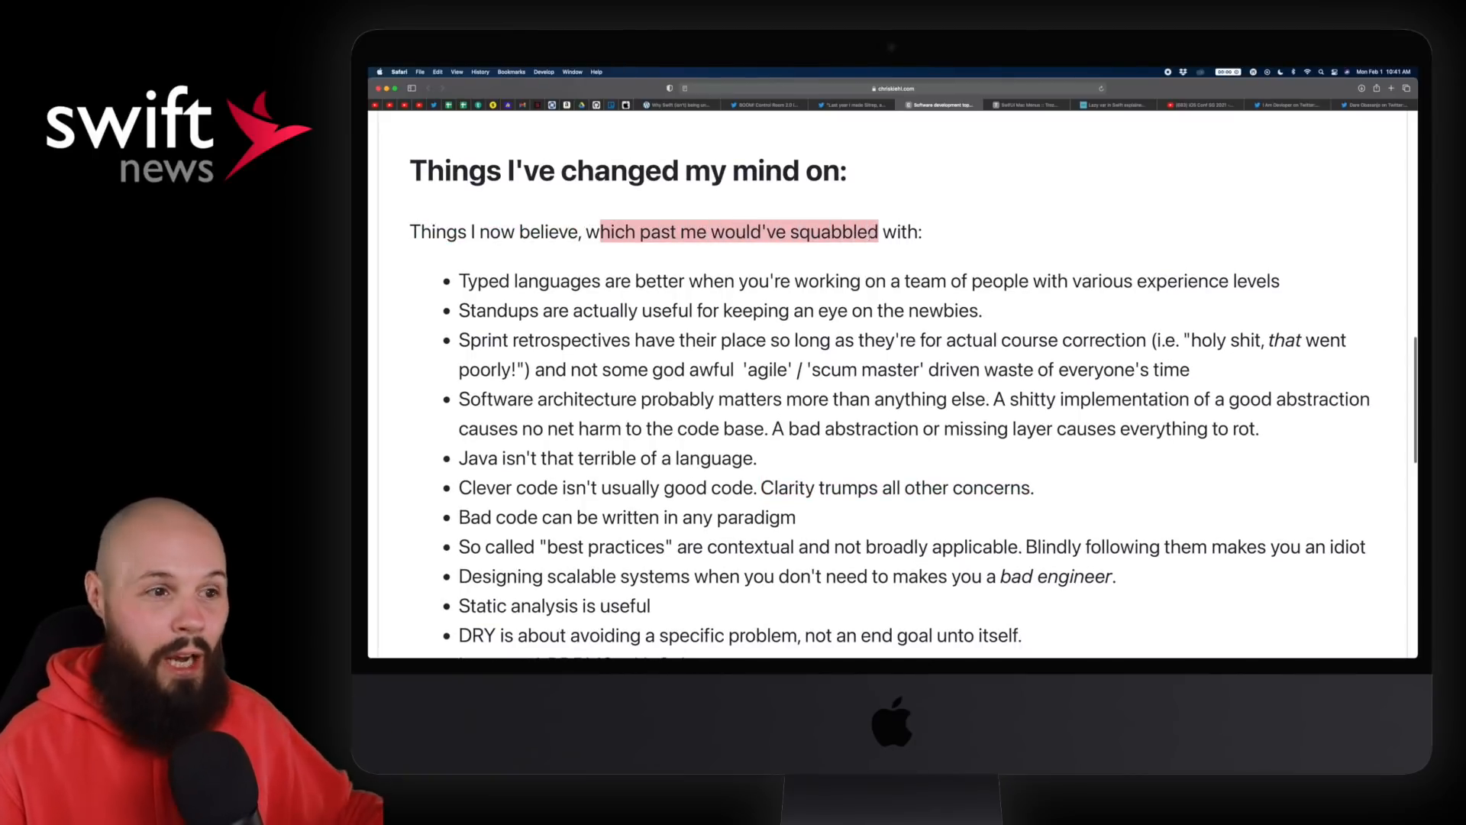
scroll(down, 3)
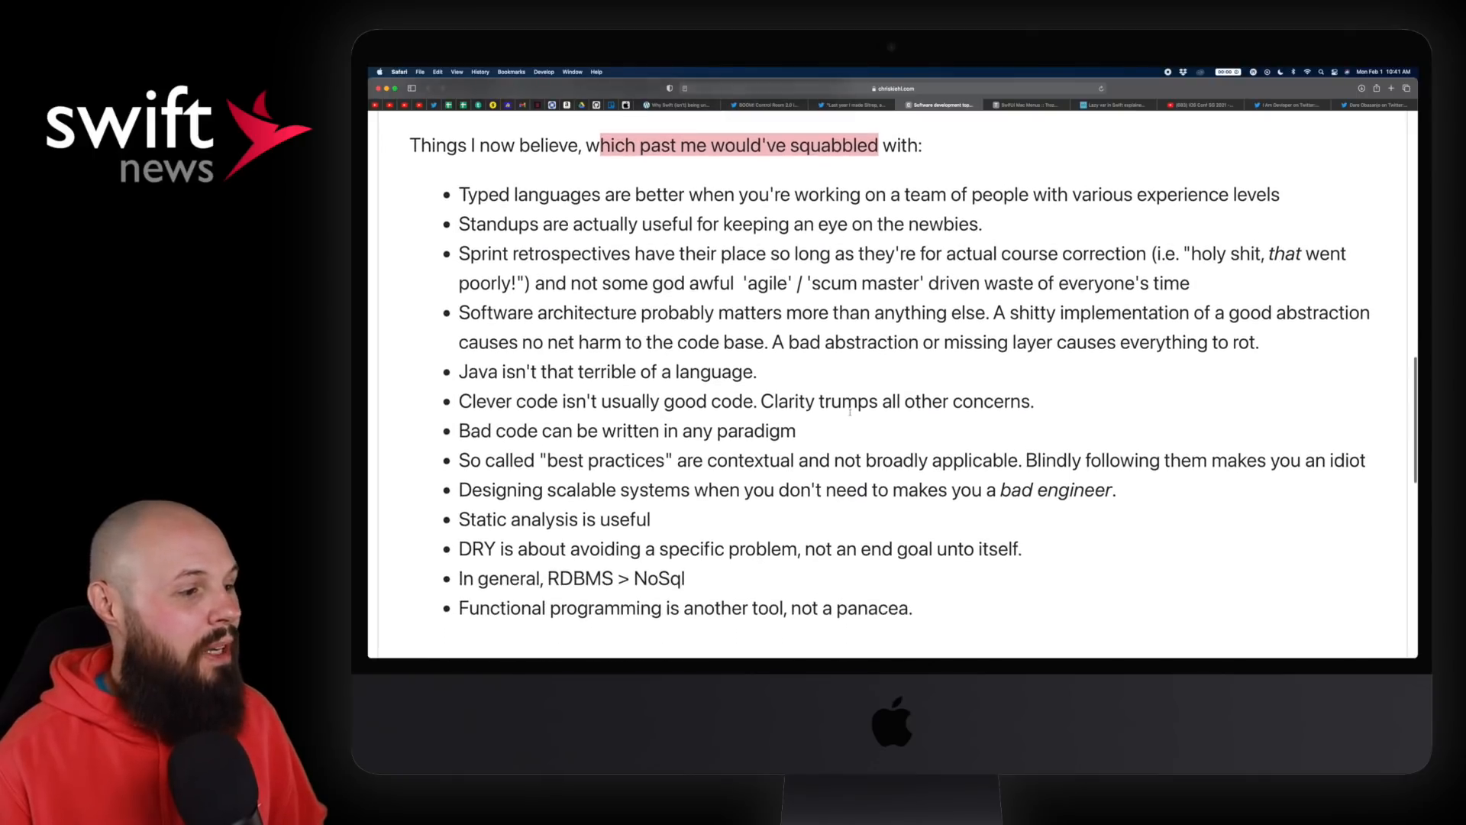
scroll(down, 3)
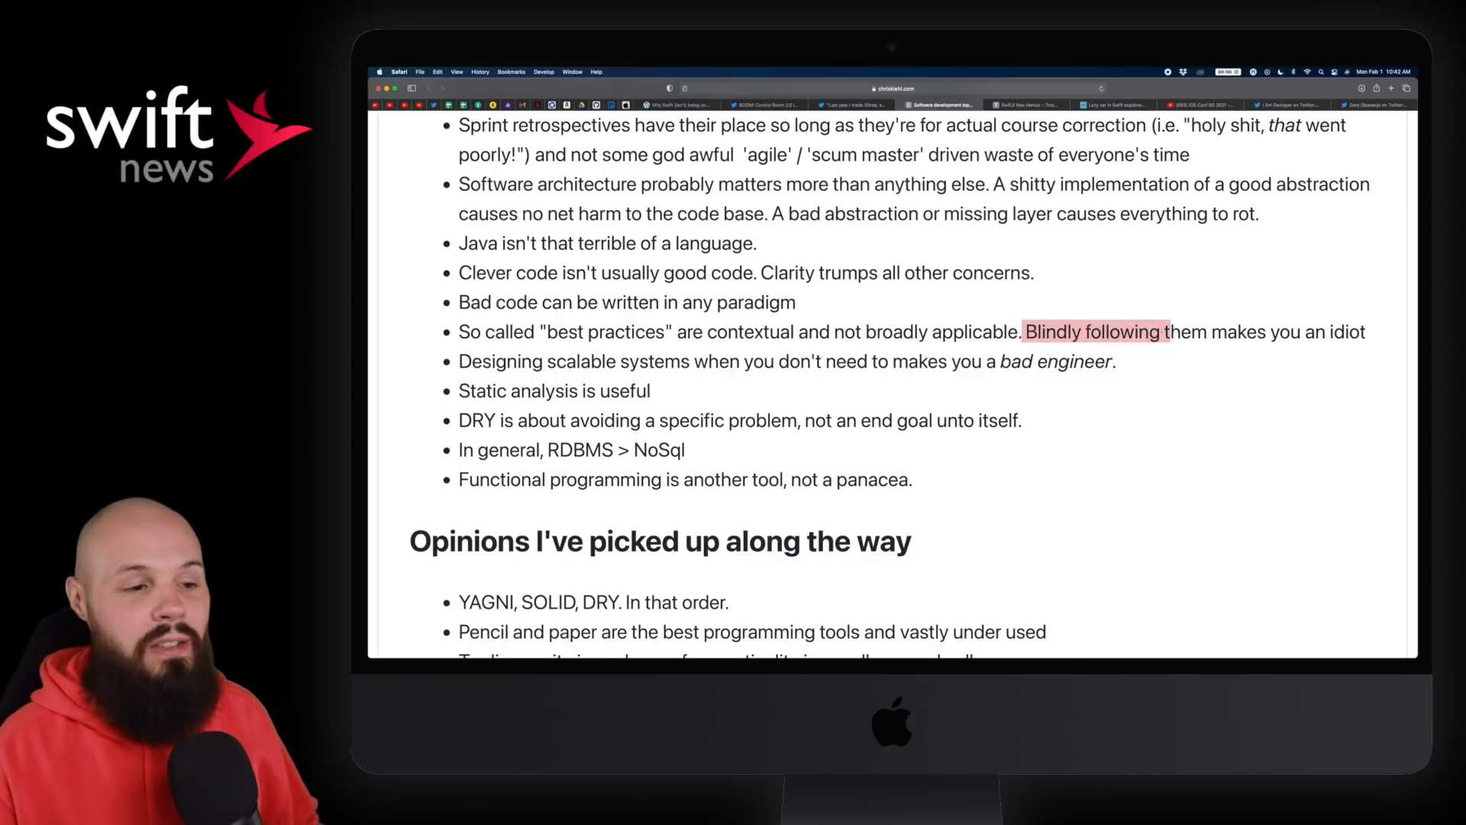
Step: Clear the highlighted pencil-and-paper sentence in the opinions article
scroll(down, 3)
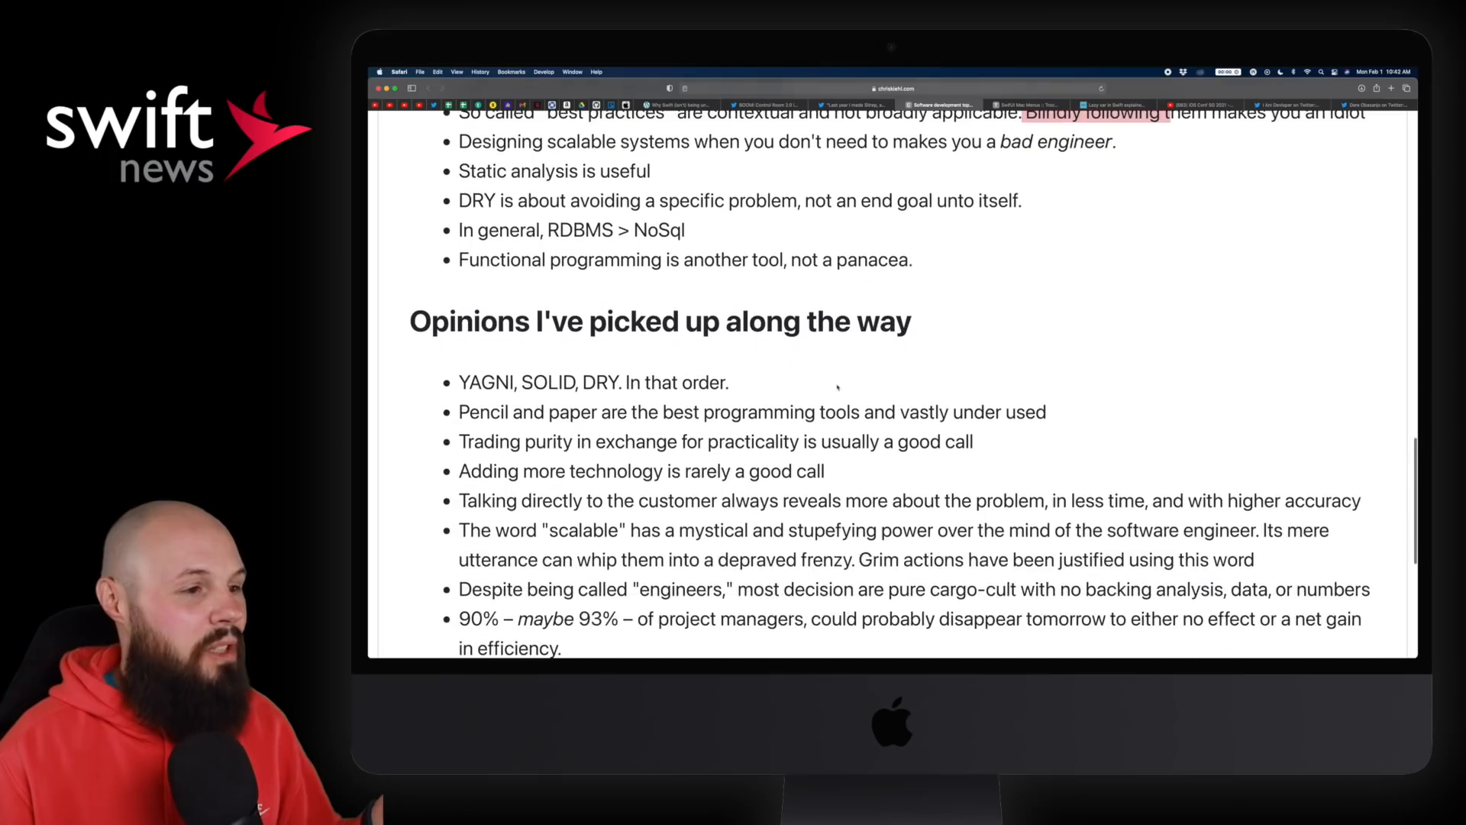
scroll(down, 3)
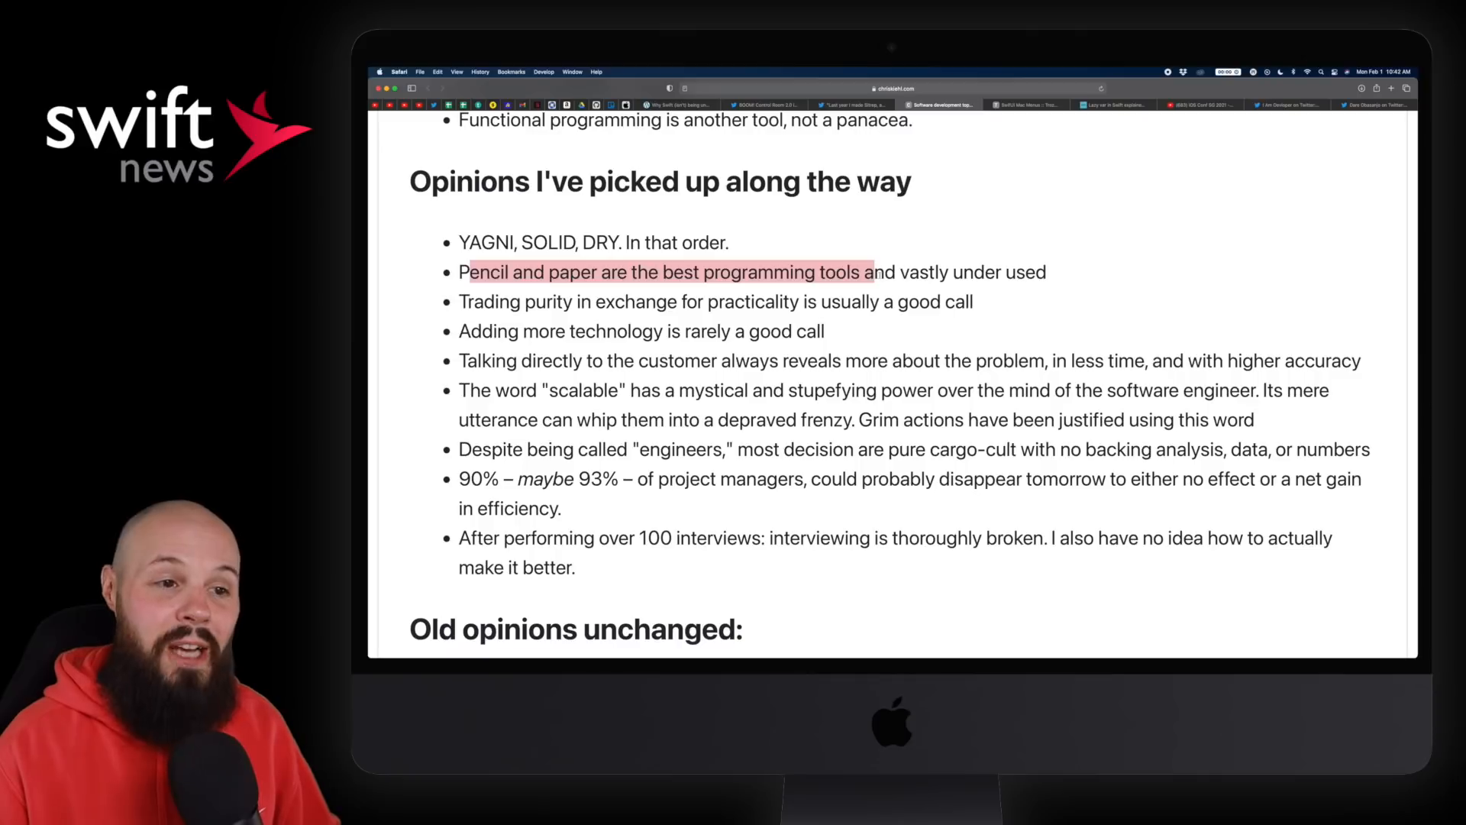
click(736, 242)
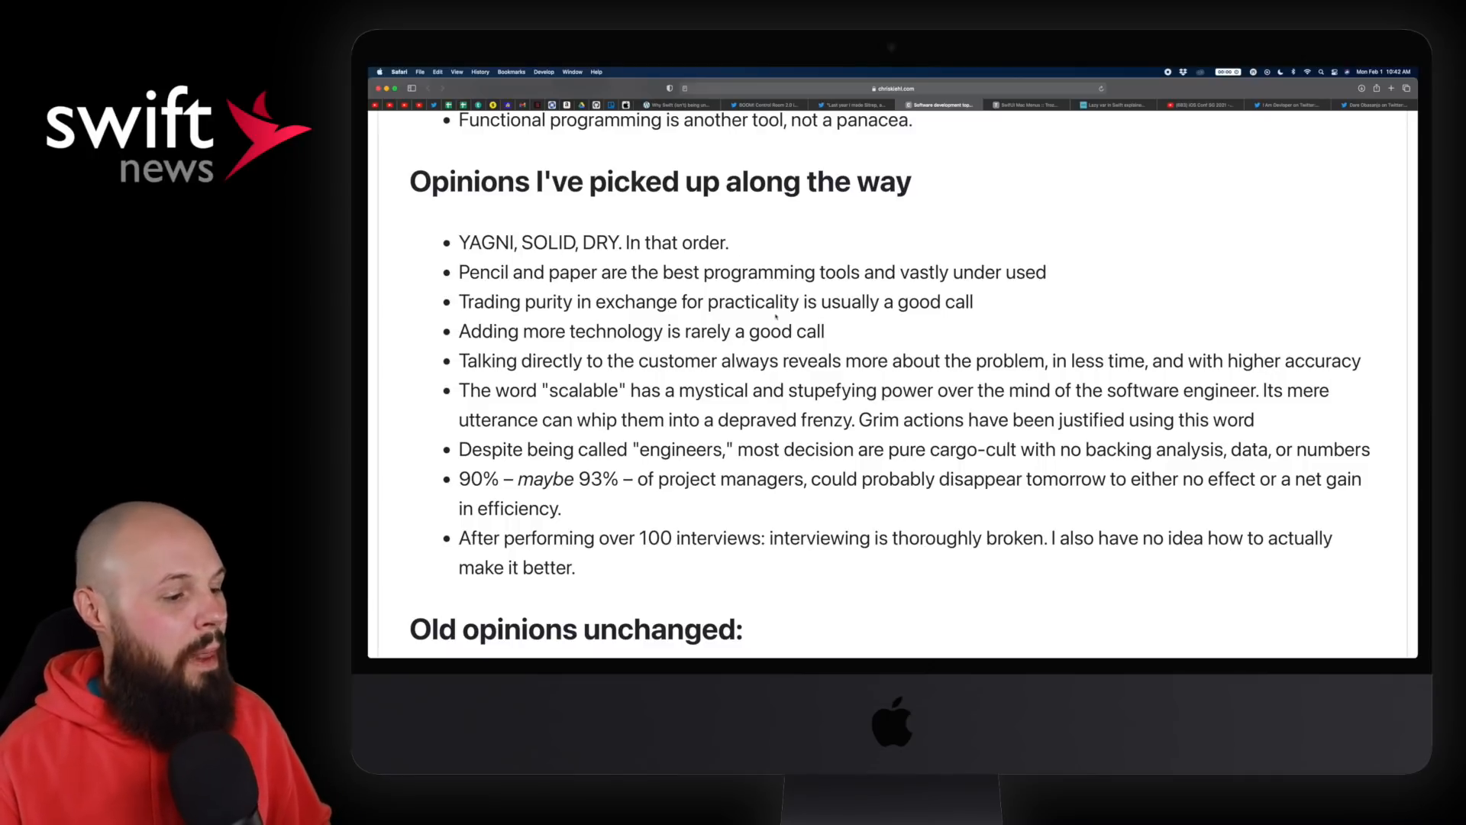
Step: Return to the article's top and switch to the SwiftUI Mac Menus tab
scroll(down, 3)
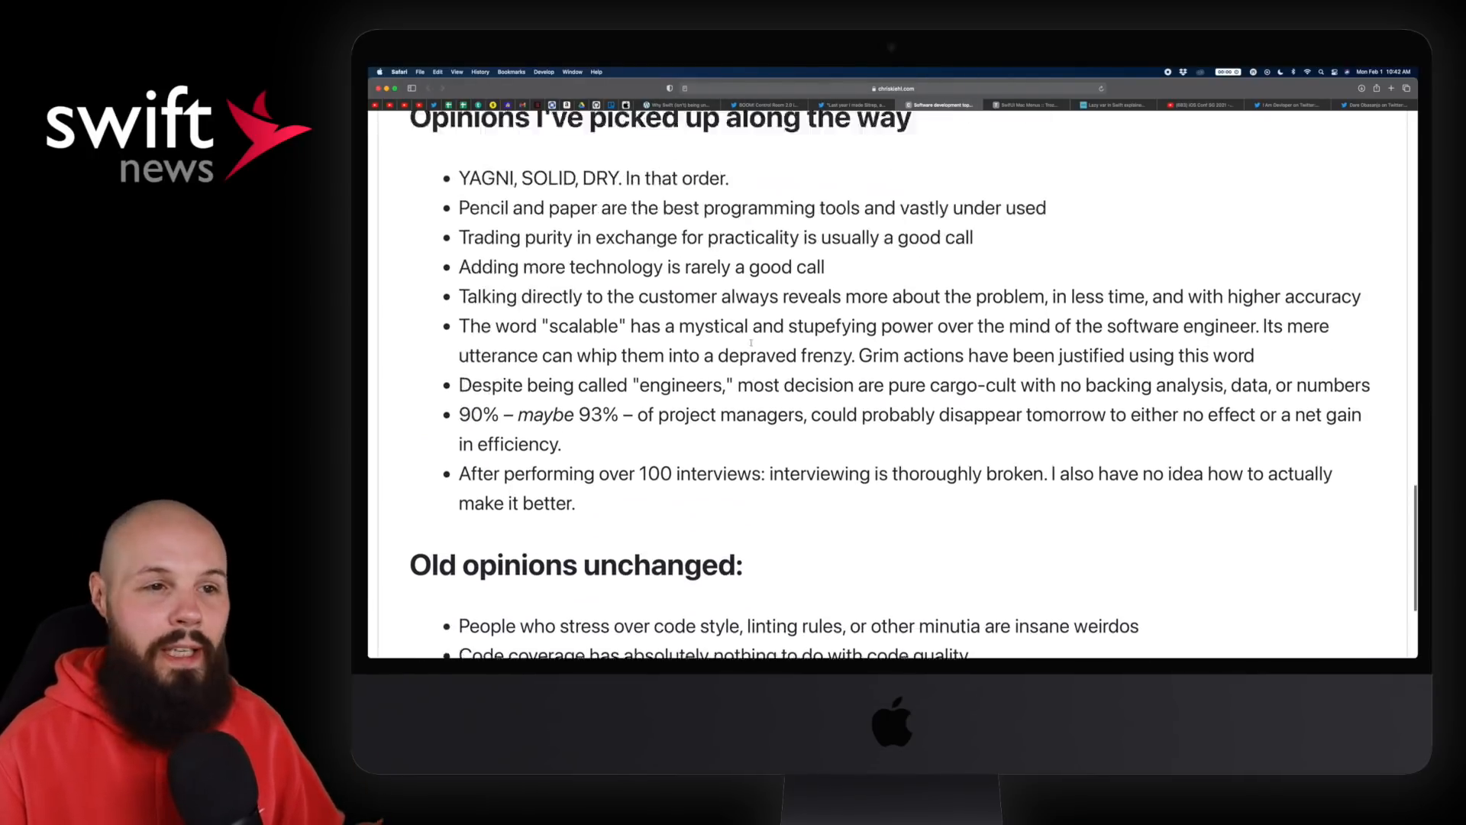
scroll(up, 3)
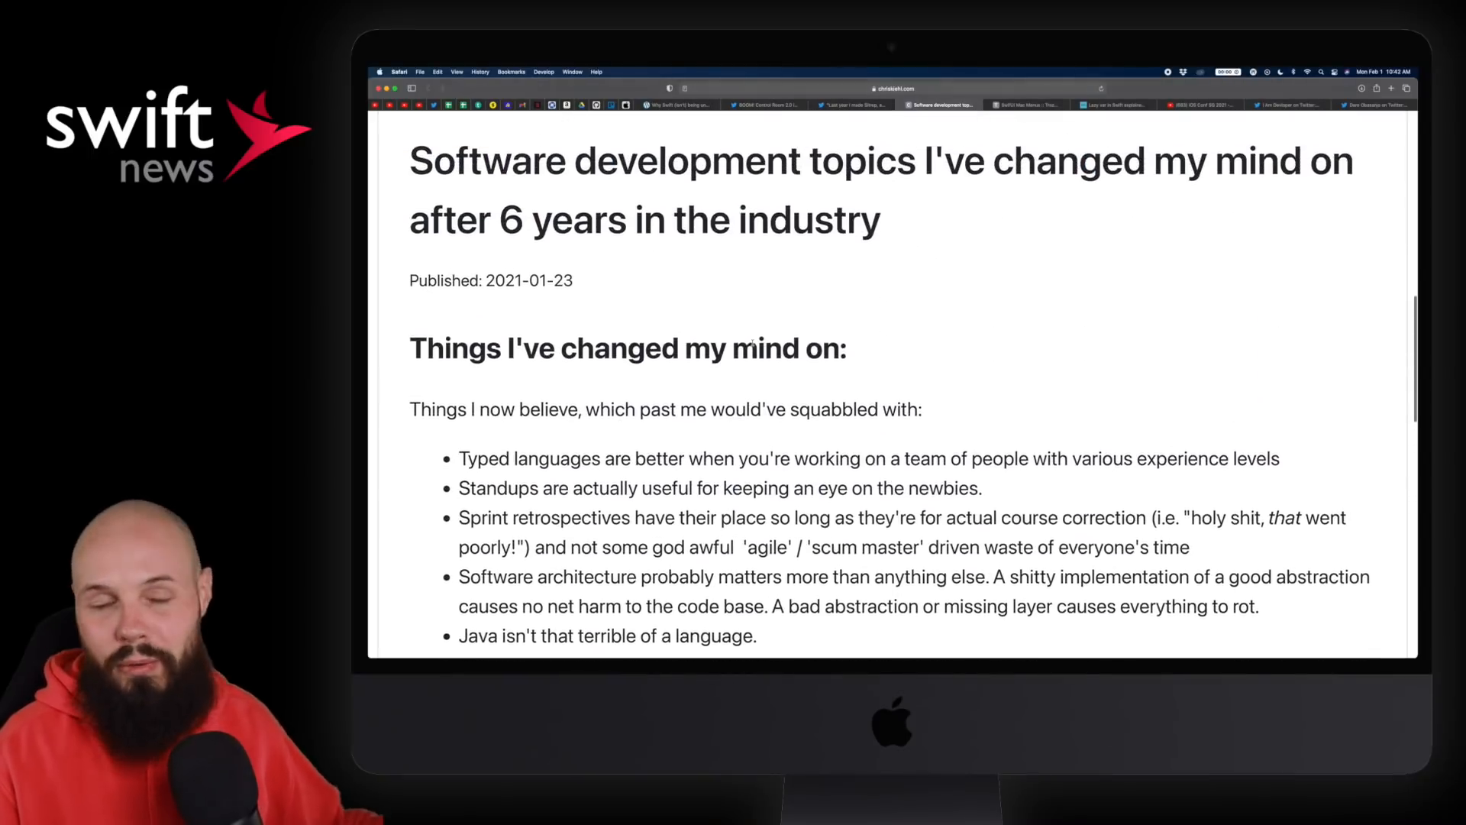
scroll(up, 3)
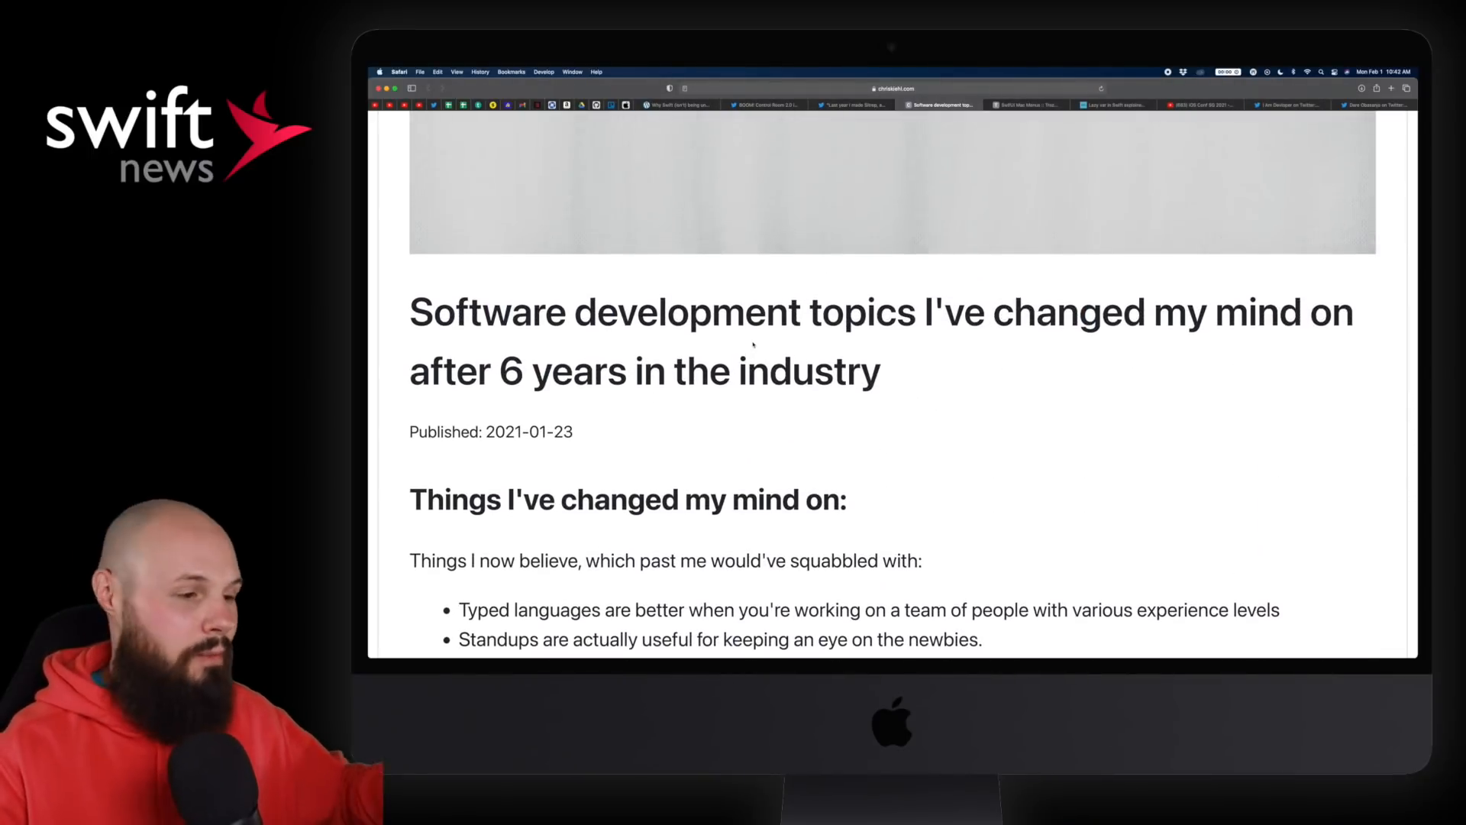
scroll(down, 3)
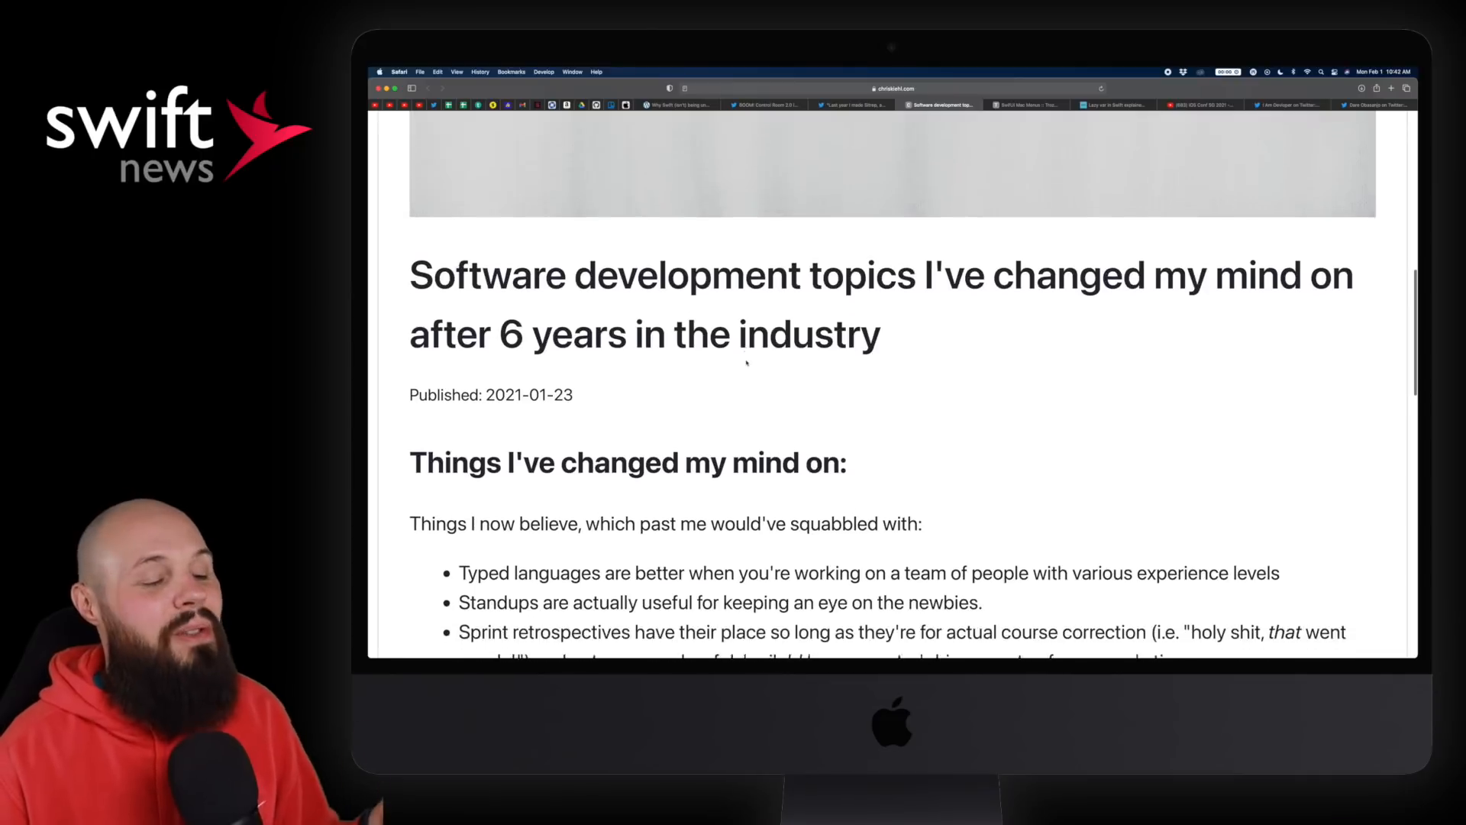
scroll(down, 3)
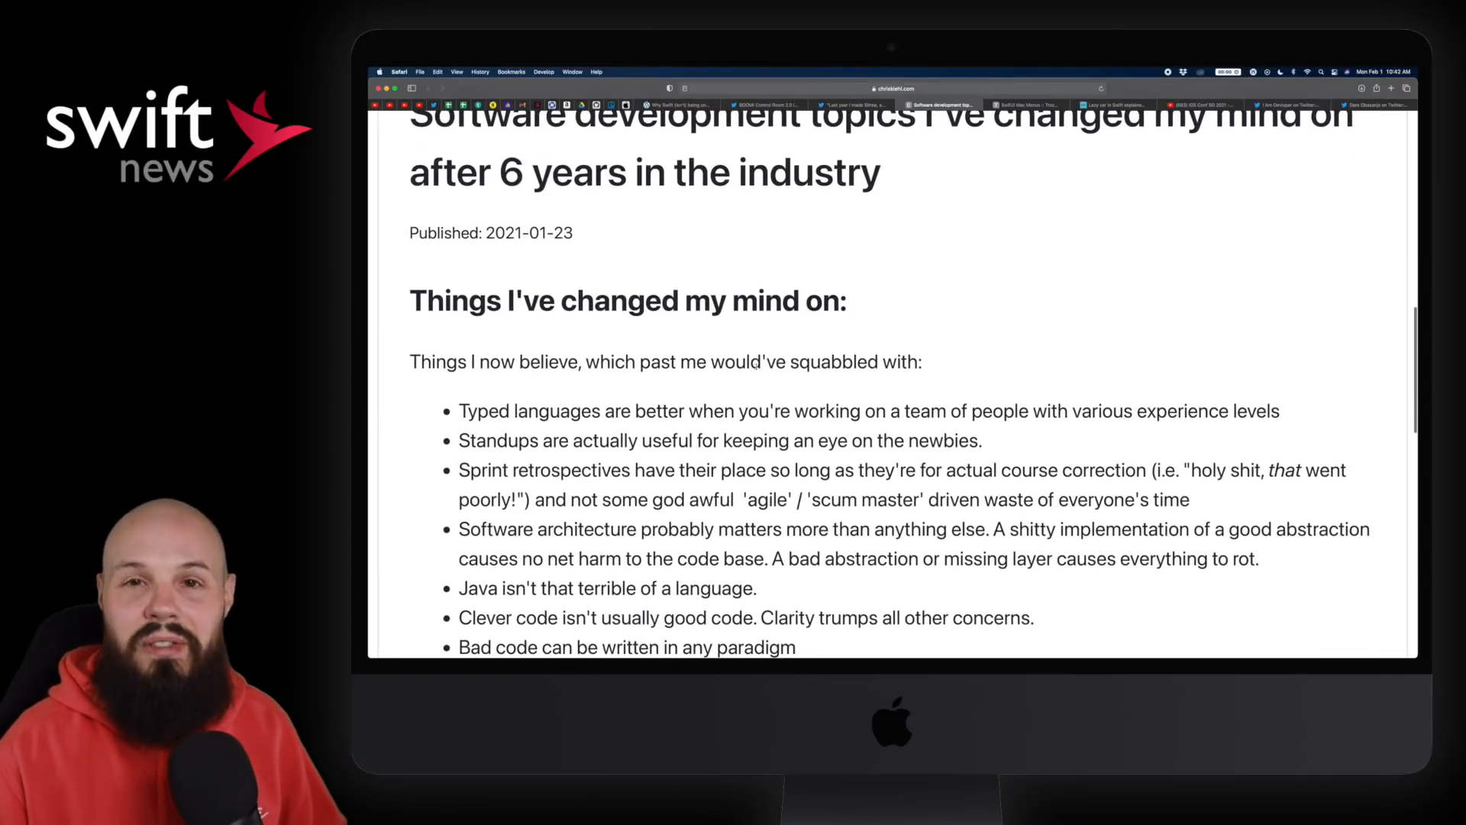
click(1026, 105)
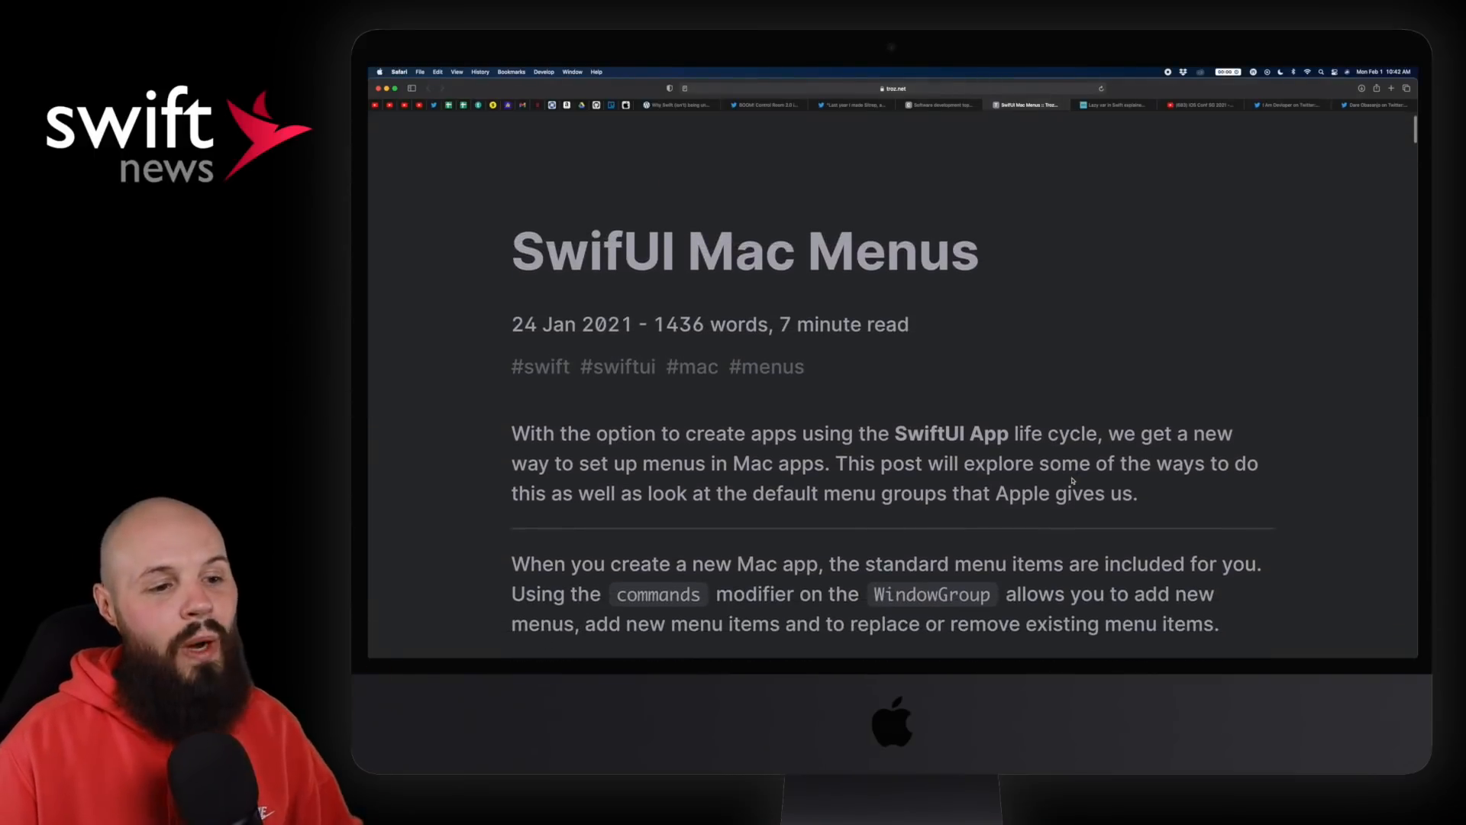
Step: Read the troz.net Mac Menus article past the SidebarCommands and ToolbarCommands examples
scroll(down, 3)
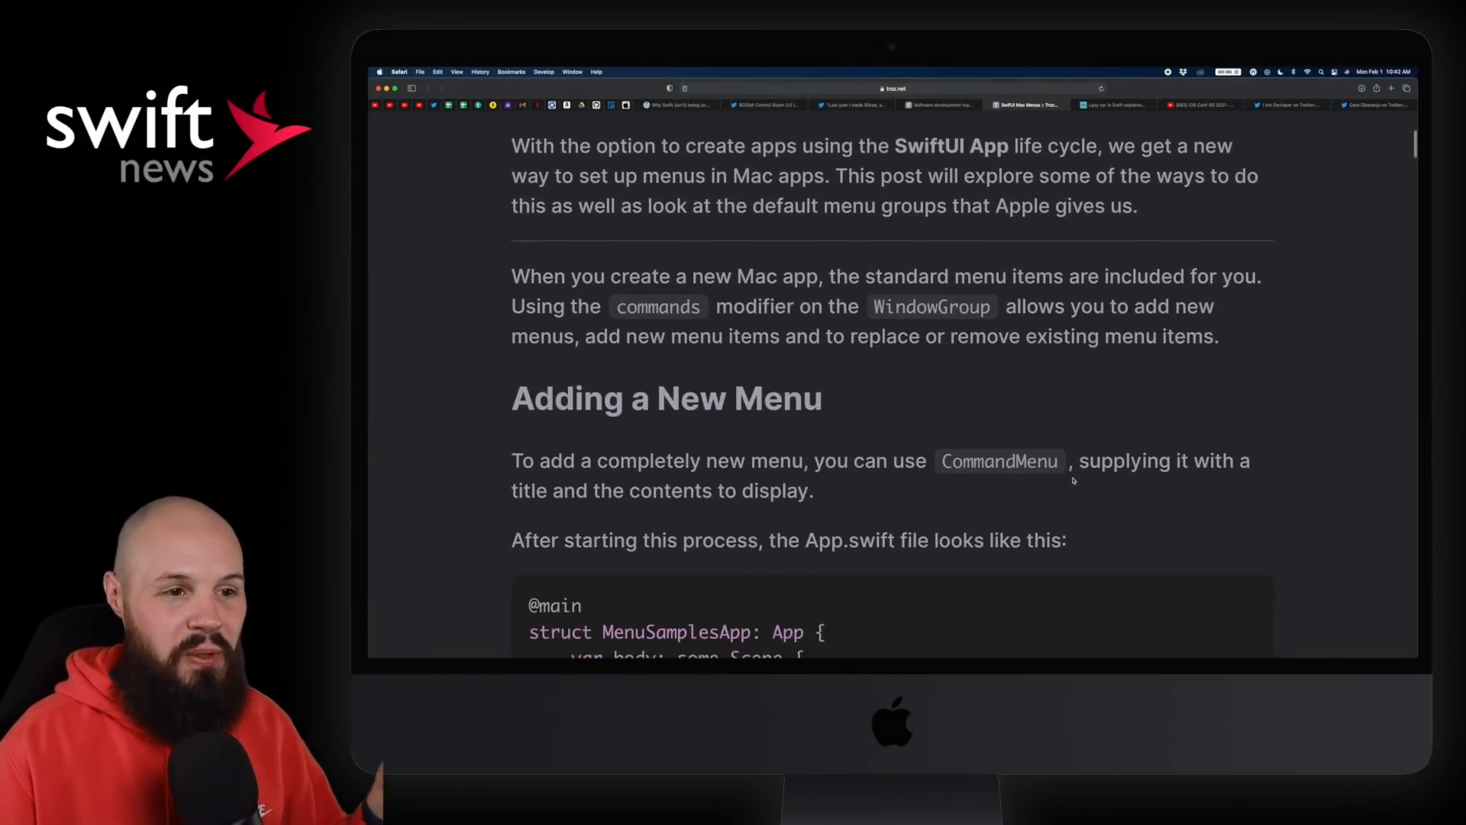
scroll(down, 3)
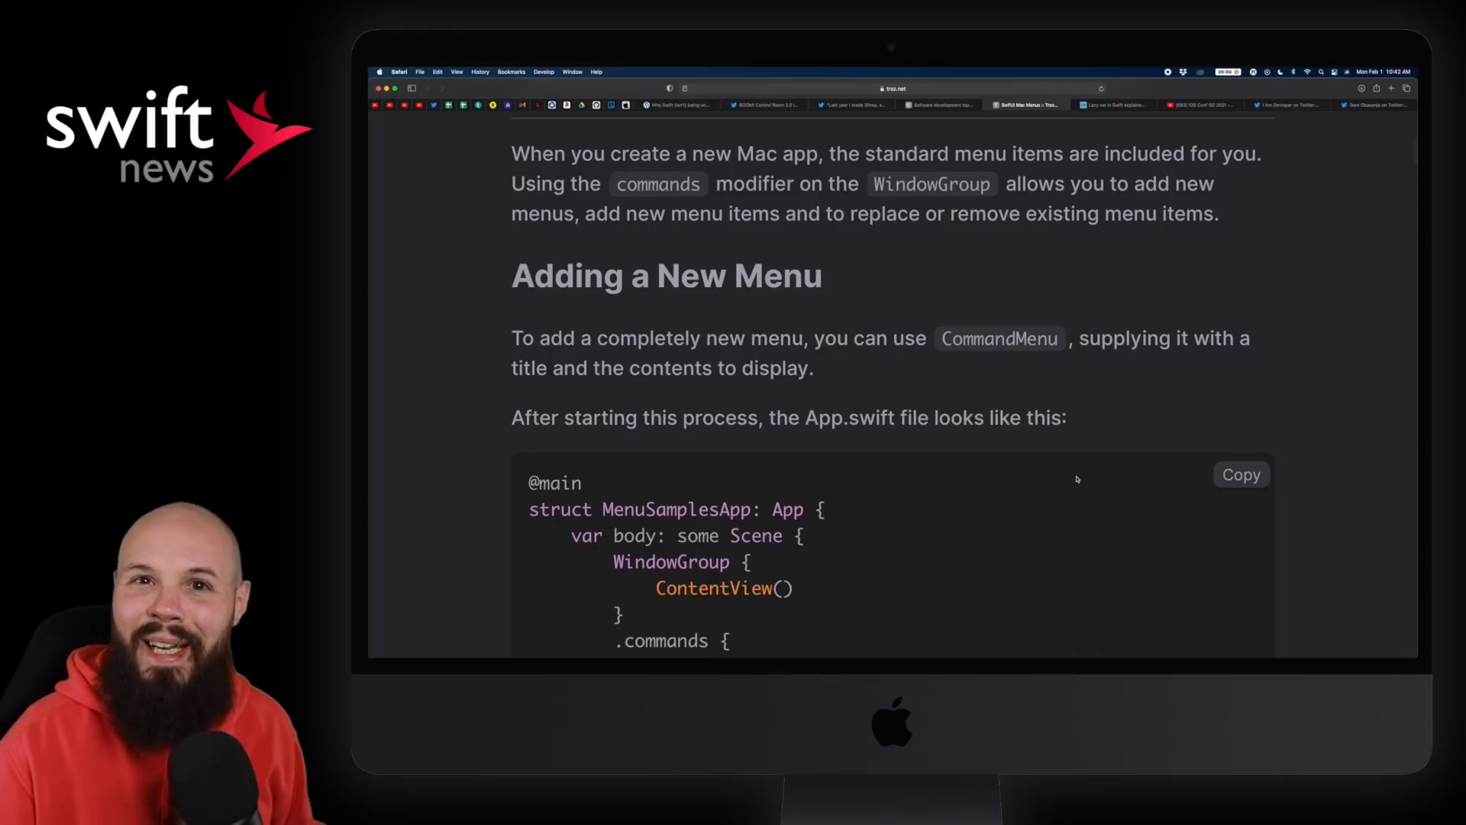
scroll(down, 3)
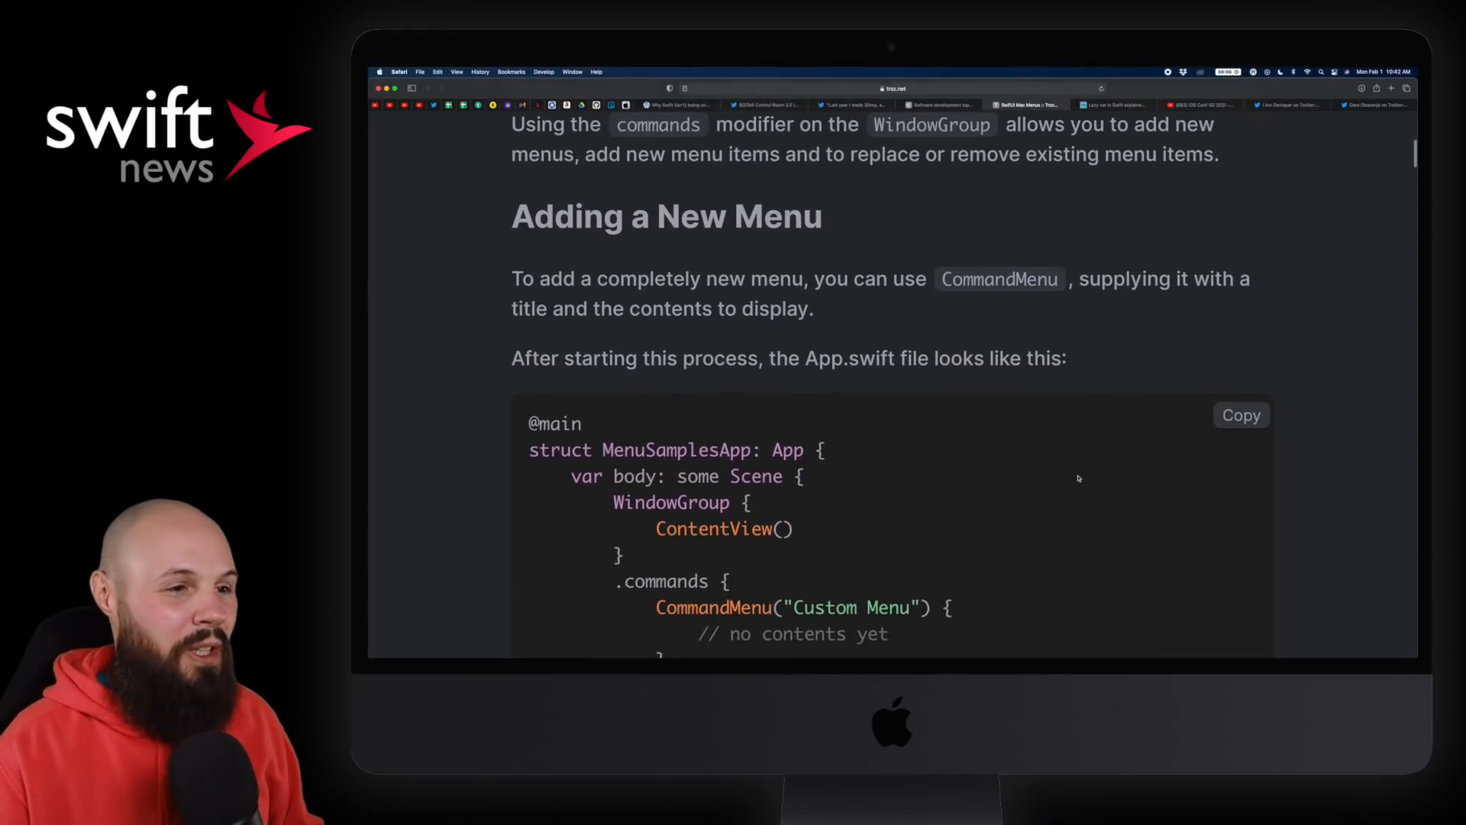
scroll(up, 3)
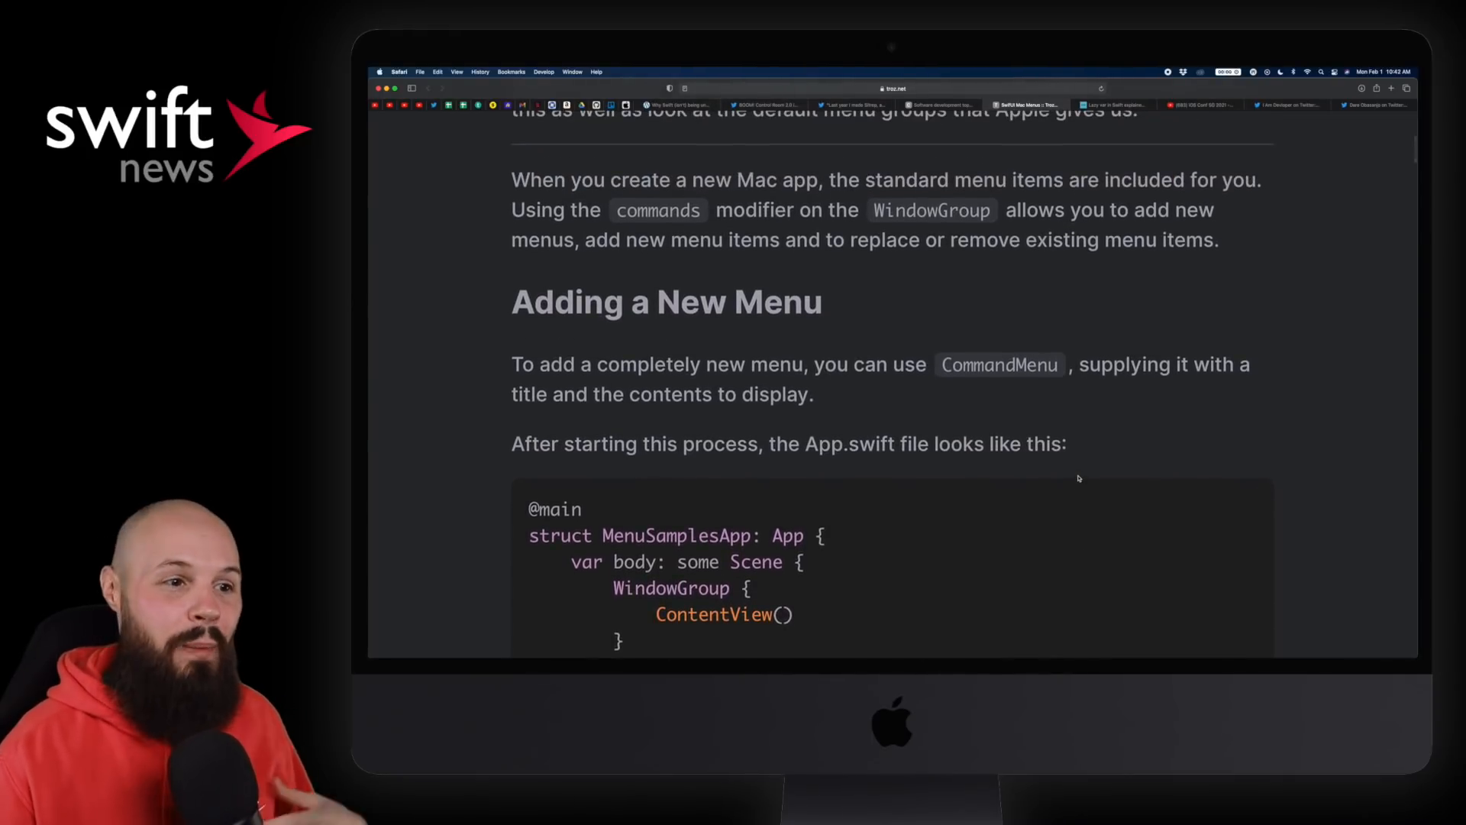
scroll(down, 3)
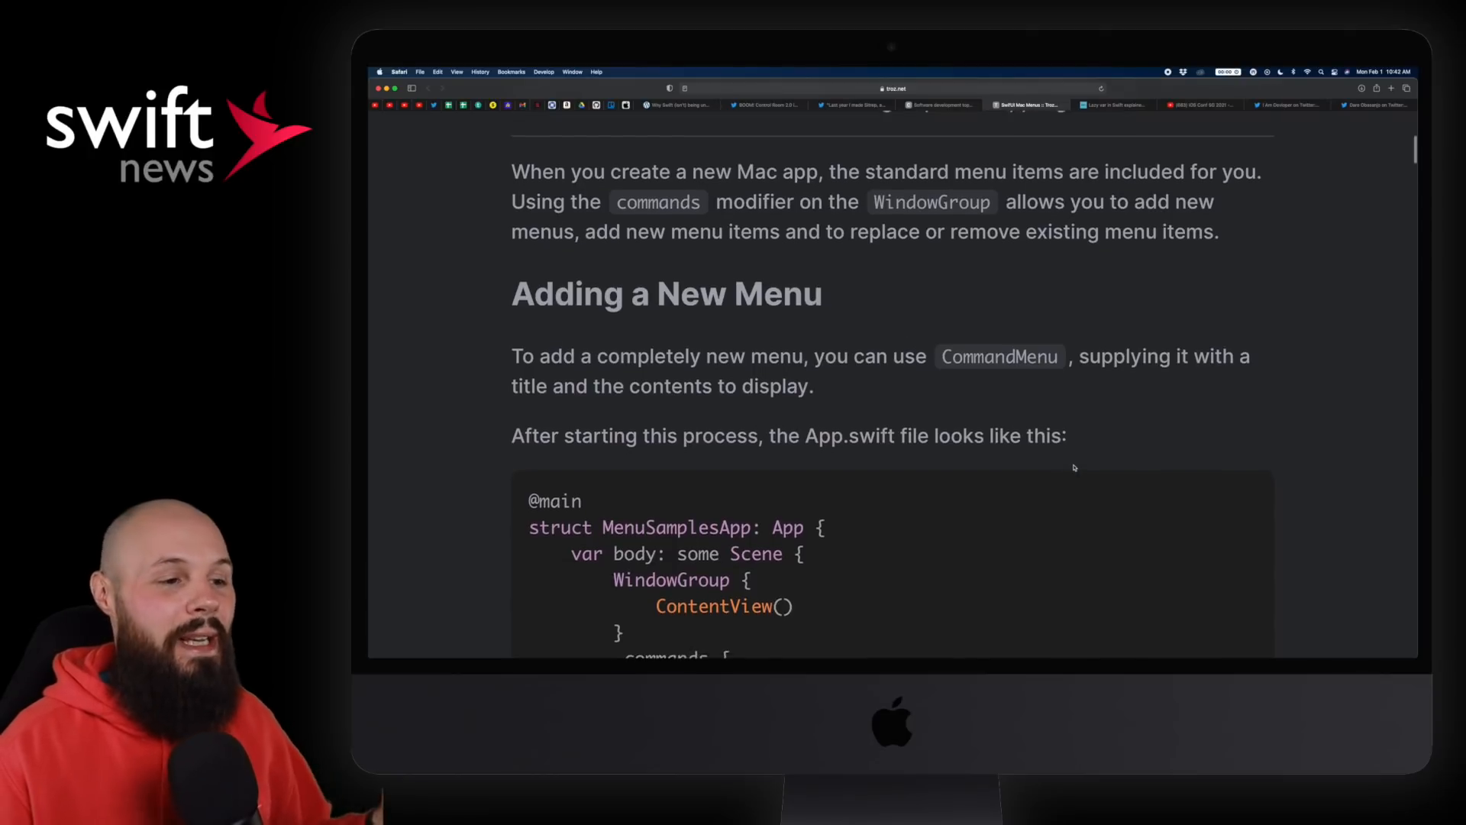
scroll(down, 3)
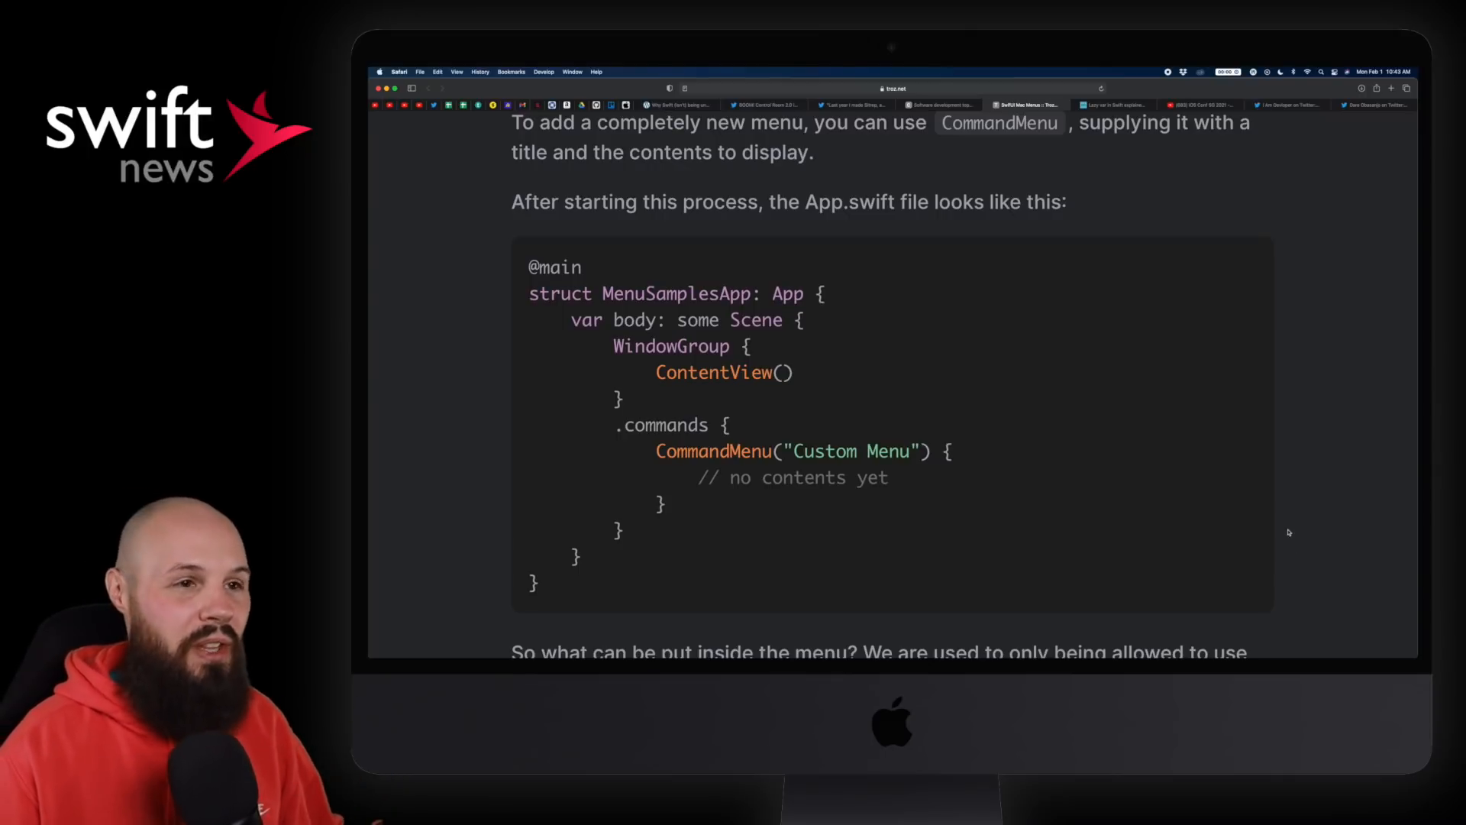
scroll(down, 3)
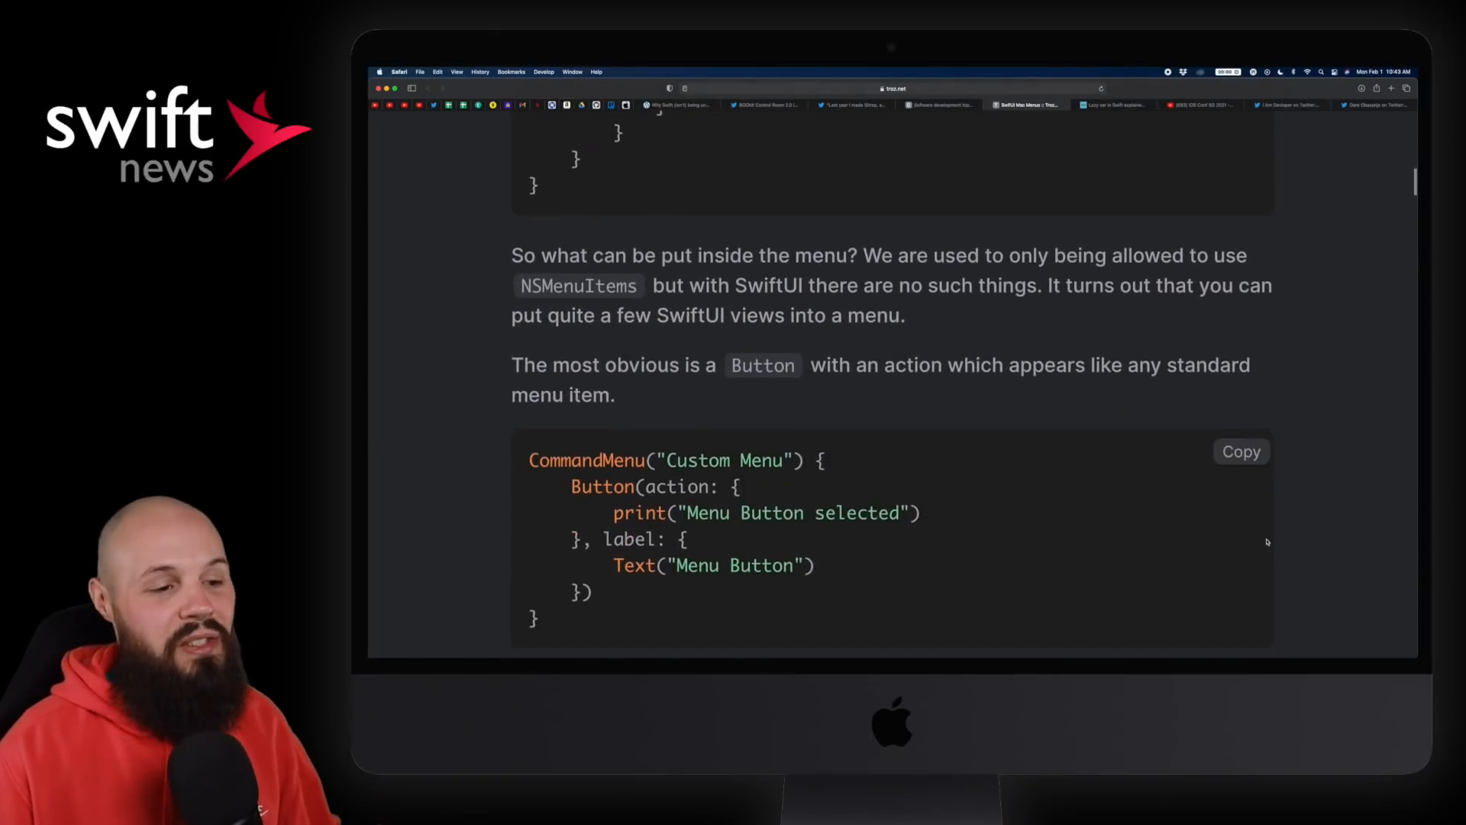
scroll(down, 3)
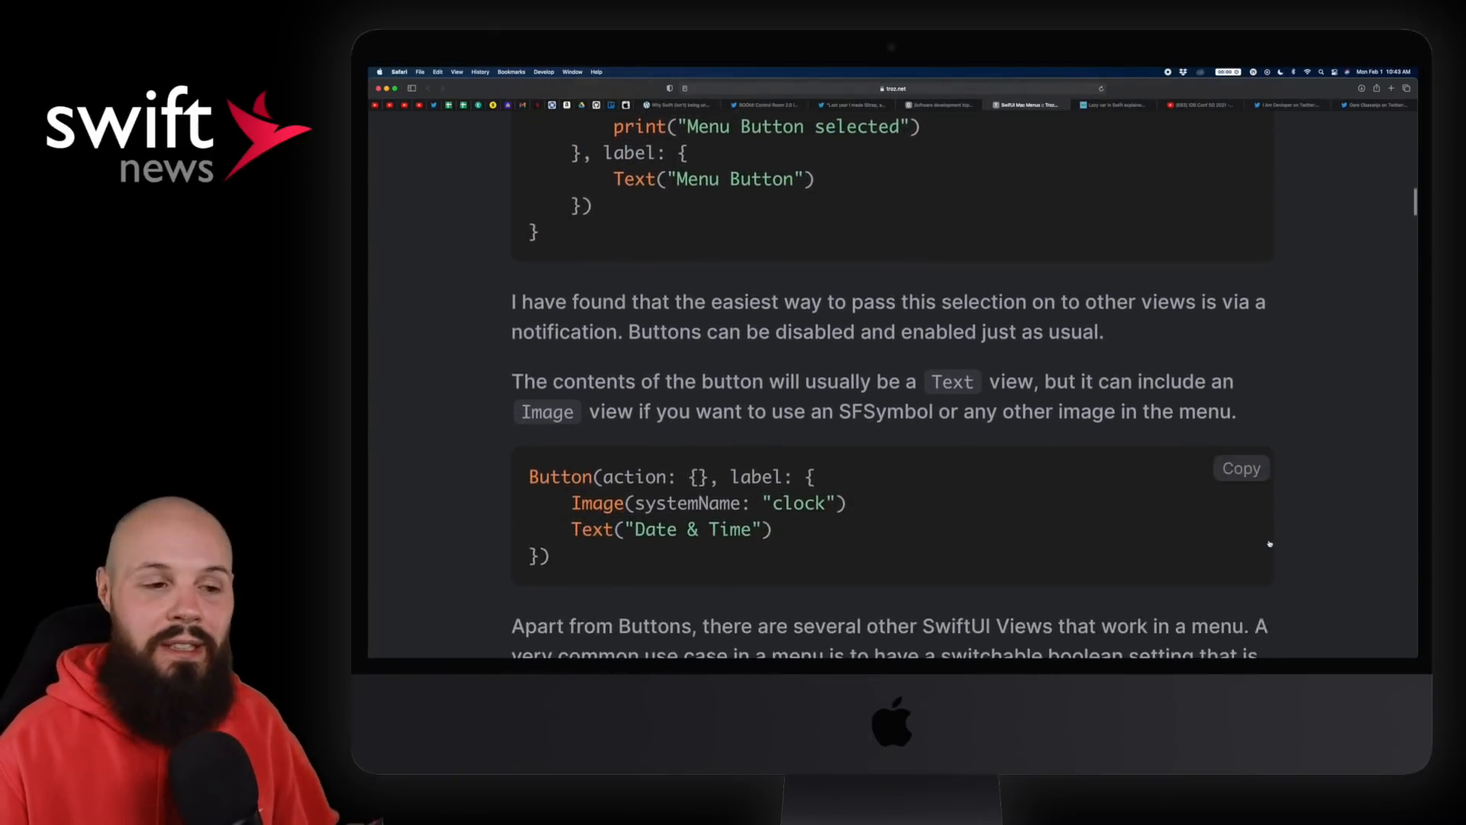
scroll(down, 3)
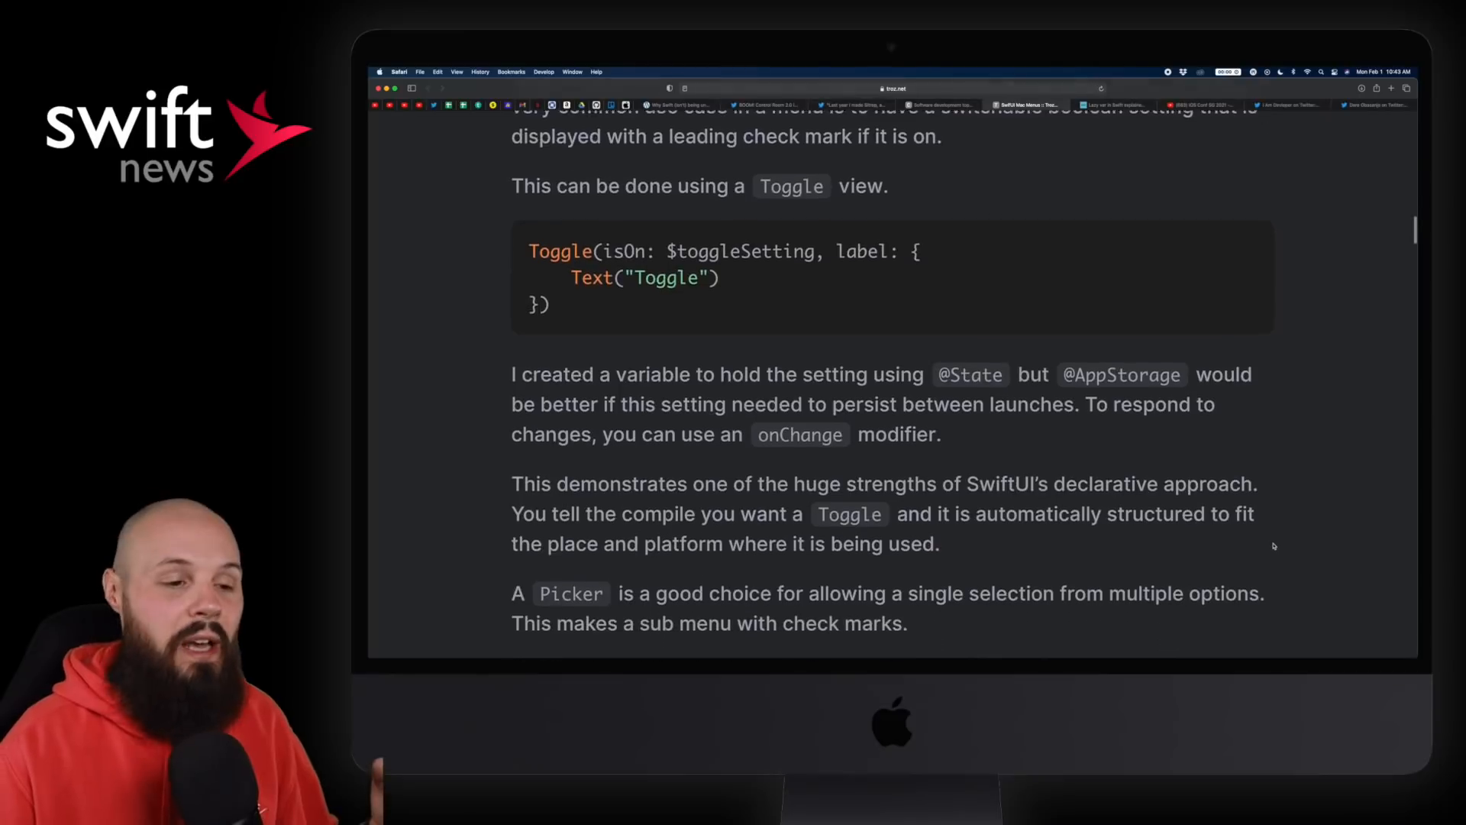
scroll(down, 3)
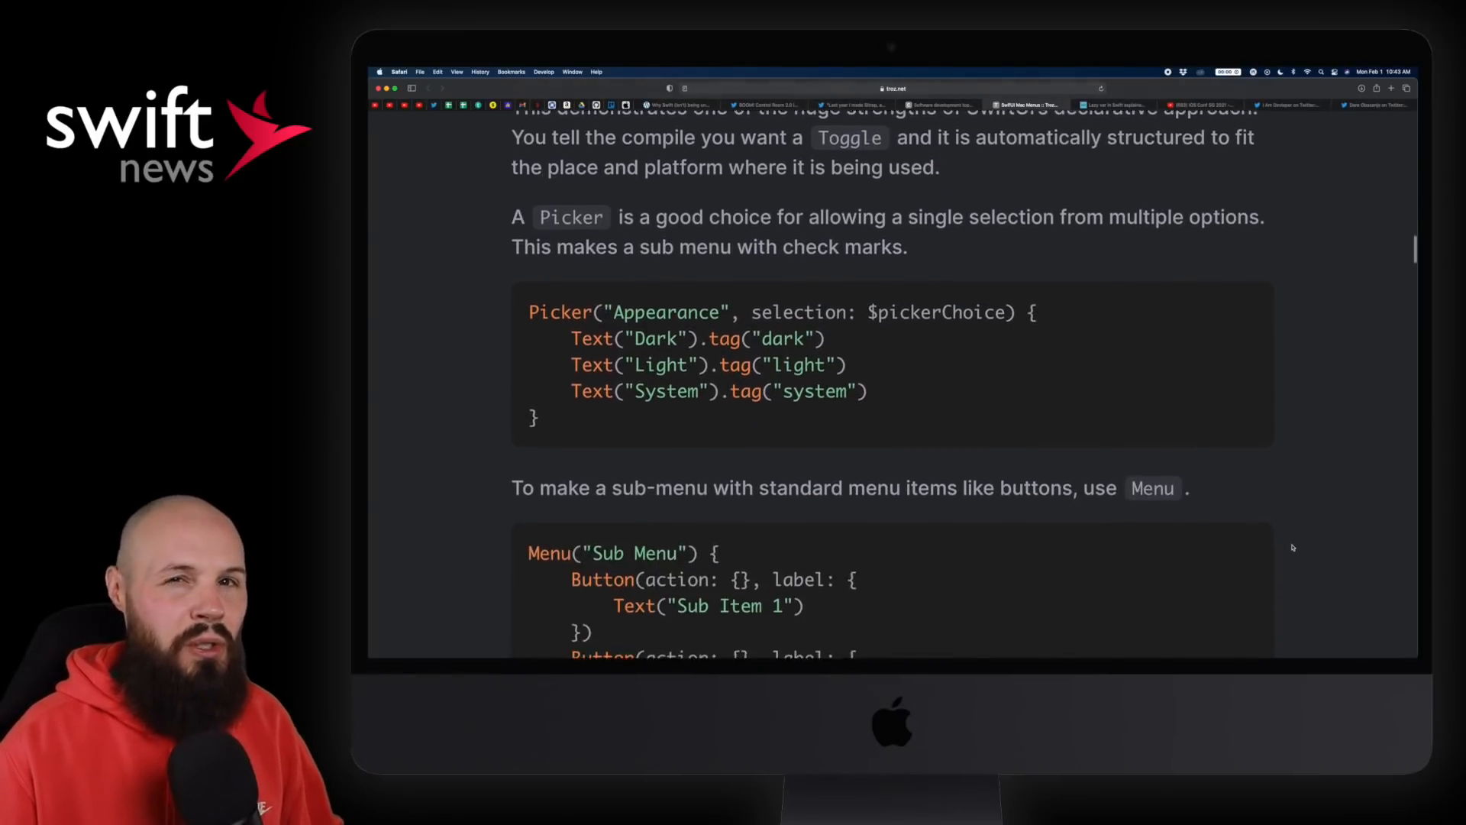
scroll(down, 3)
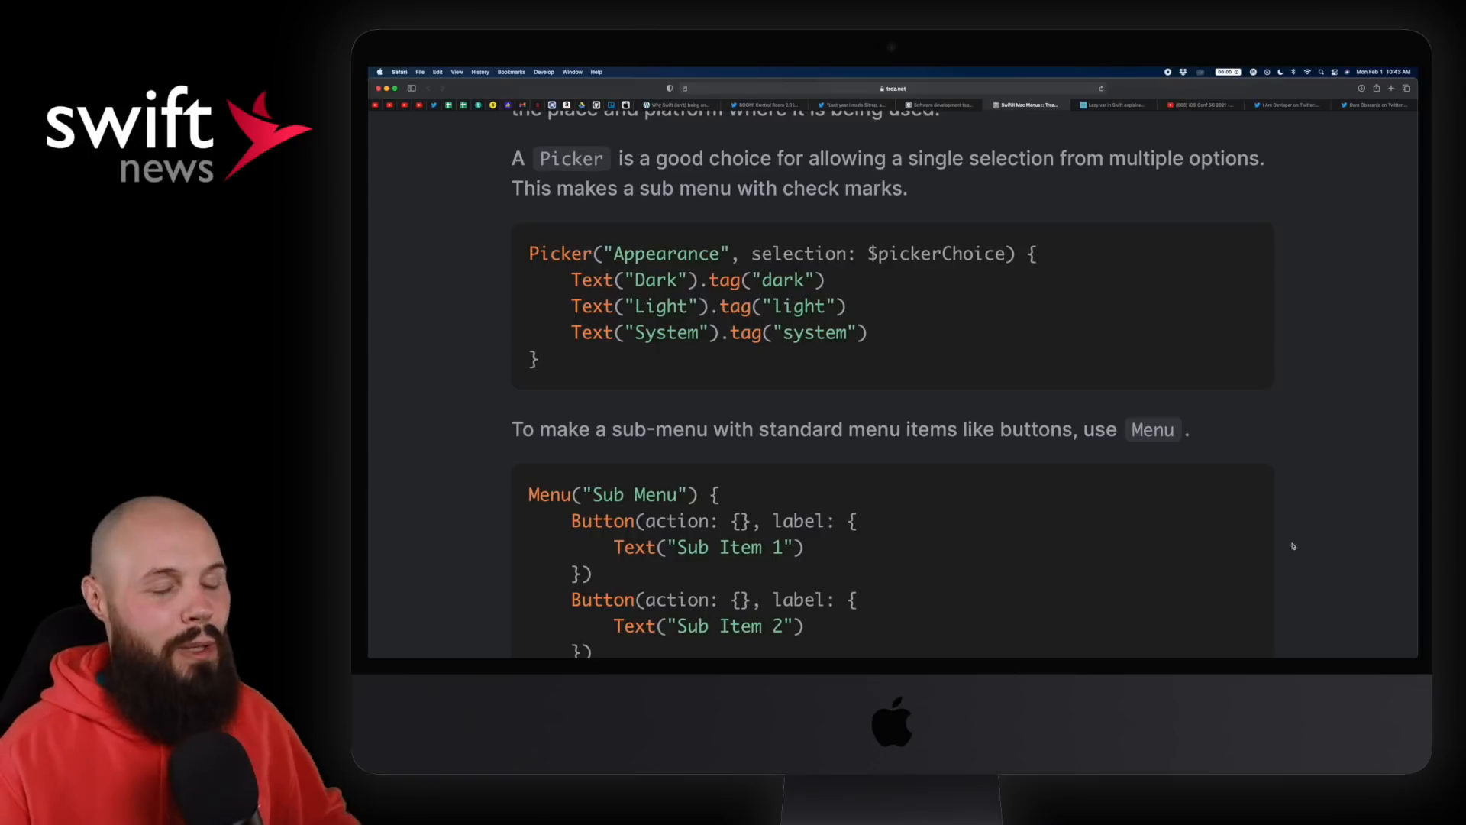
mouse_move(1274, 539)
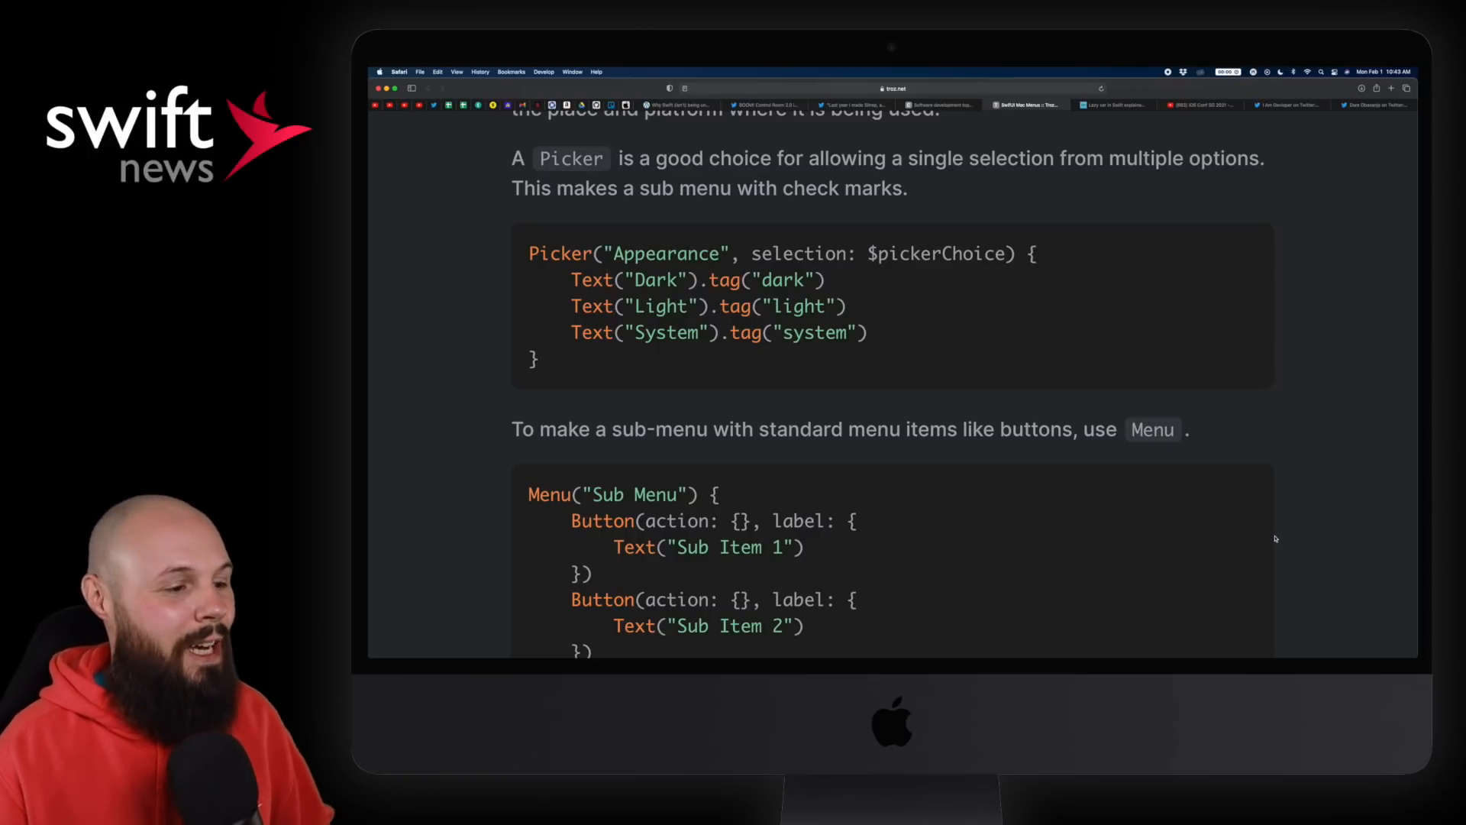
scroll(down, 3)
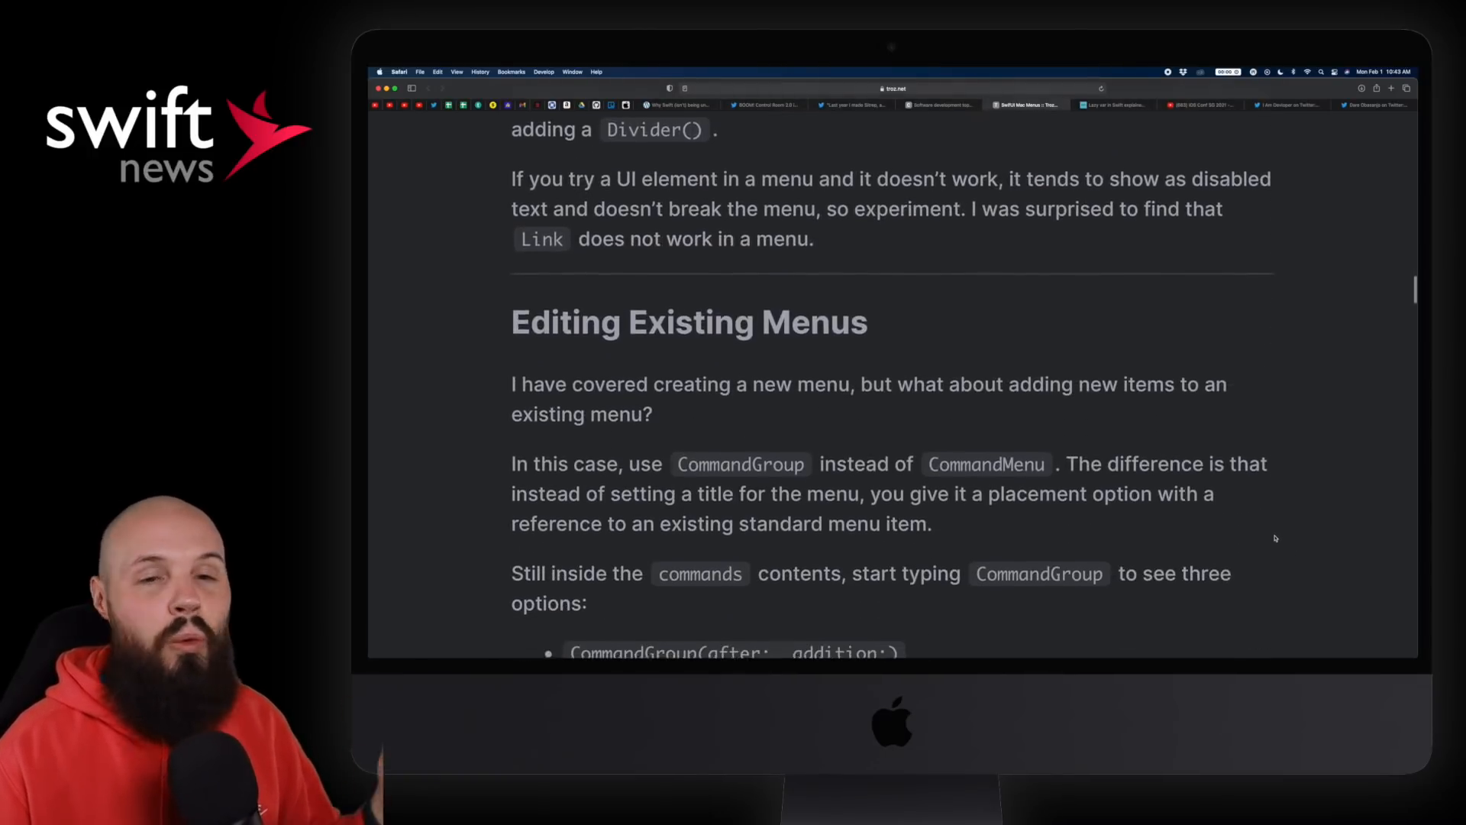
scroll(down, 3)
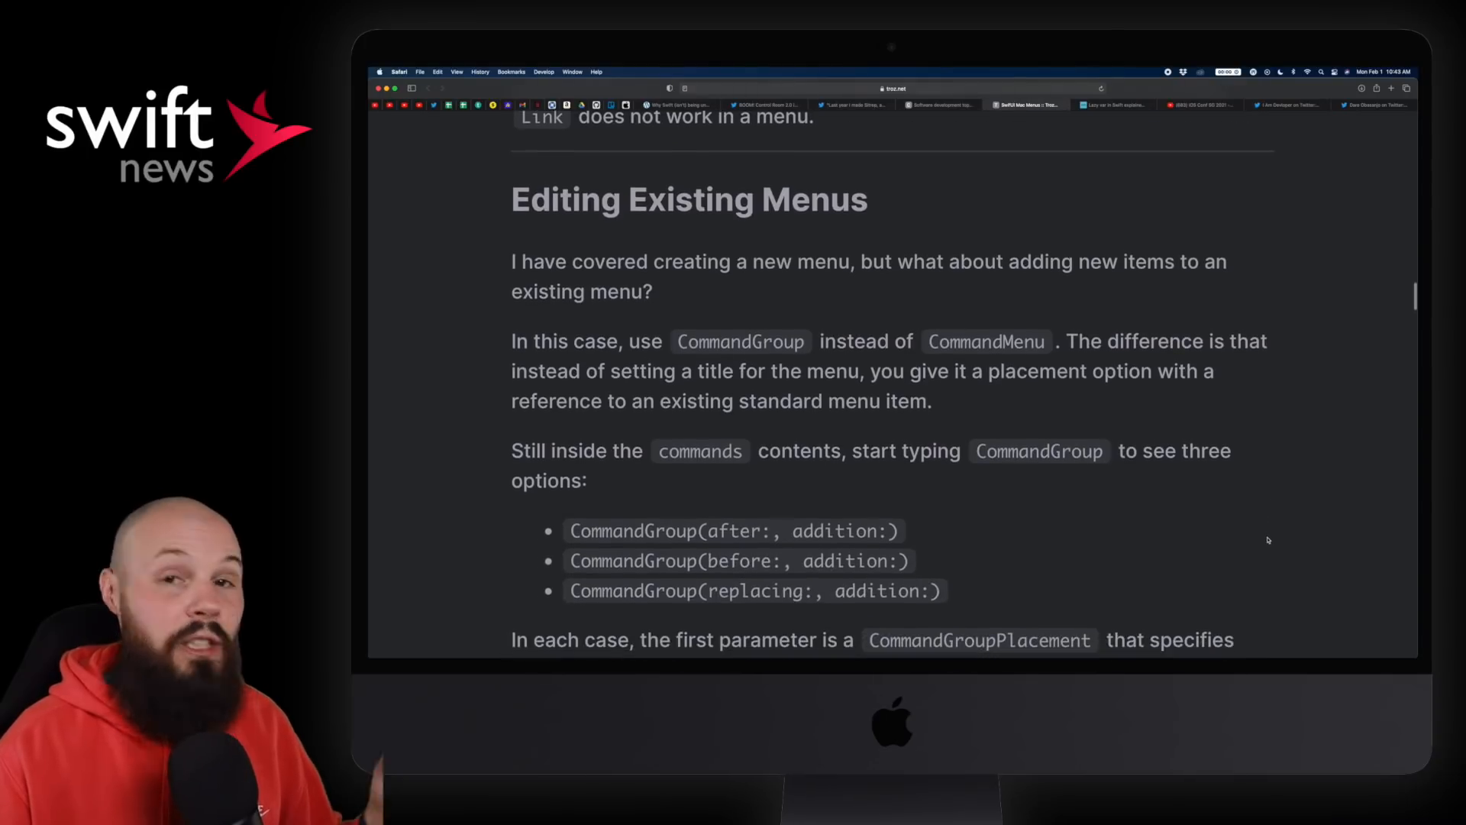
scroll(down, 3)
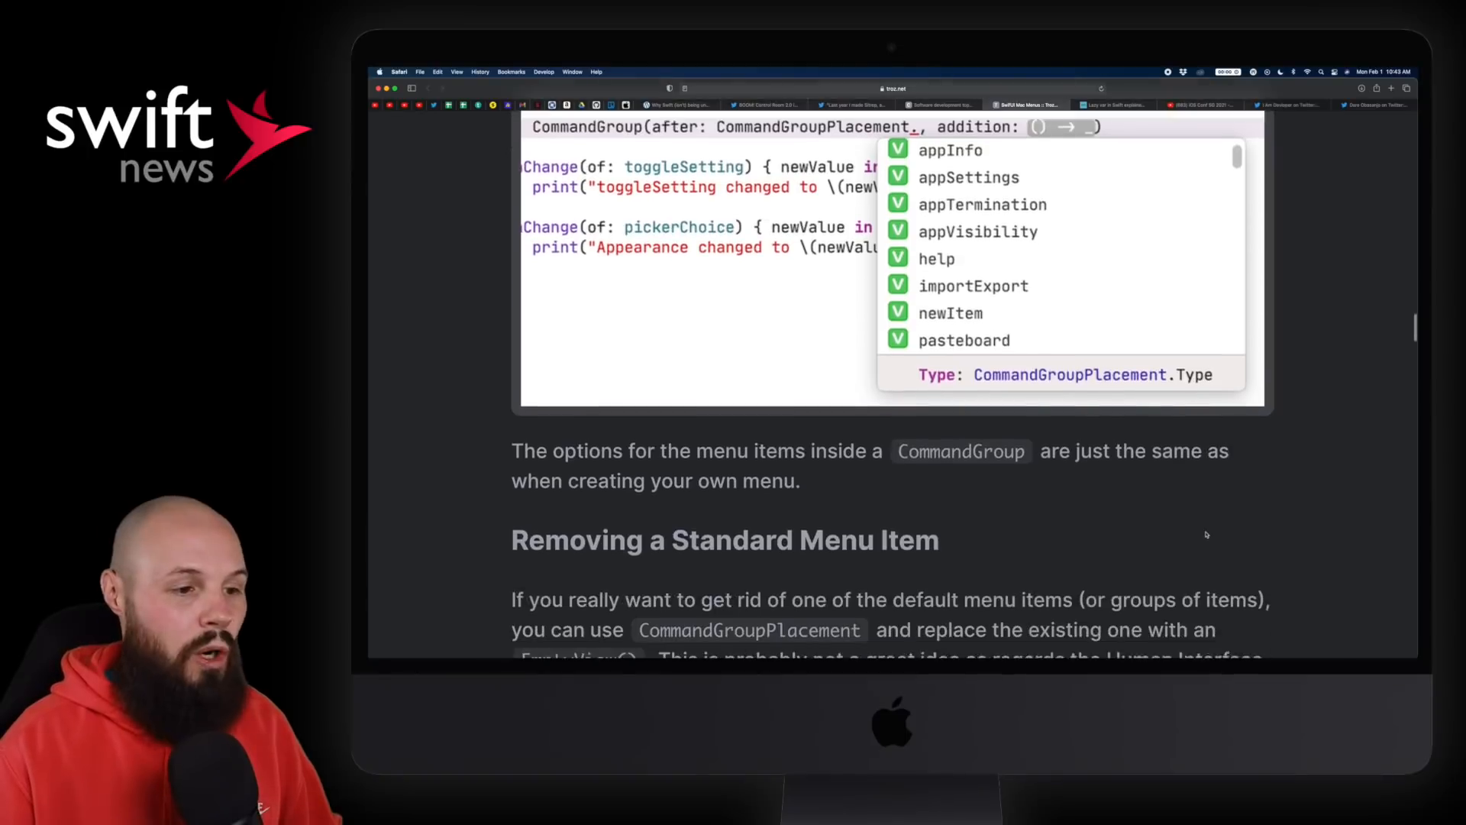
scroll(up, 3)
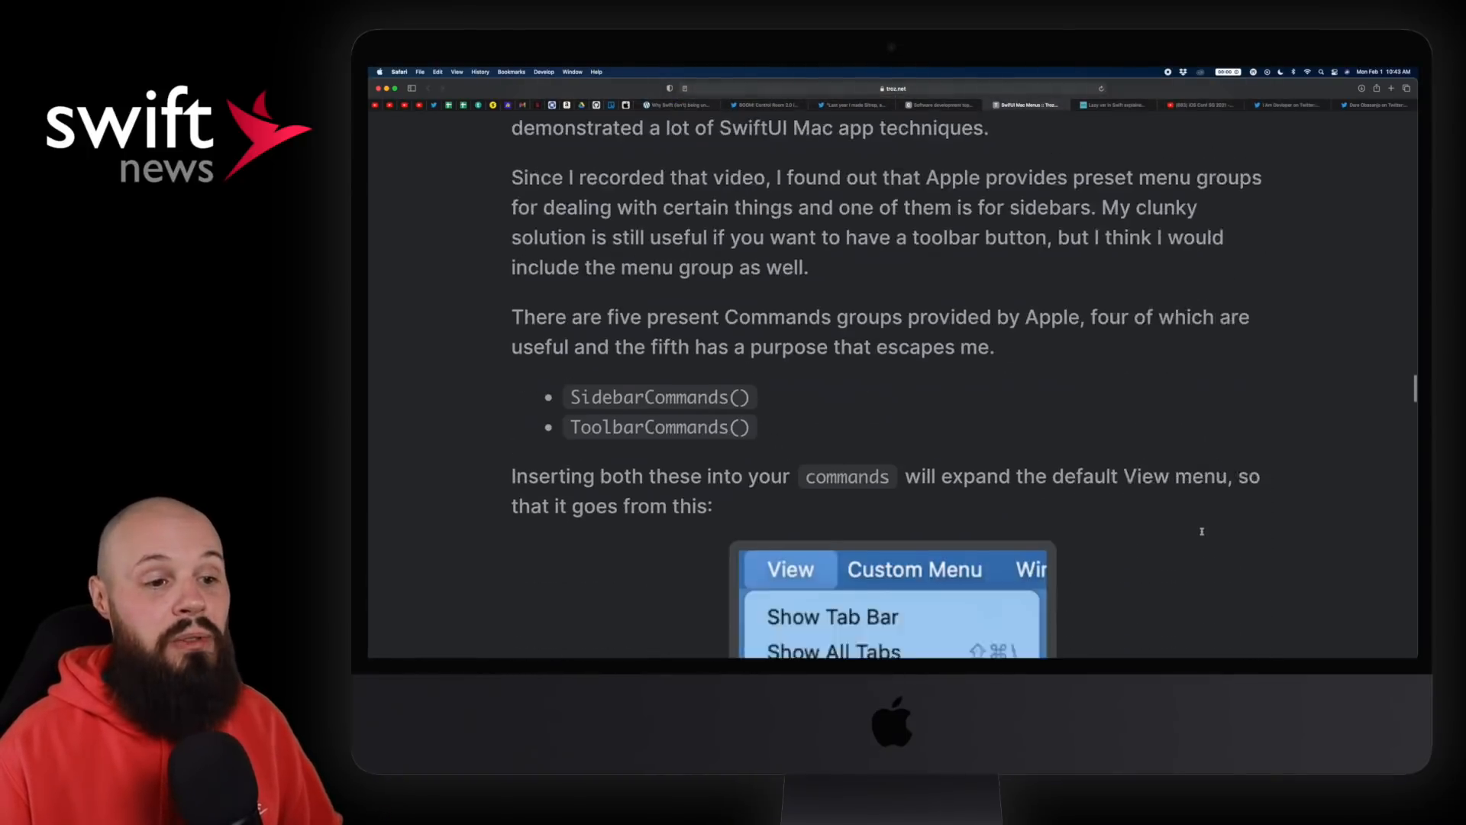
scroll(down, 3)
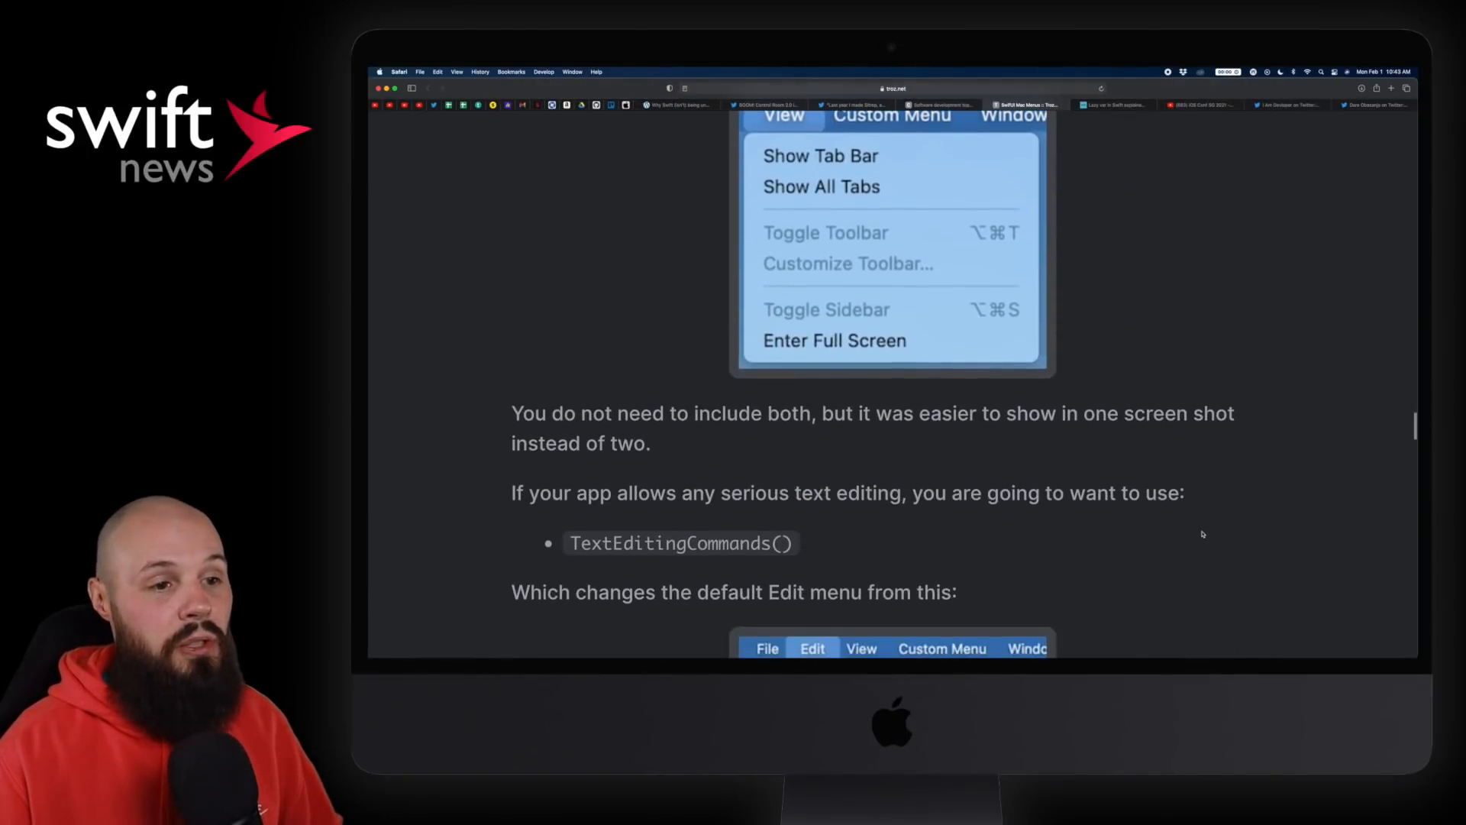
scroll(down, 3)
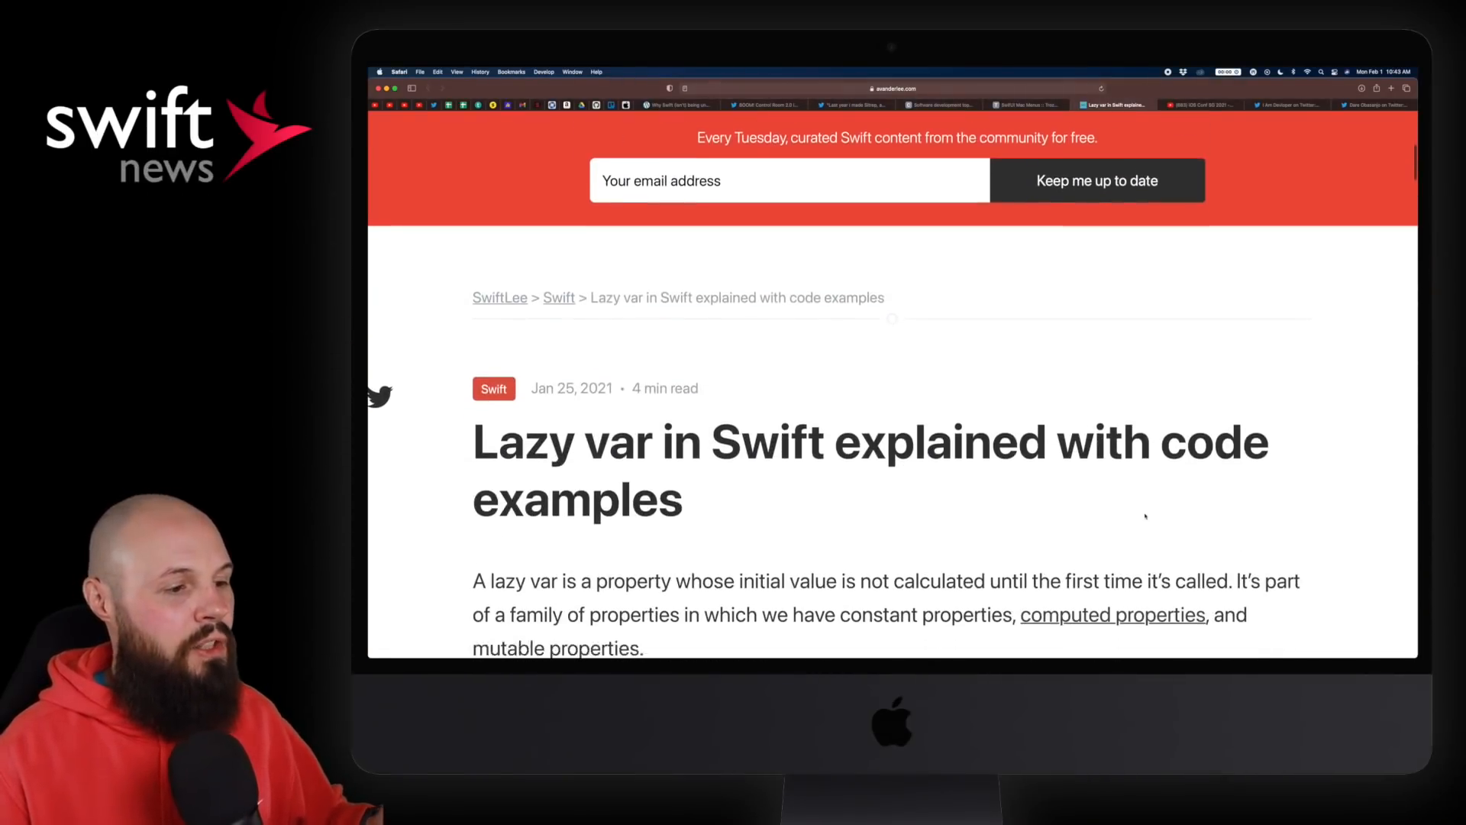
Step: Read the SwiftLee lazy var article through its lifecycle section, then switch to the iOS Conf SG 2021 playlist
scroll(up, 3)
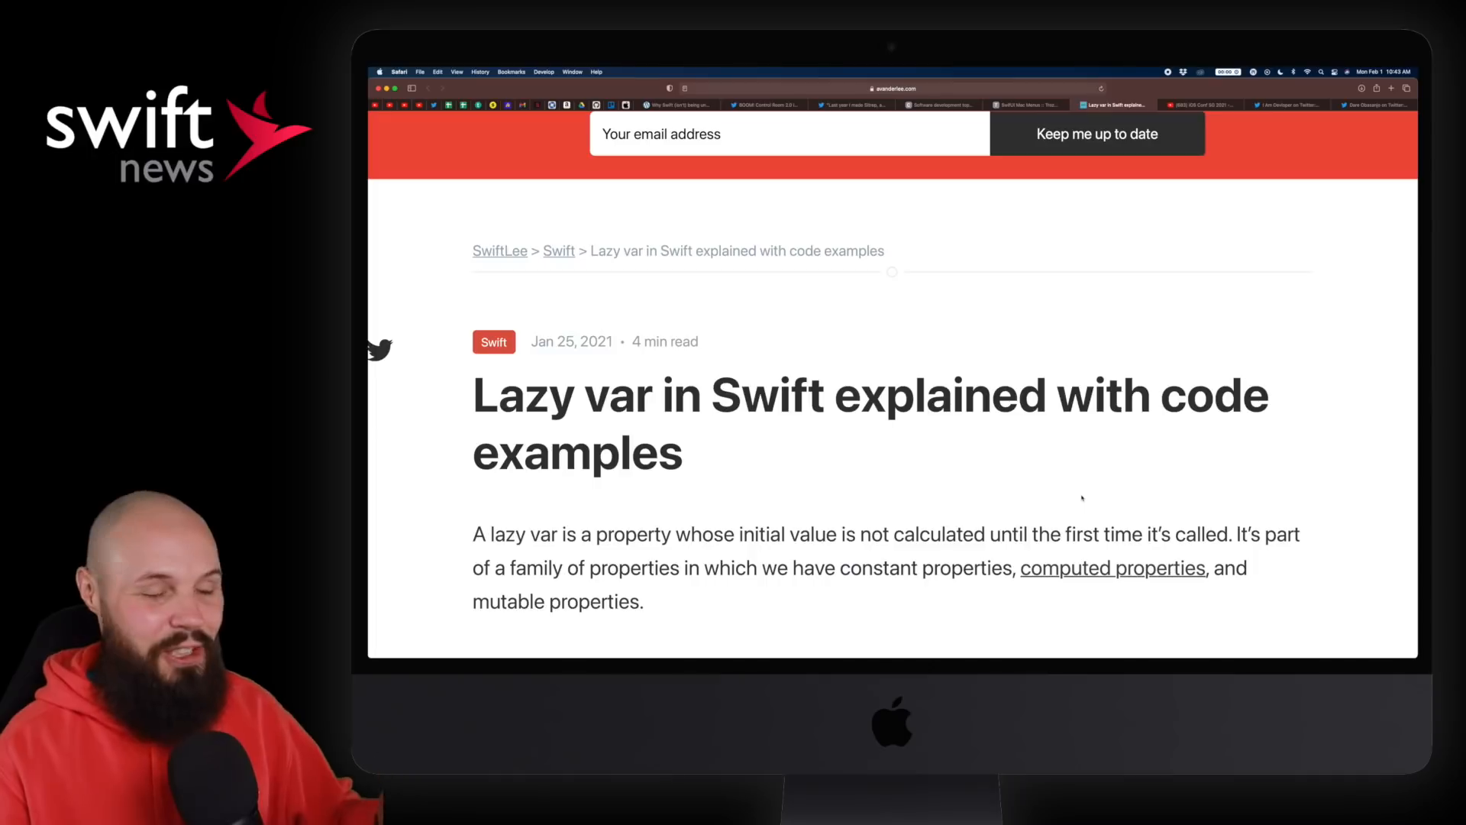
scroll(down, 3)
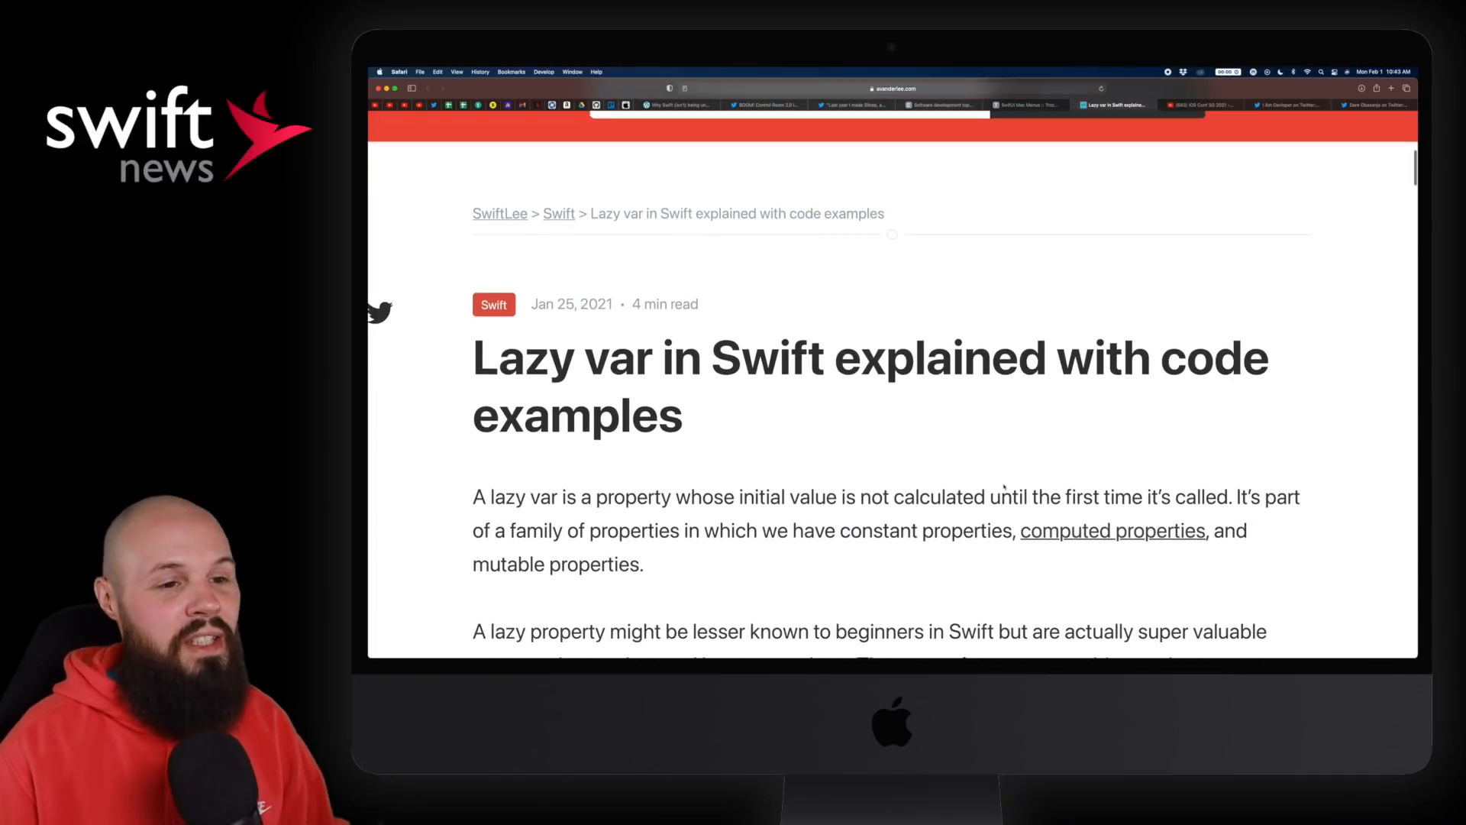
scroll(down, 3)
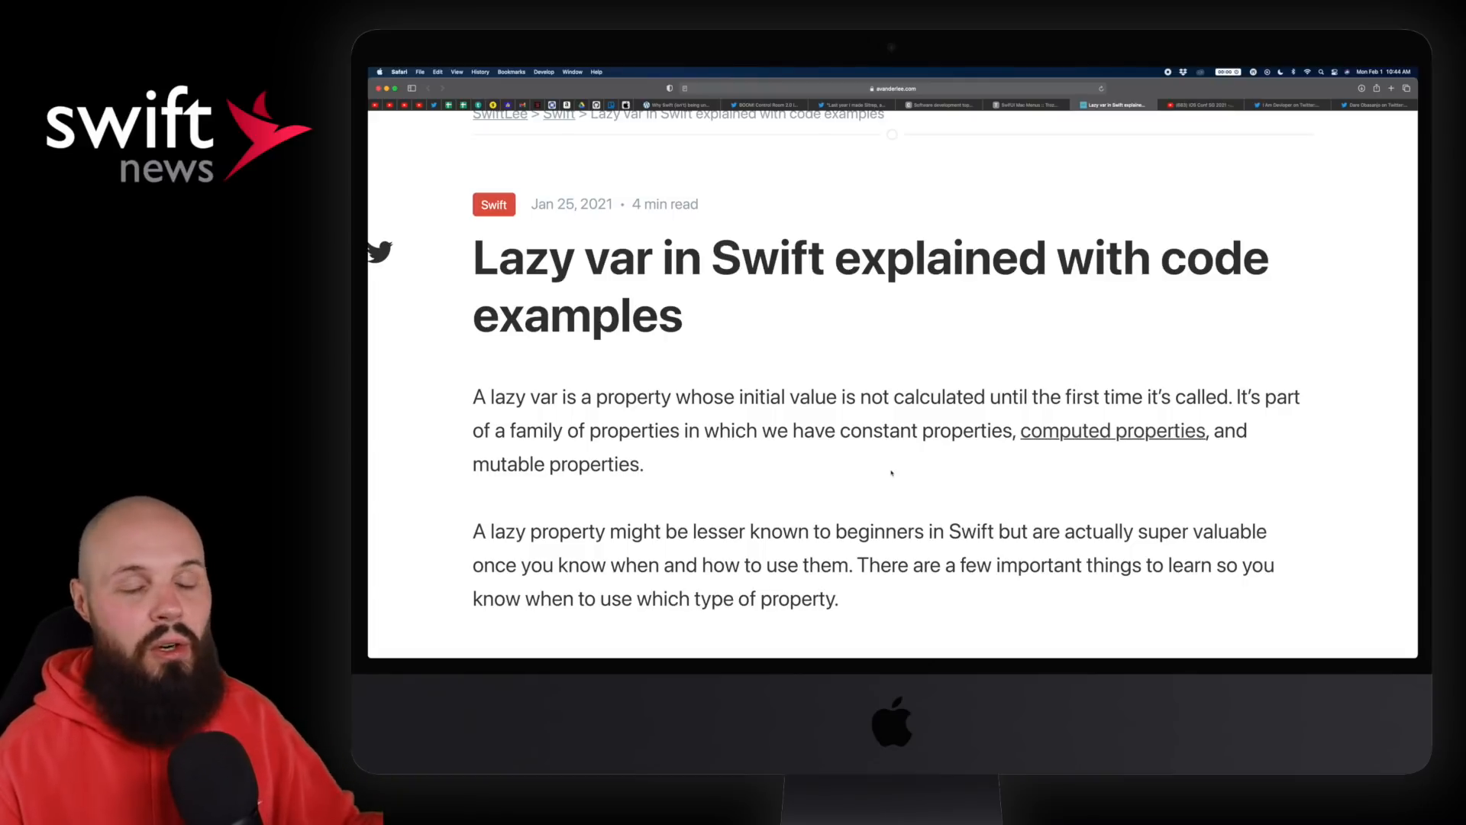
scroll(down, 3)
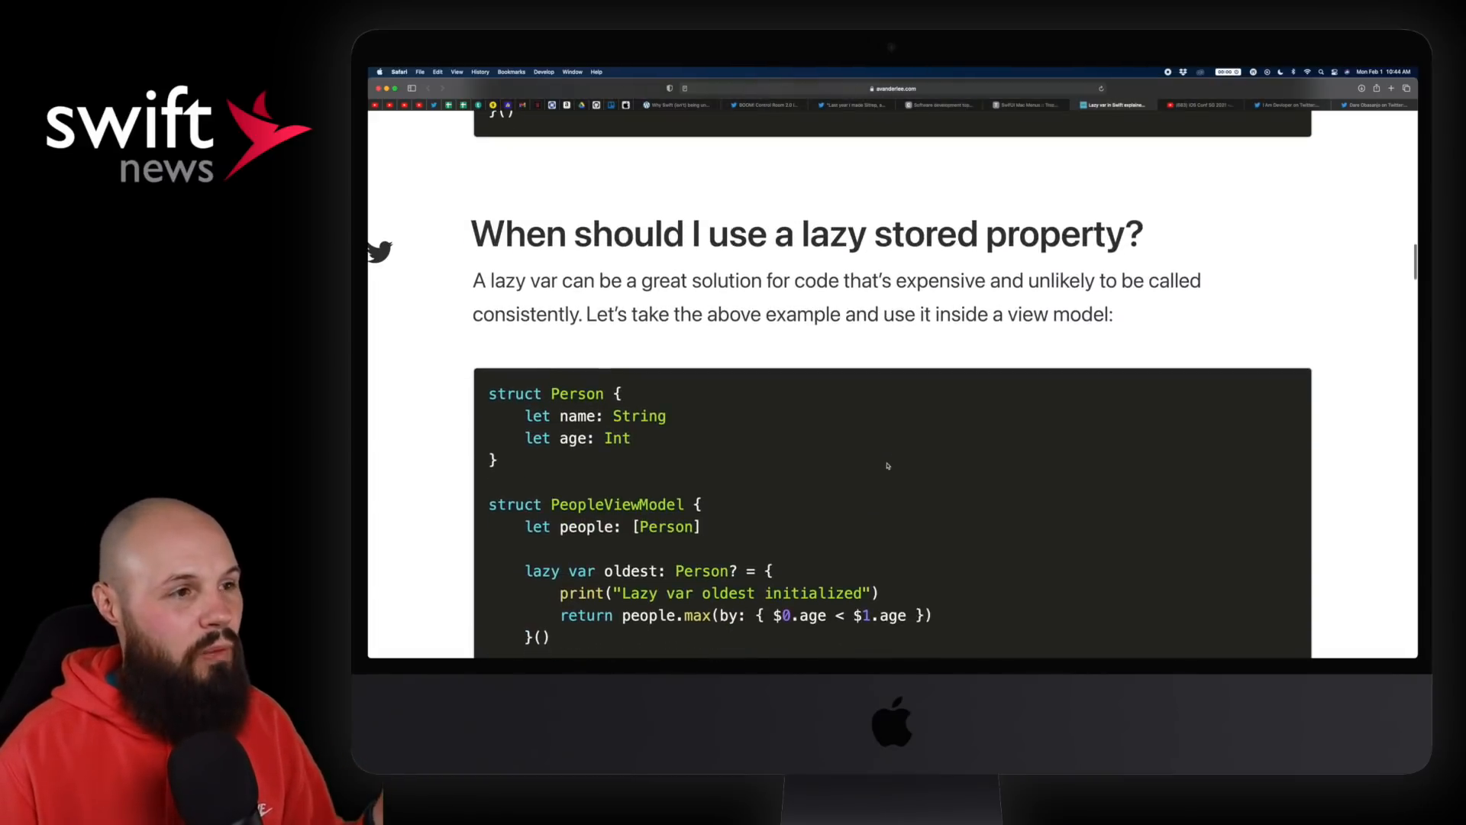
scroll(up, 3)
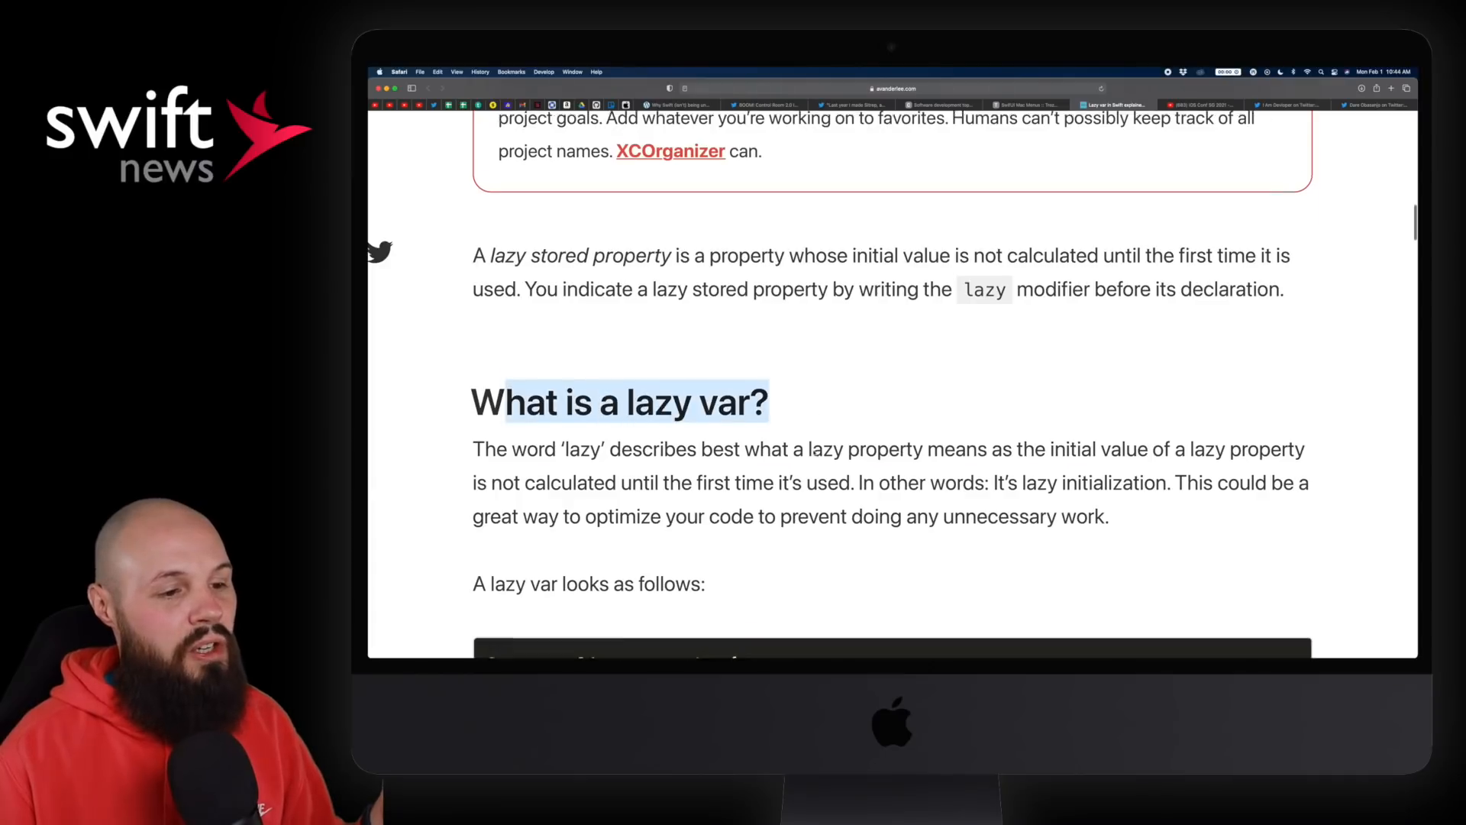
scroll(down, 3)
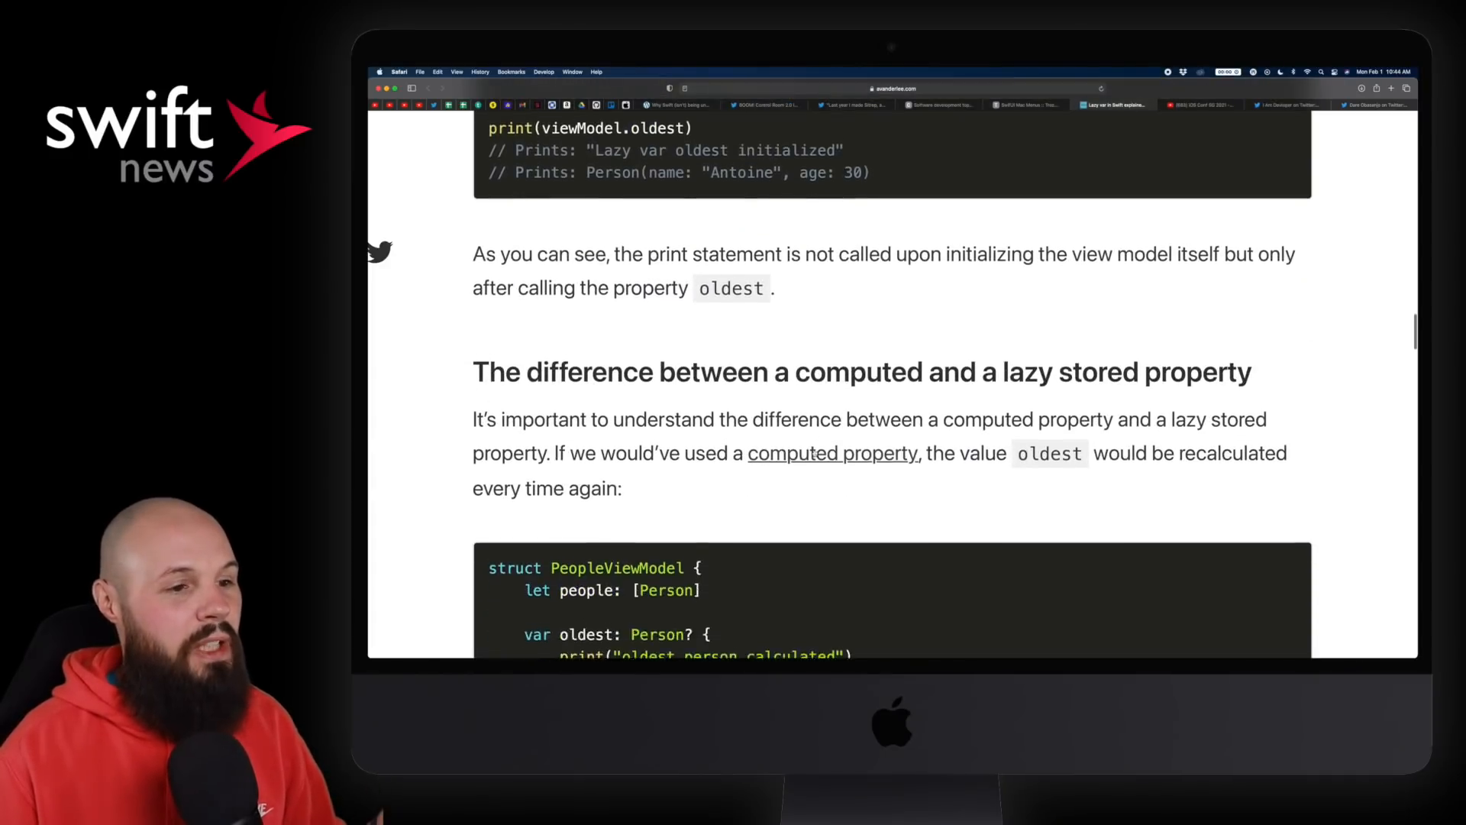
scroll(down, 3)
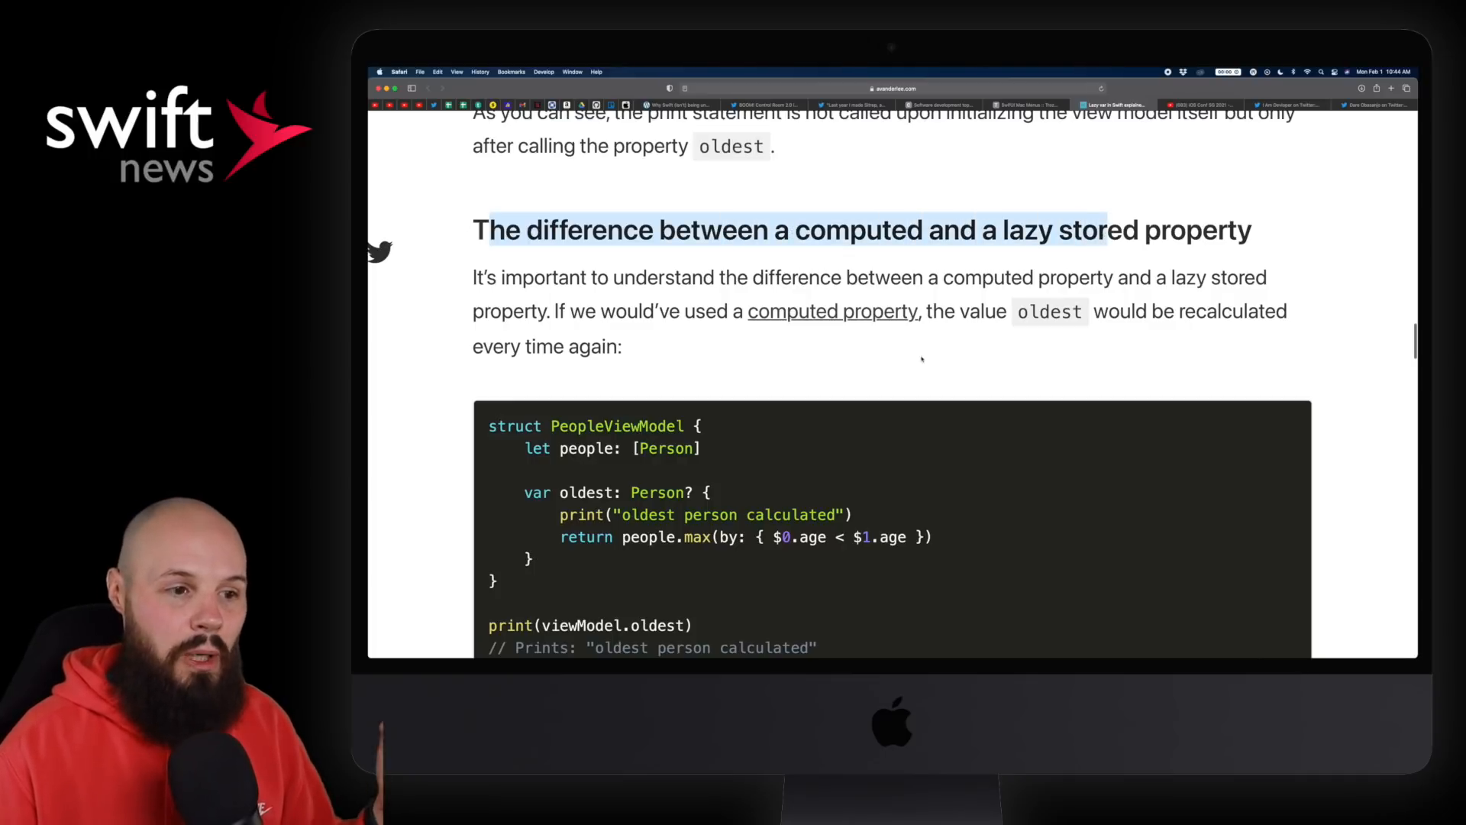
scroll(down, 3)
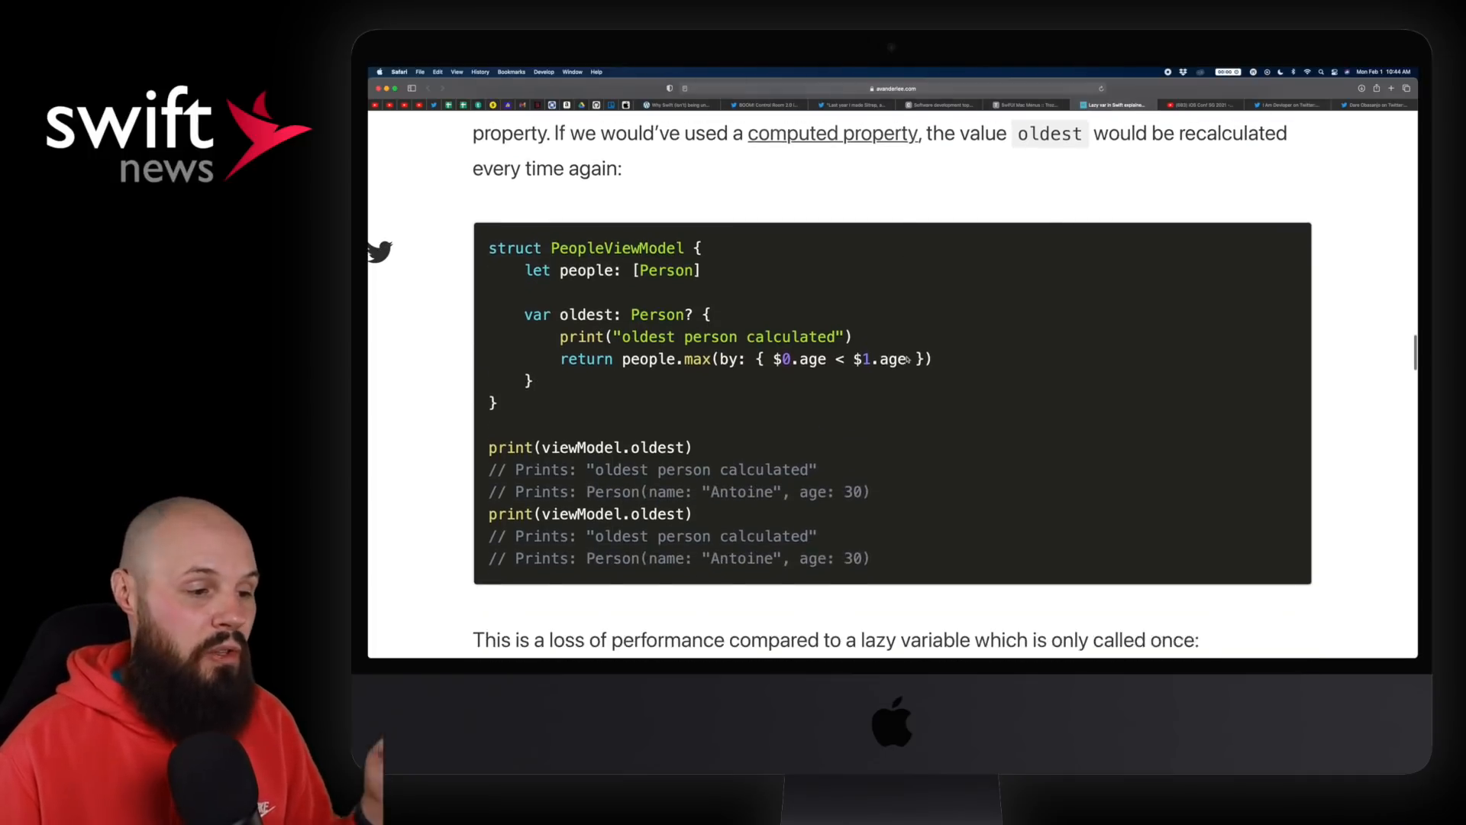
scroll(down, 3)
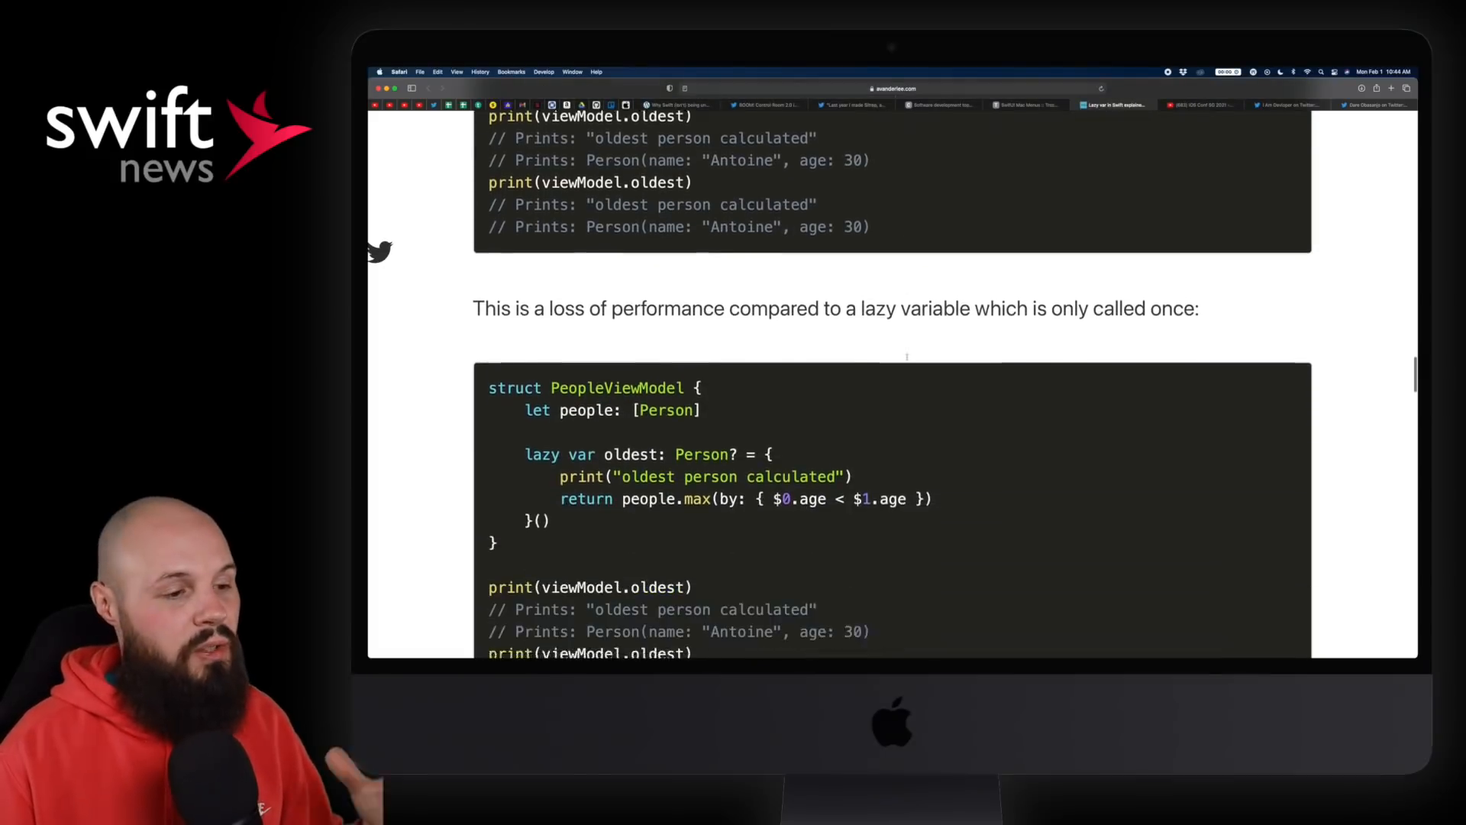
scroll(down, 3)
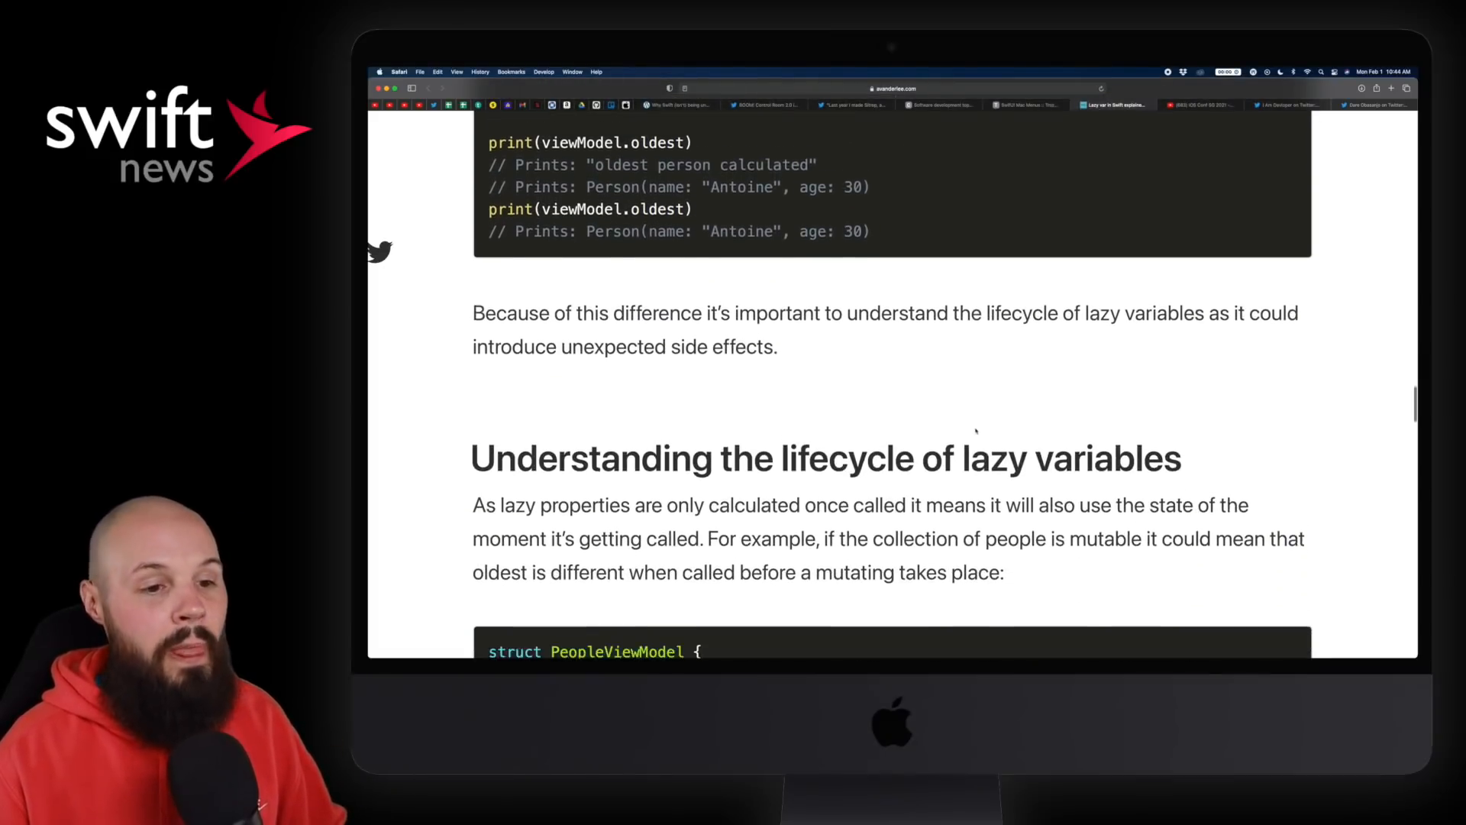
scroll(down, 3)
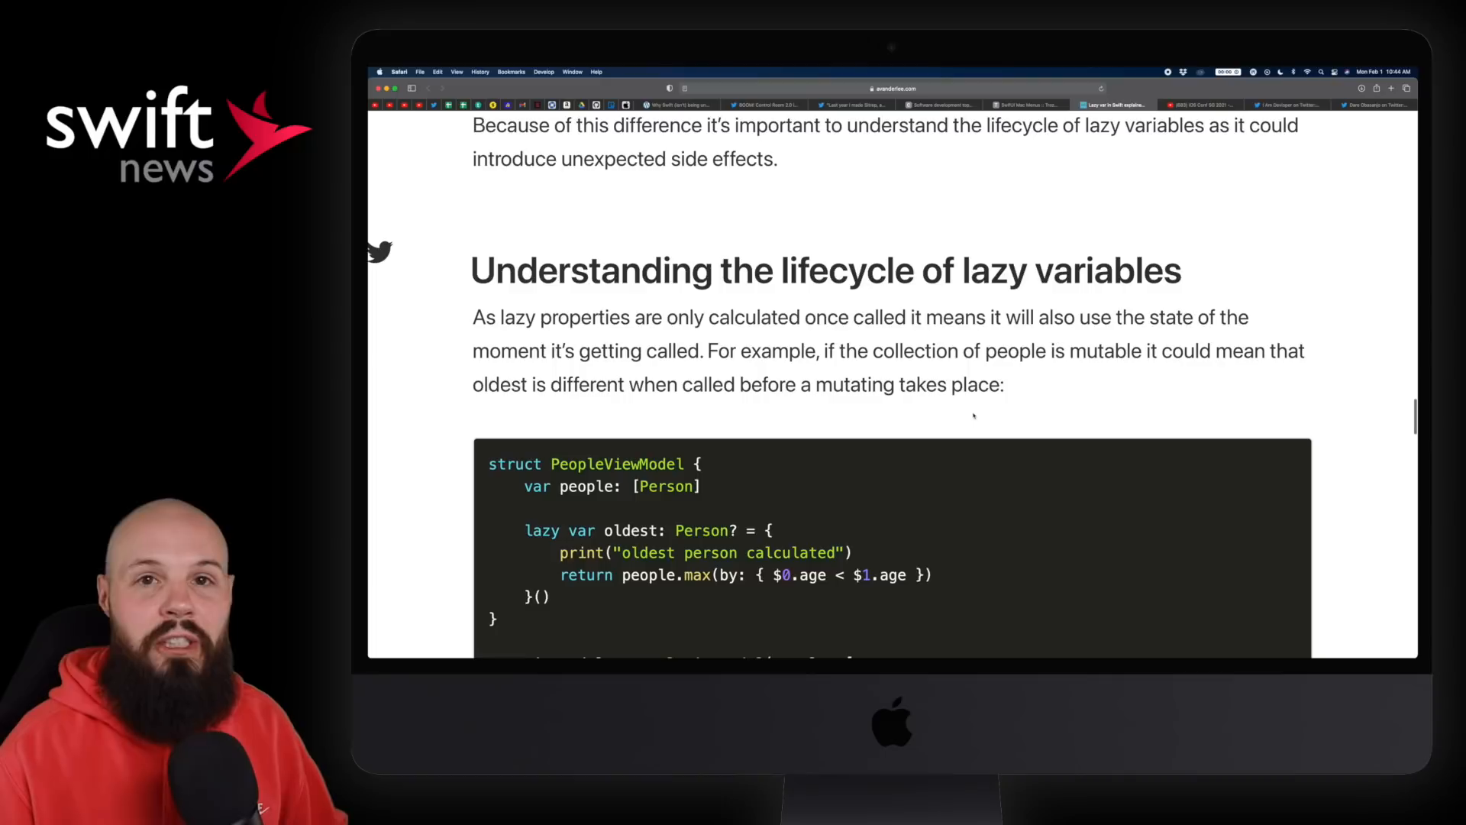
scroll(up, 3)
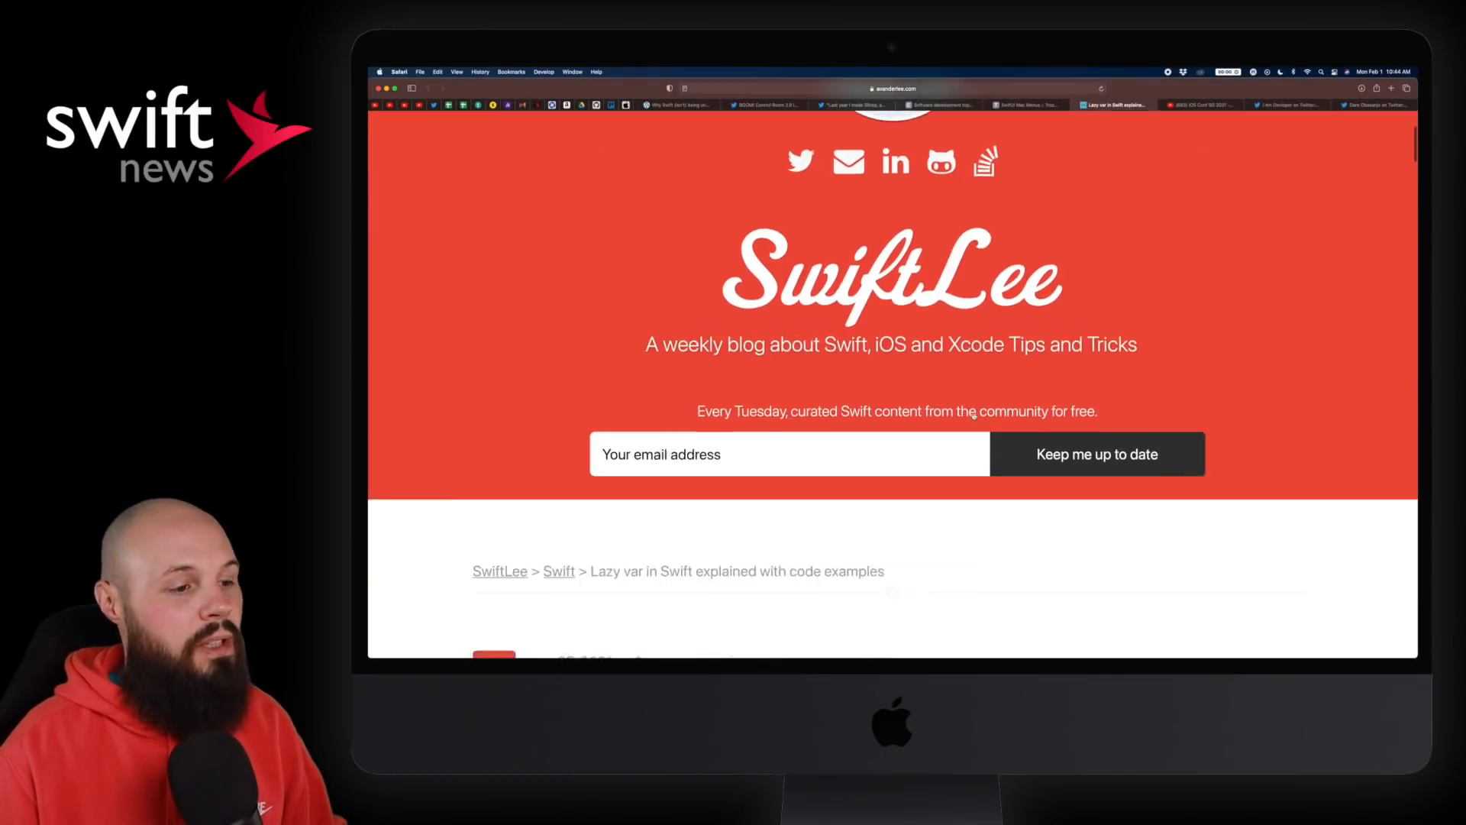
scroll(down, 3)
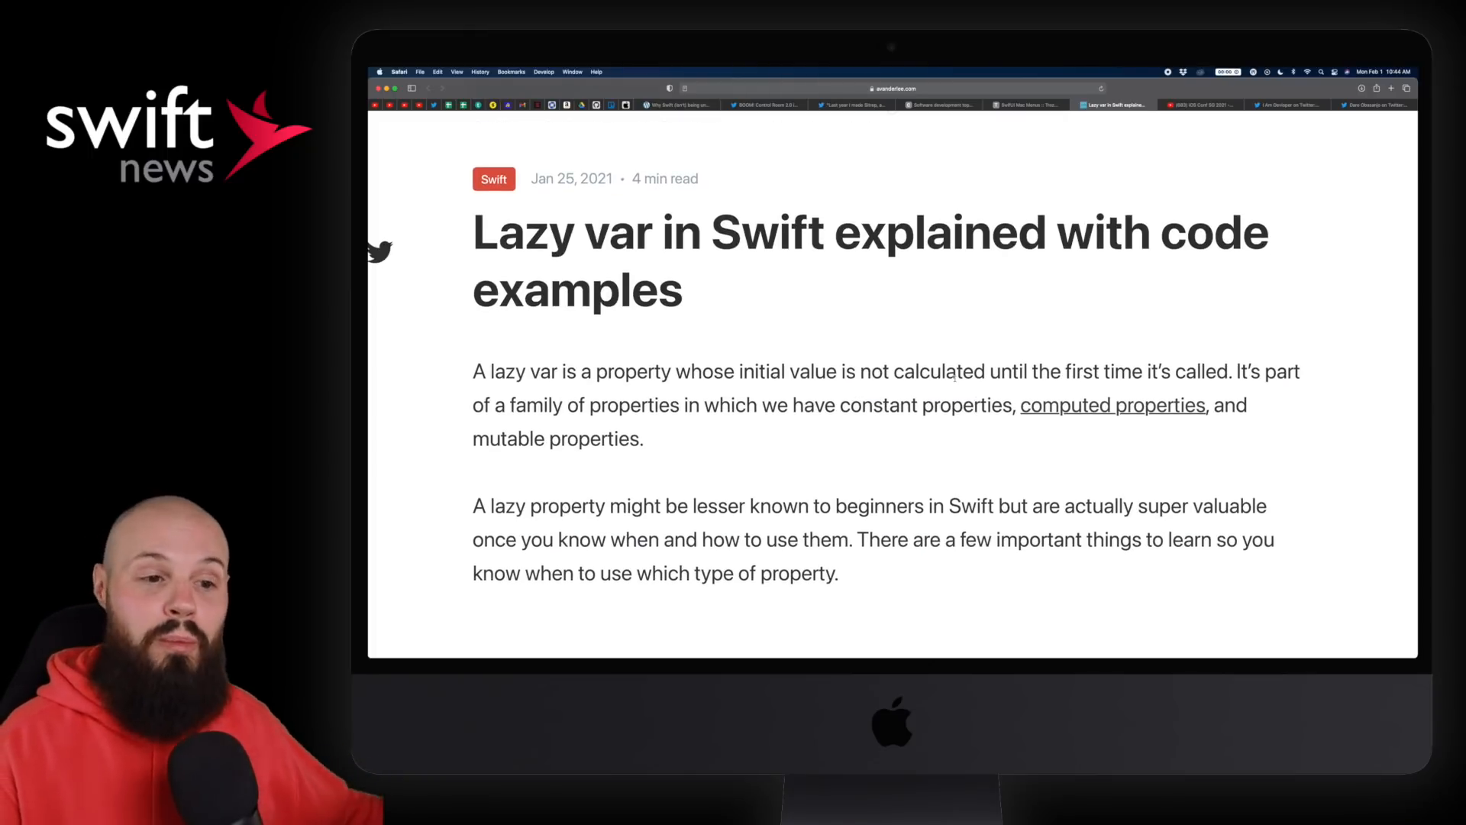
mouse_move(1112, 405)
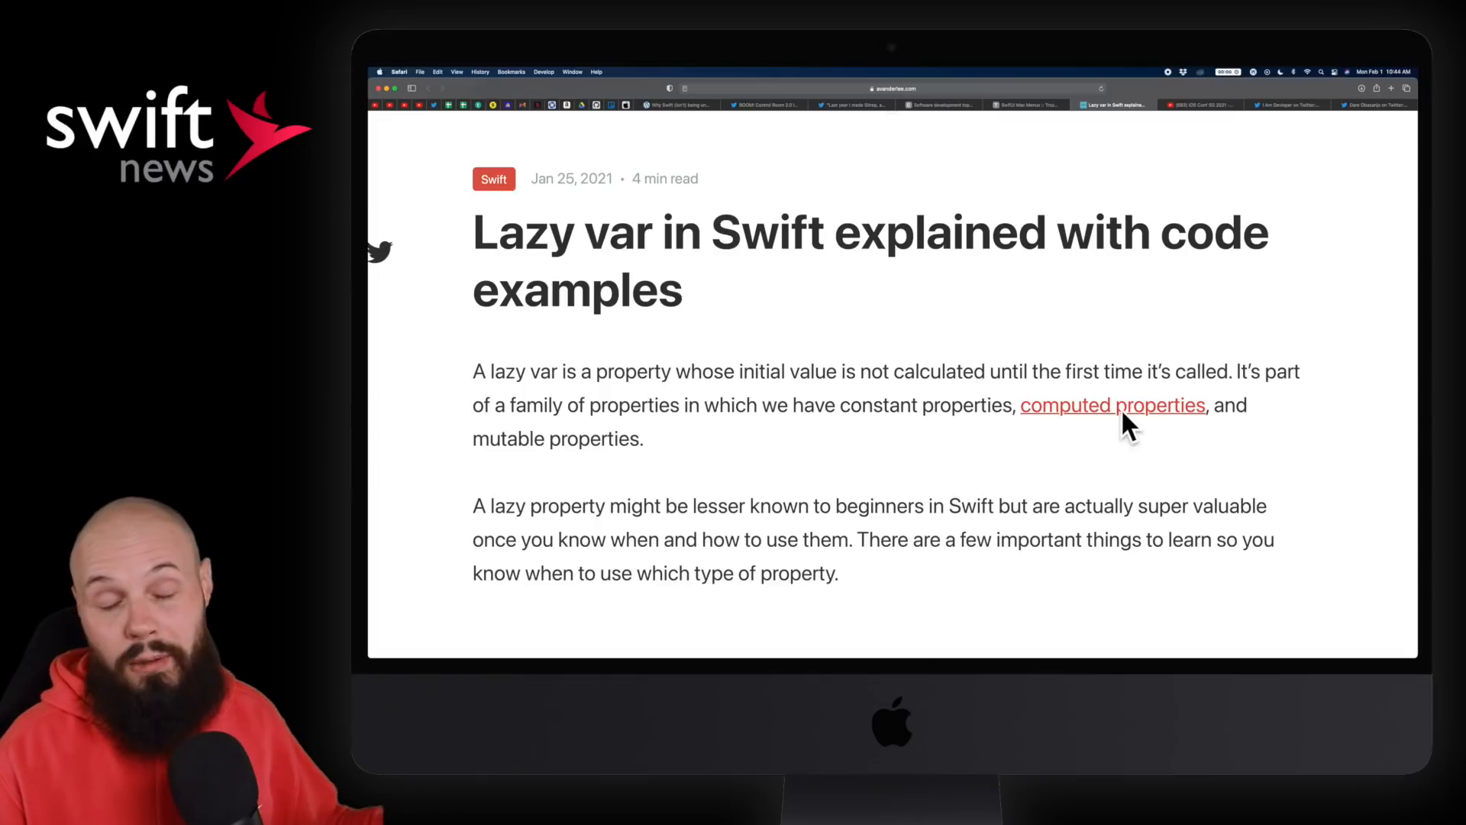
click(1199, 104)
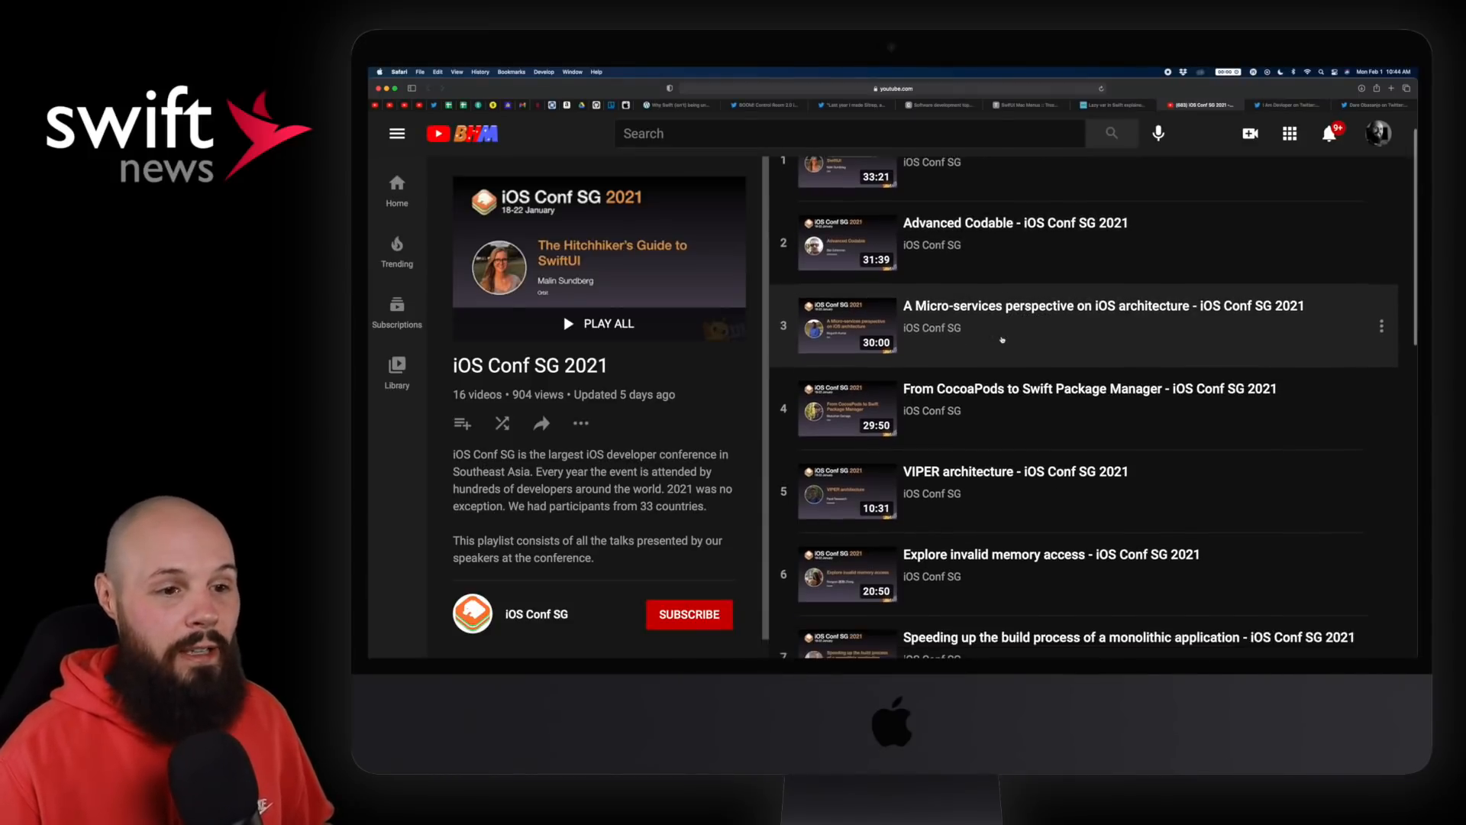
Step: Browse the 16 iOS Conf SG 2021 talks, then switch to the COVID side-projects tweet
scroll(up, 3)
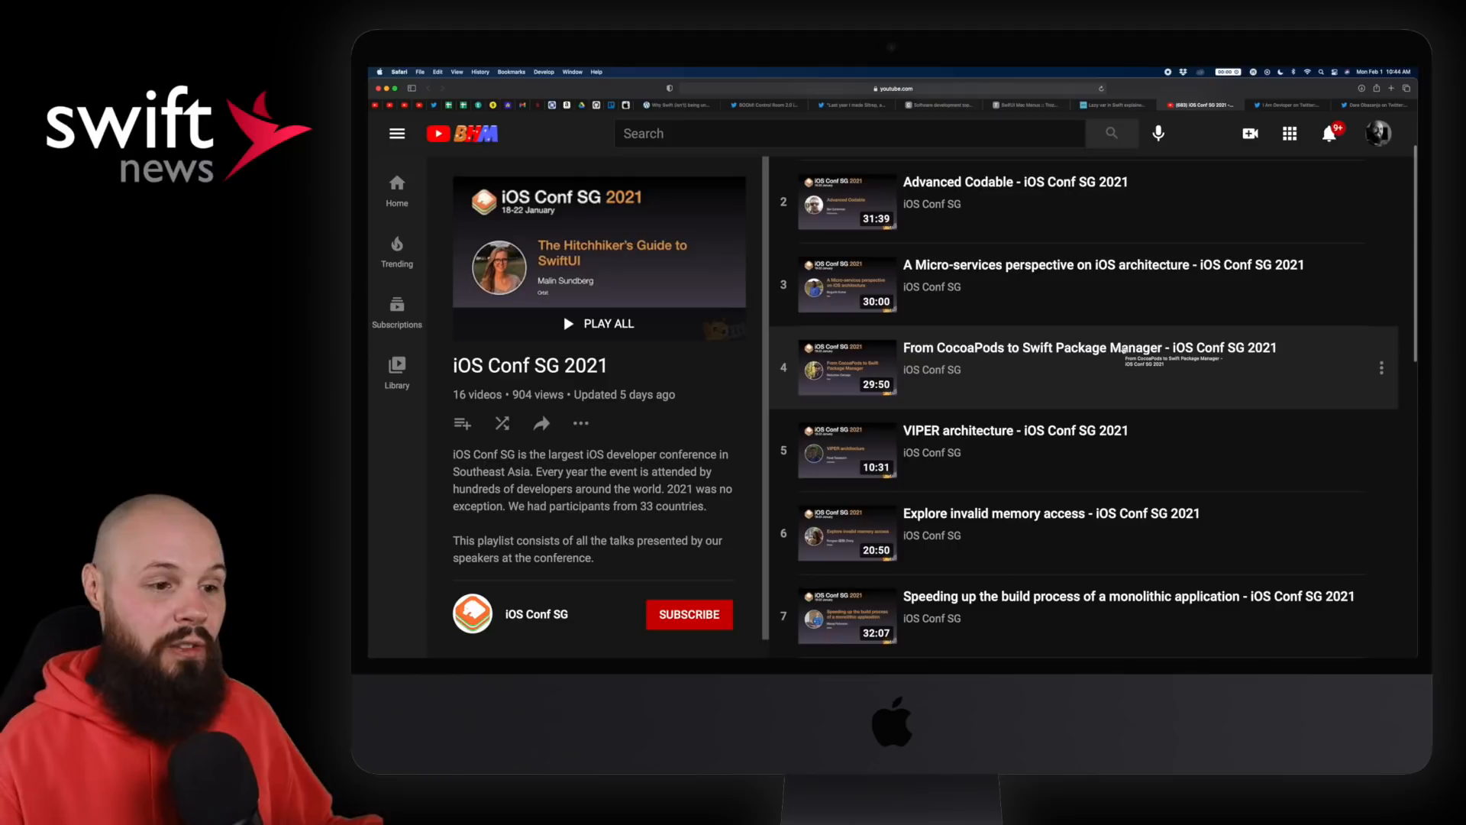
scroll(down, 3)
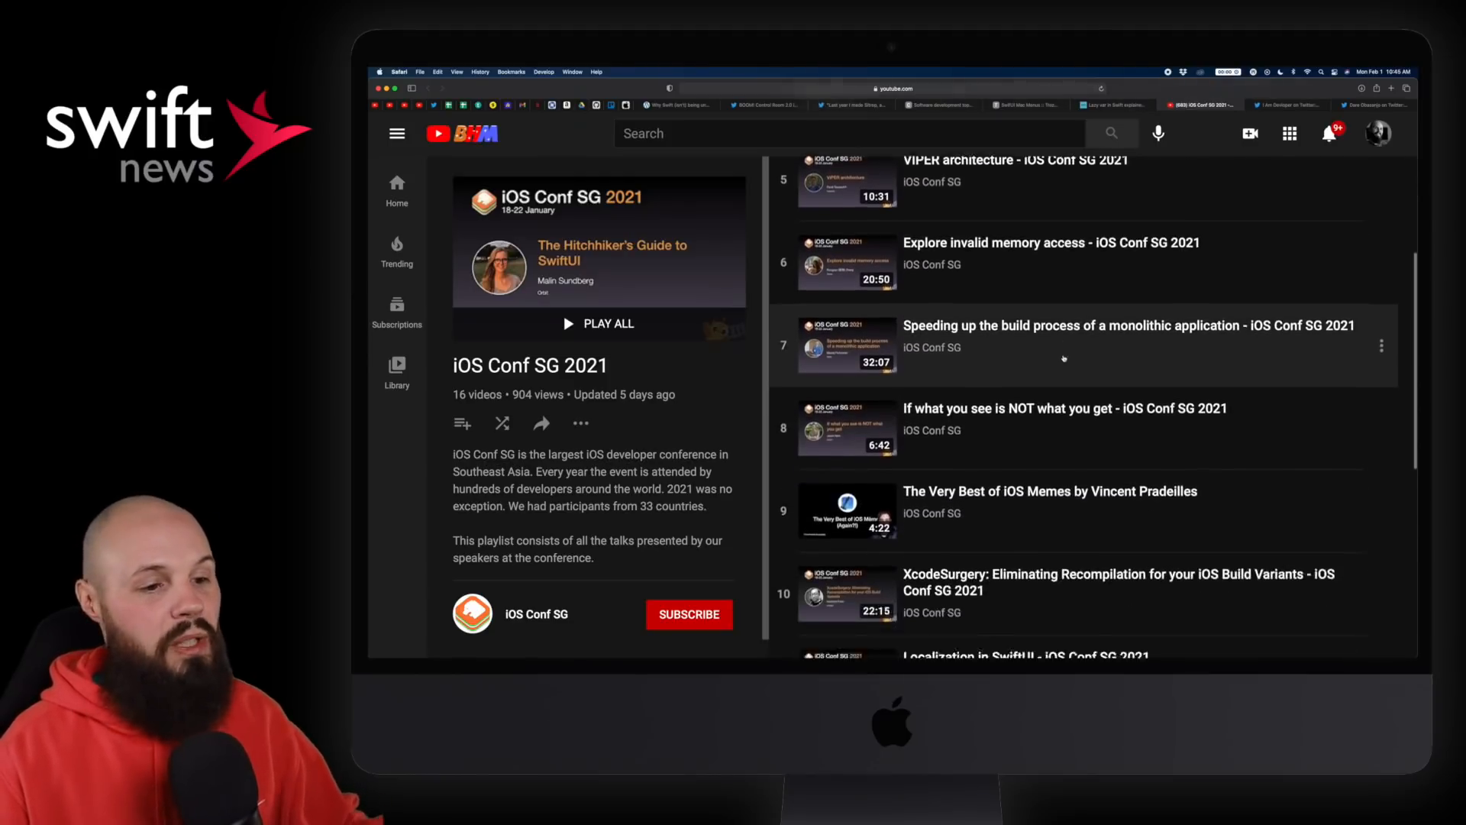
scroll(down, 3)
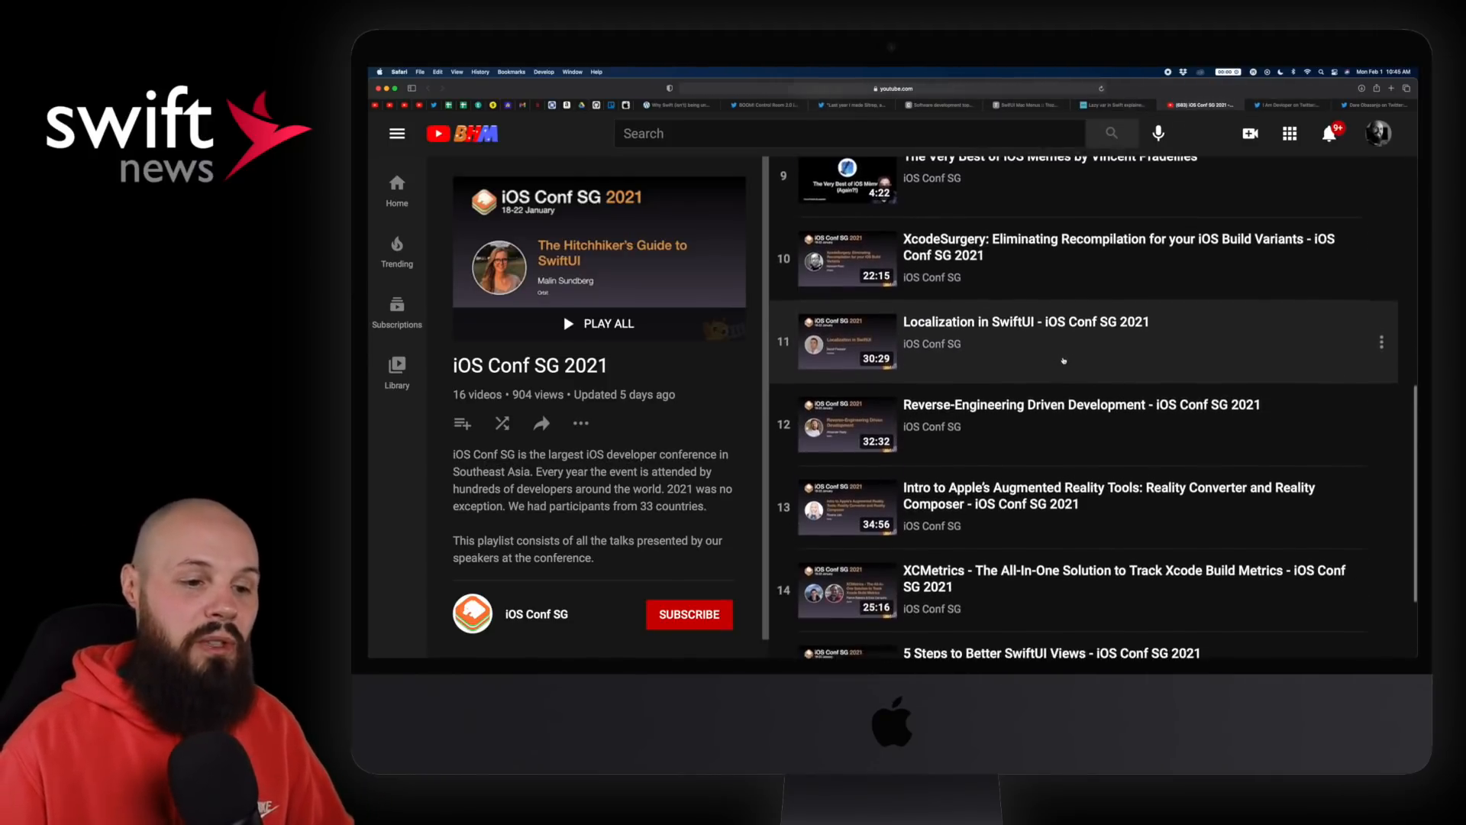
scroll(down, 3)
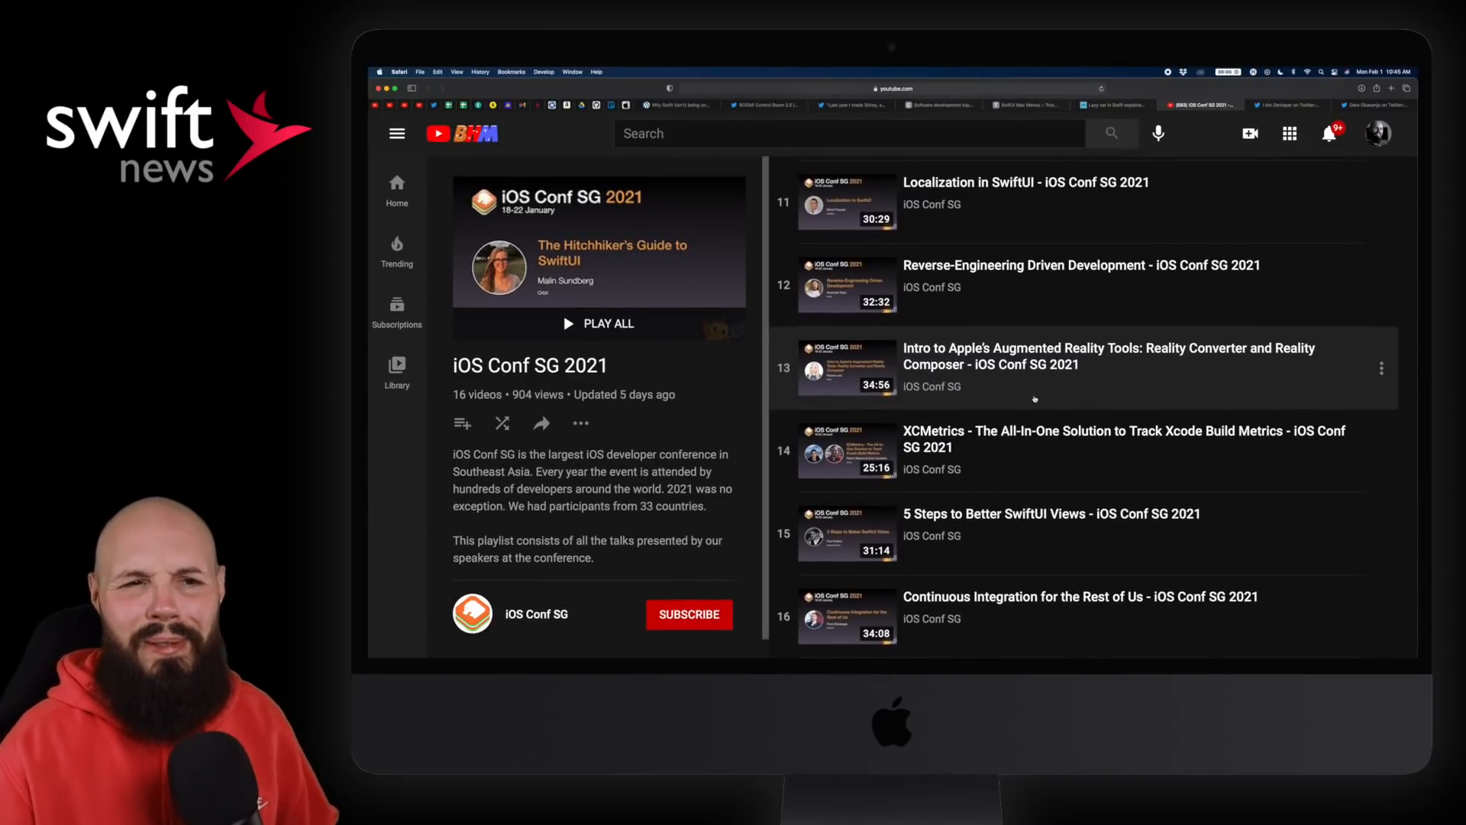
scroll(up, 3)
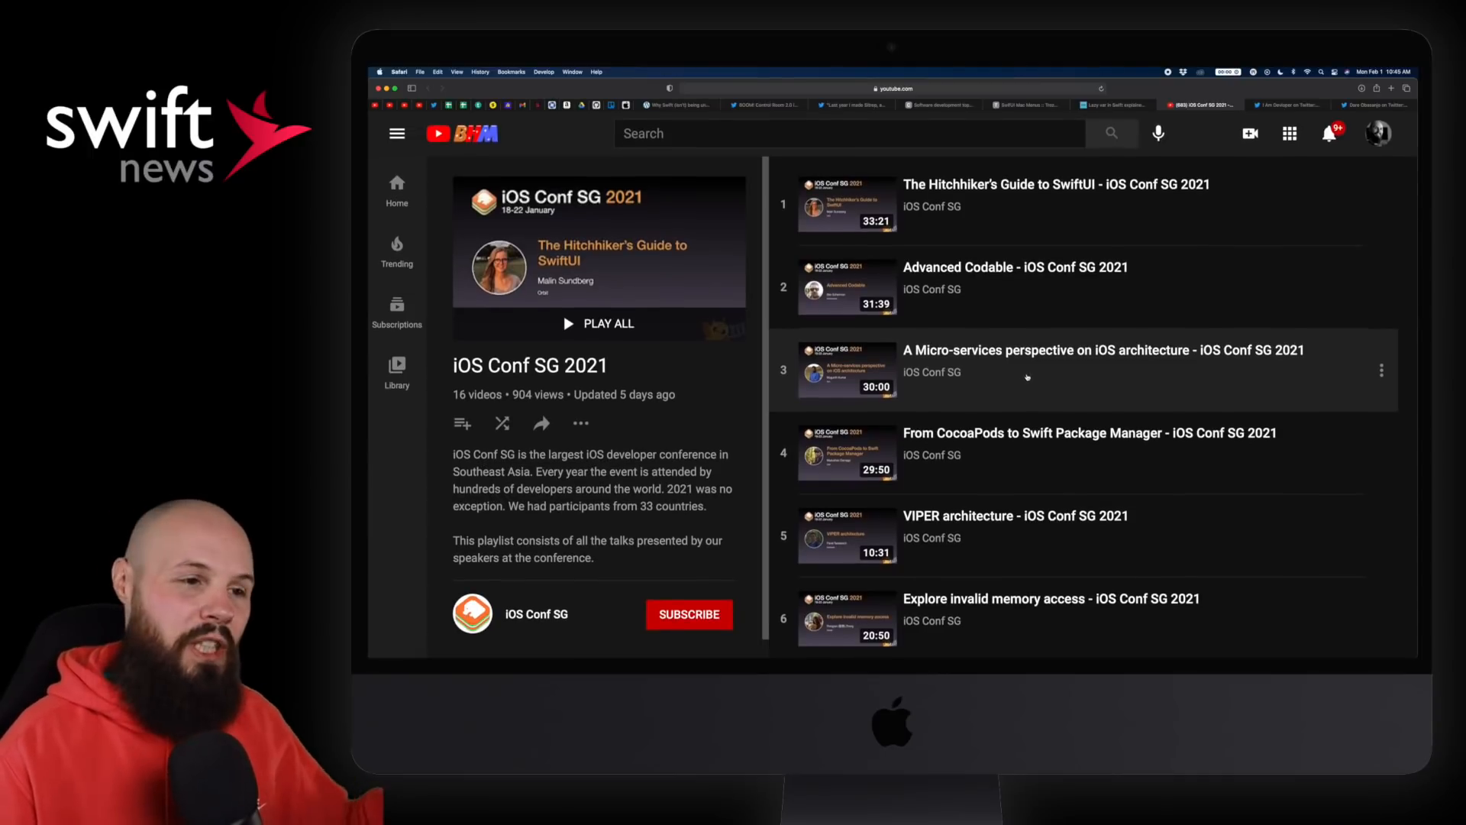
click(1289, 104)
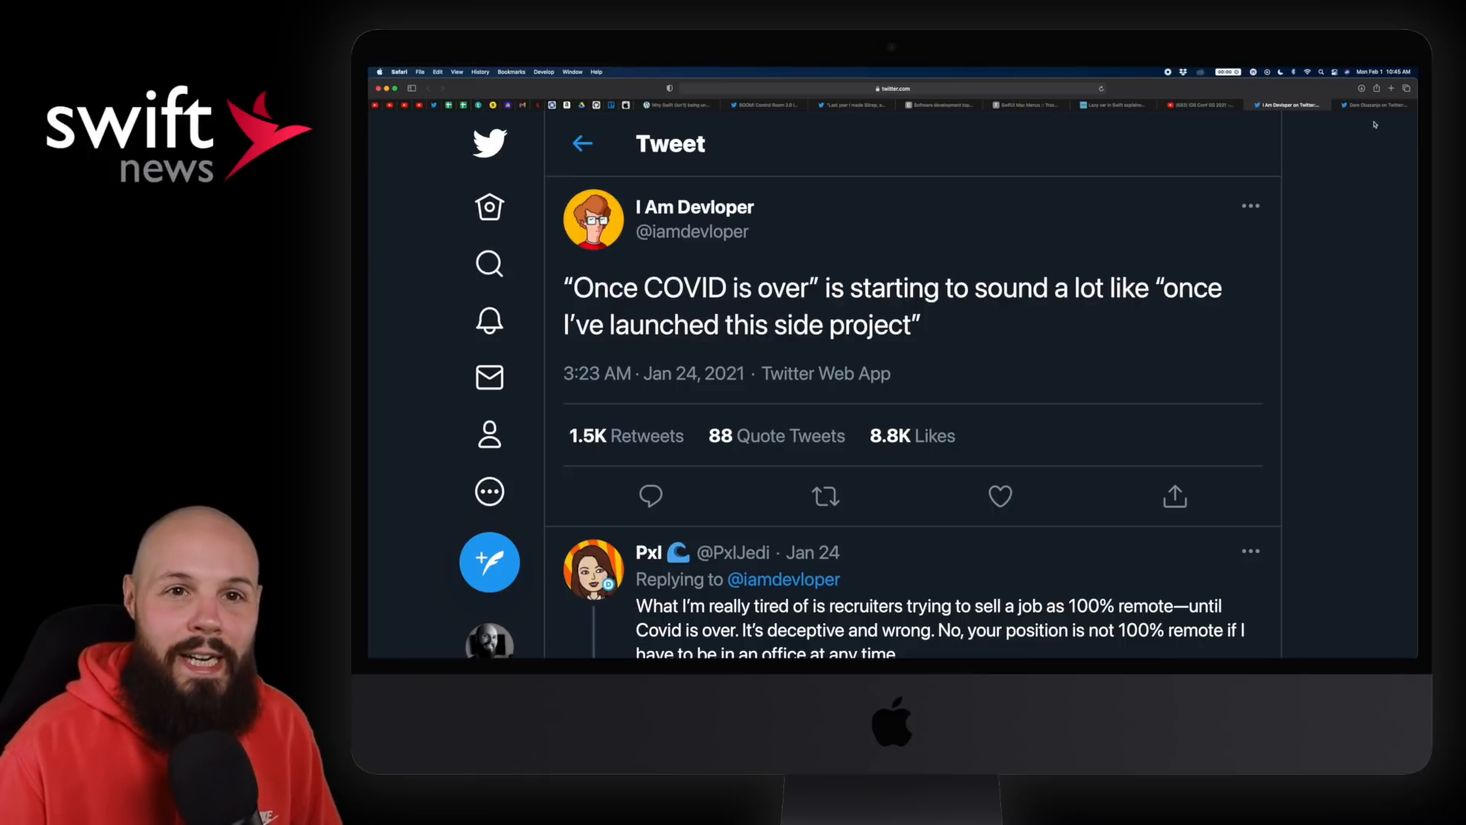
Step: Open the Every FAANG tech job tweet and scroll to its actual-job meme panel
click(1375, 104)
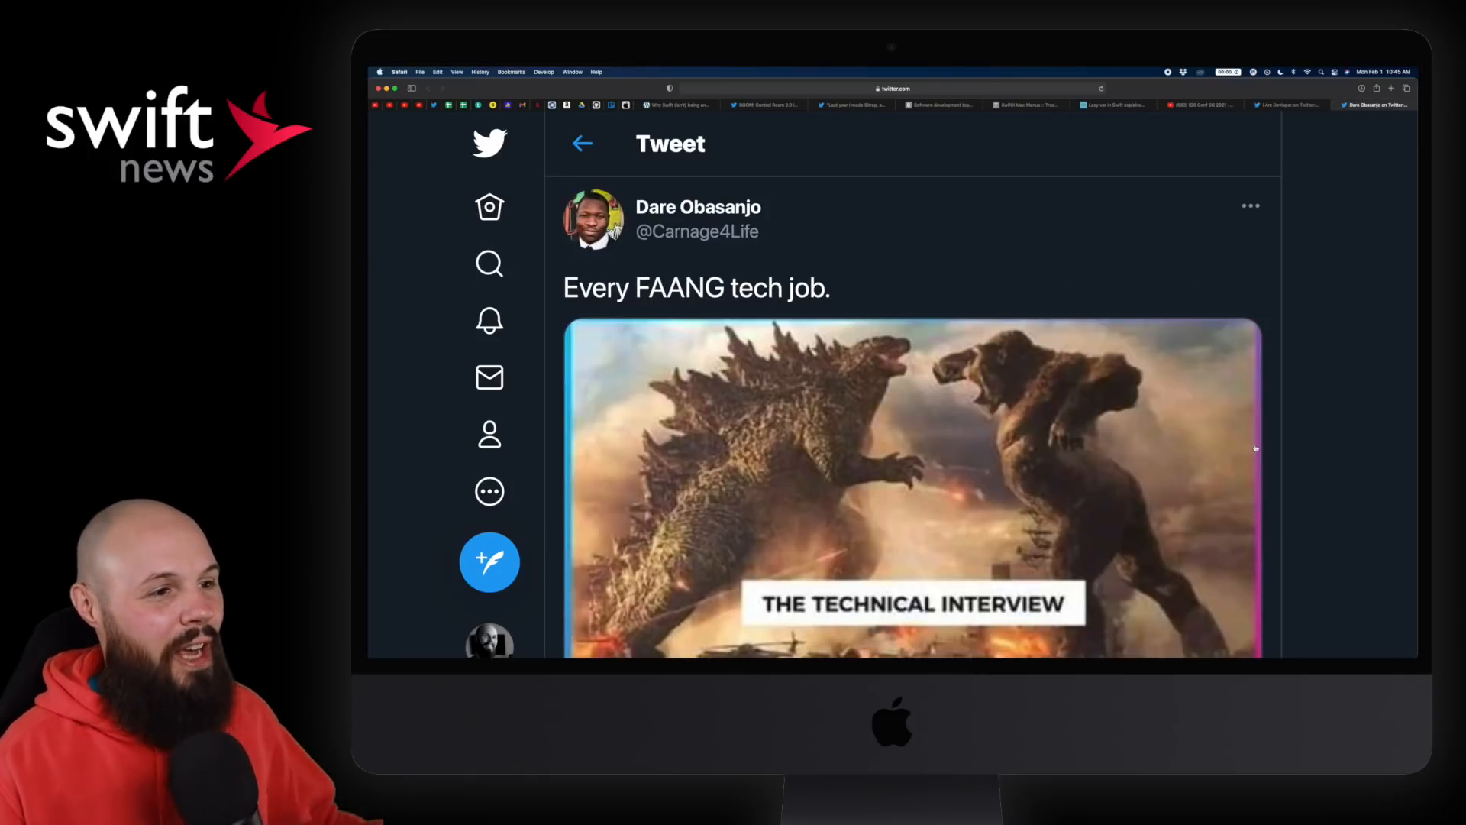
scroll(down, 3)
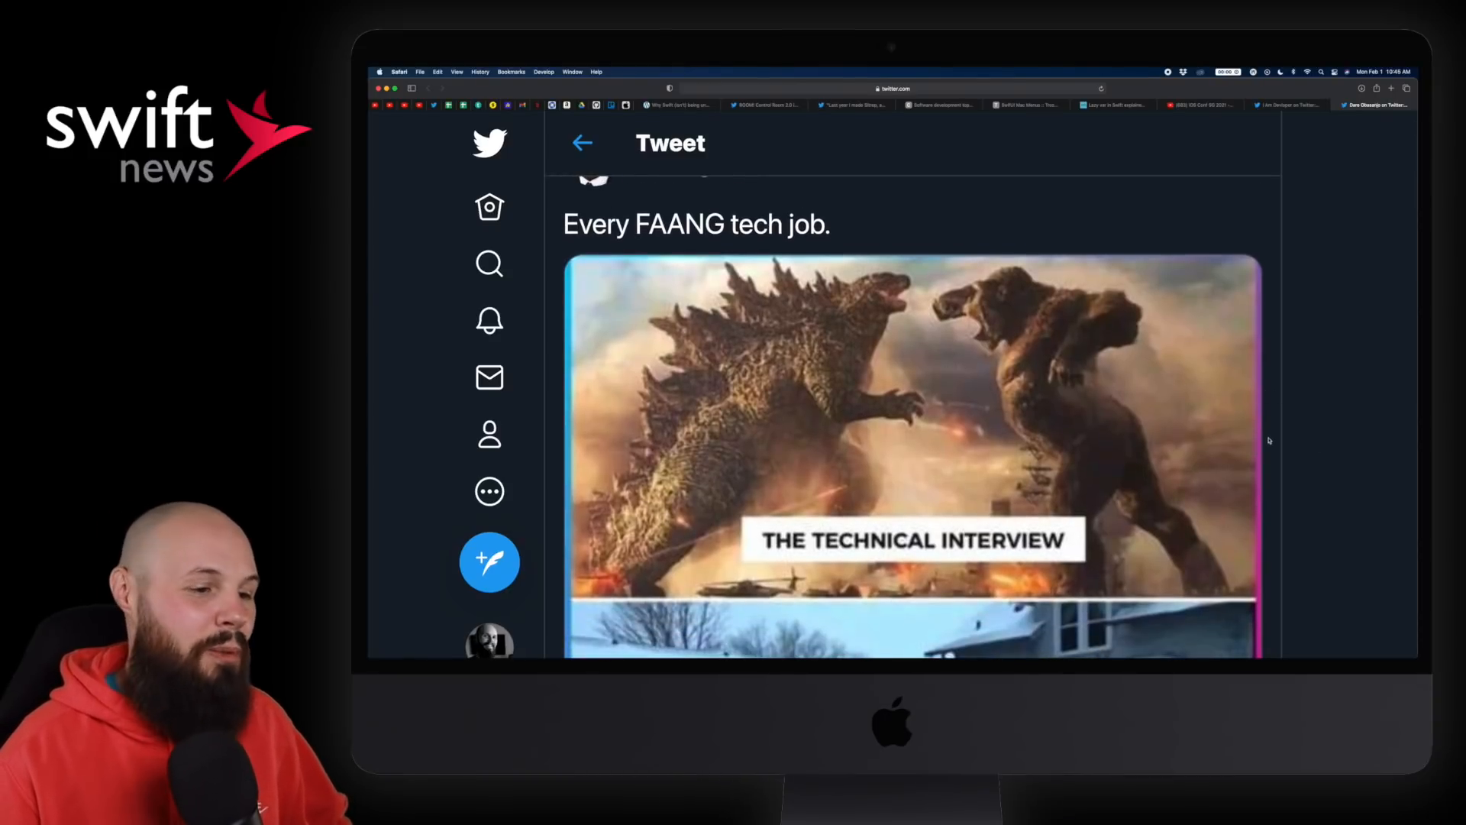
scroll(down, 3)
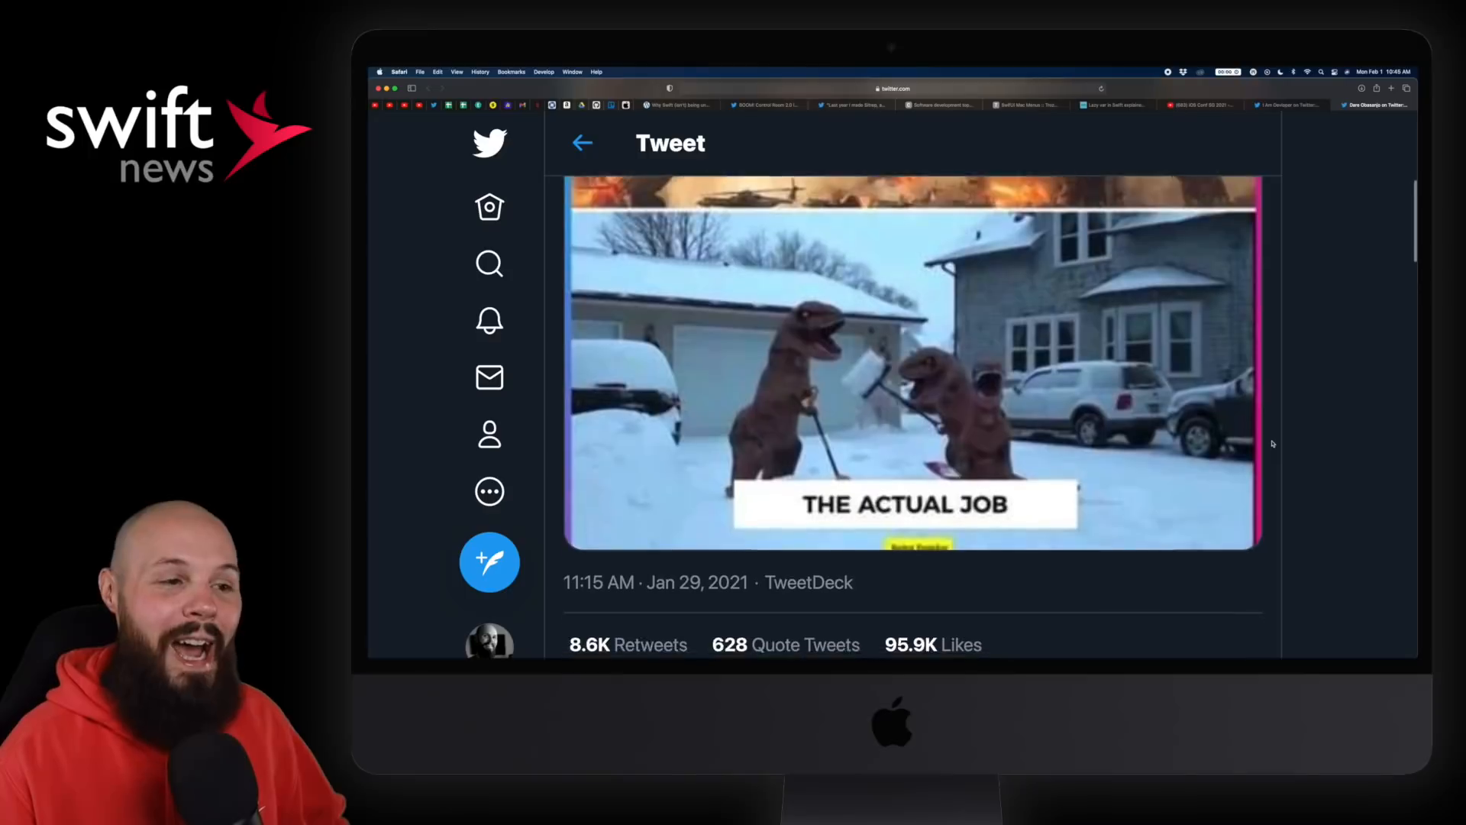